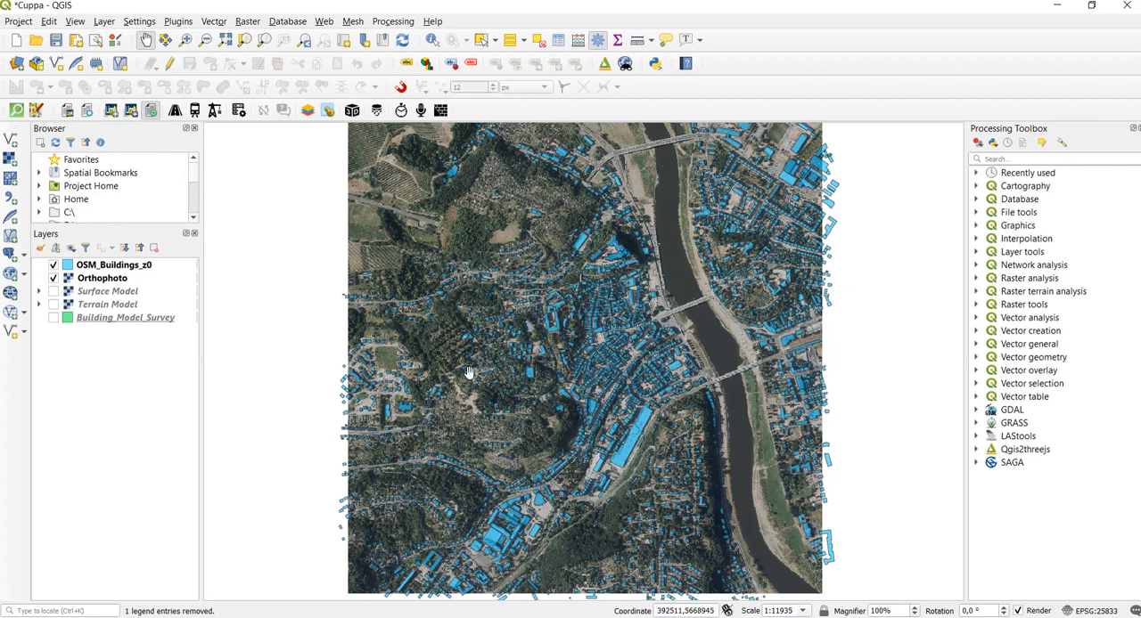
mouse_move(568, 319)
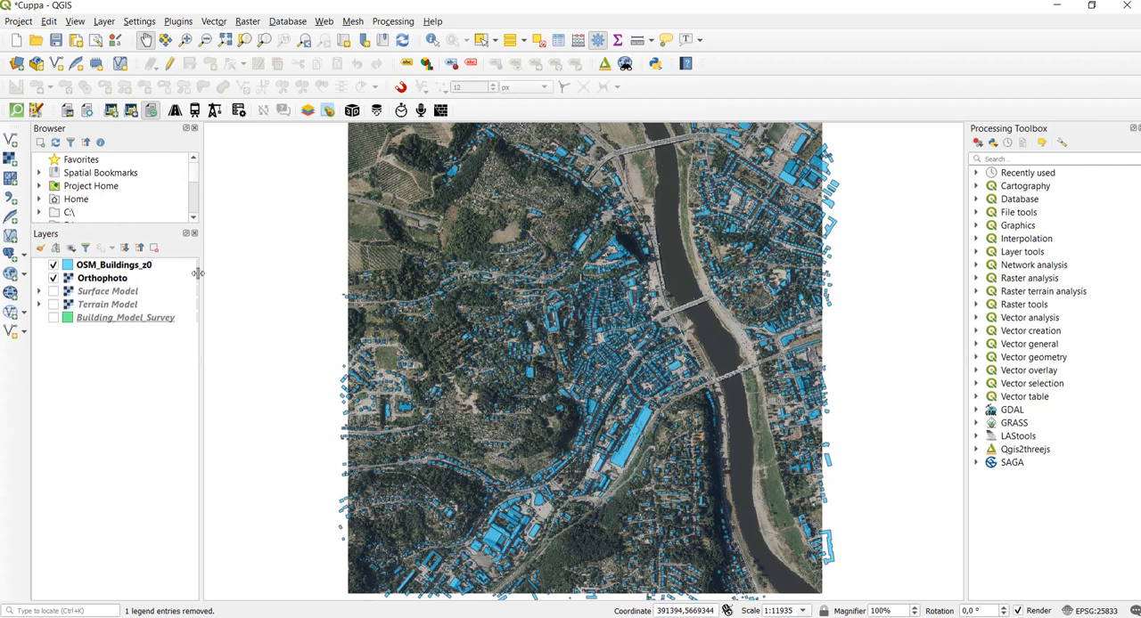
mouse_move(113, 265)
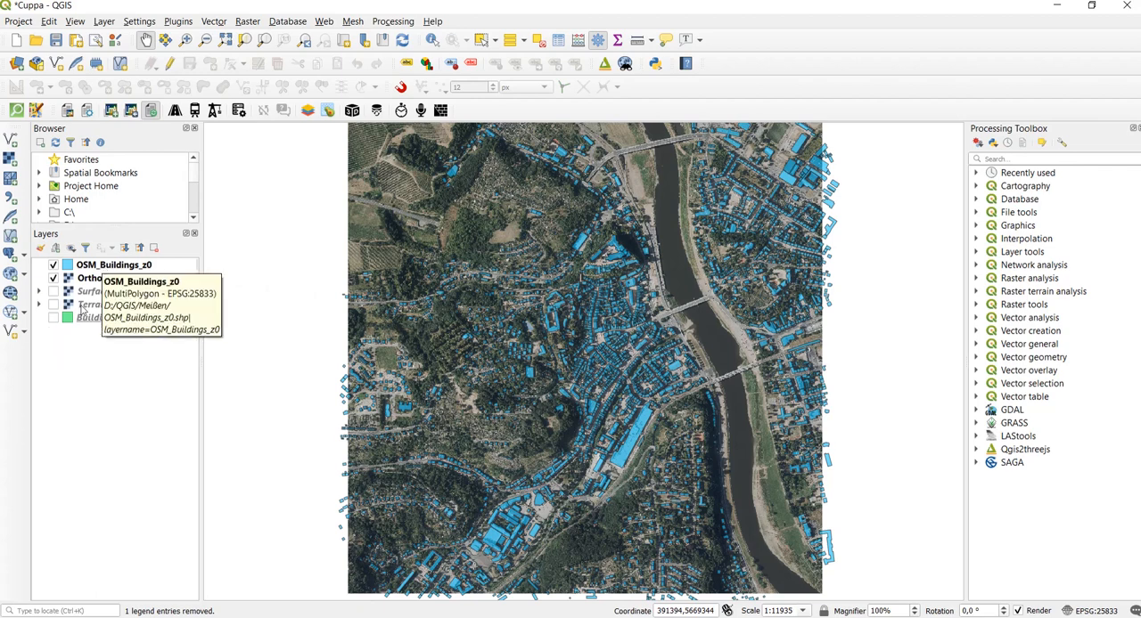
Select Terrain Model and hide the OSM_Buildings_z0 and Orthophoto layers.
click(107, 304)
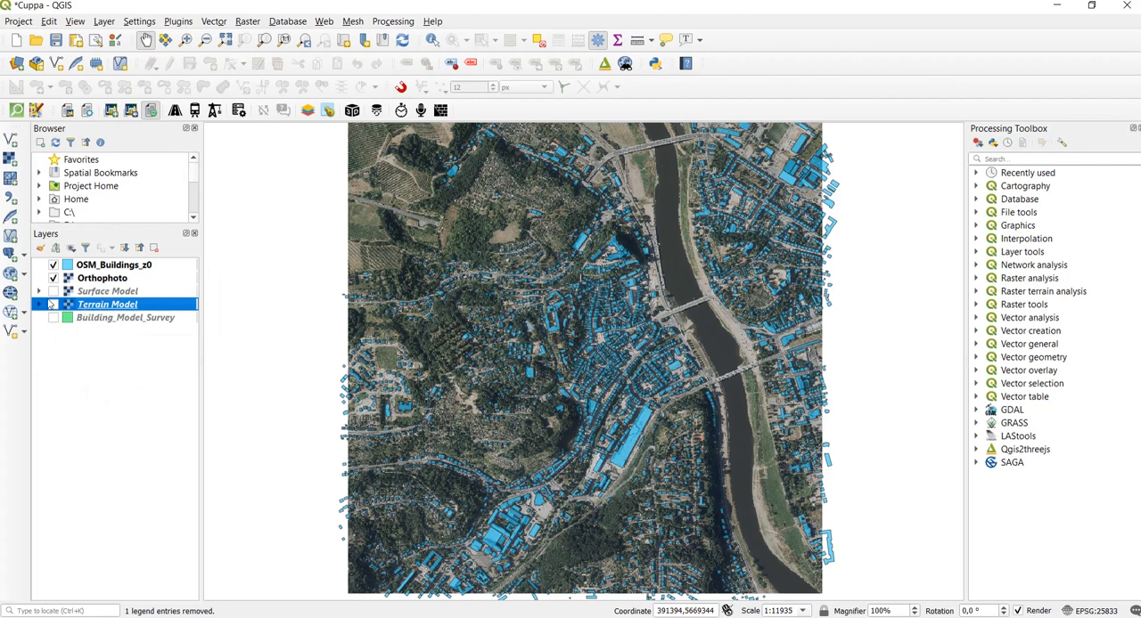
click(53, 265)
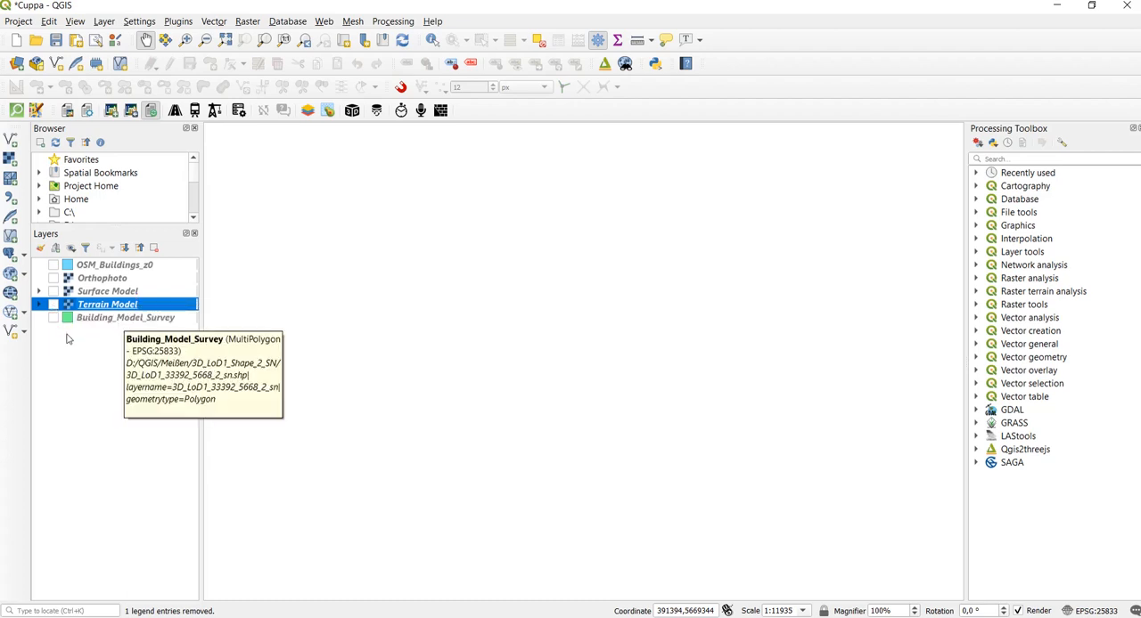
mouse_move(56, 312)
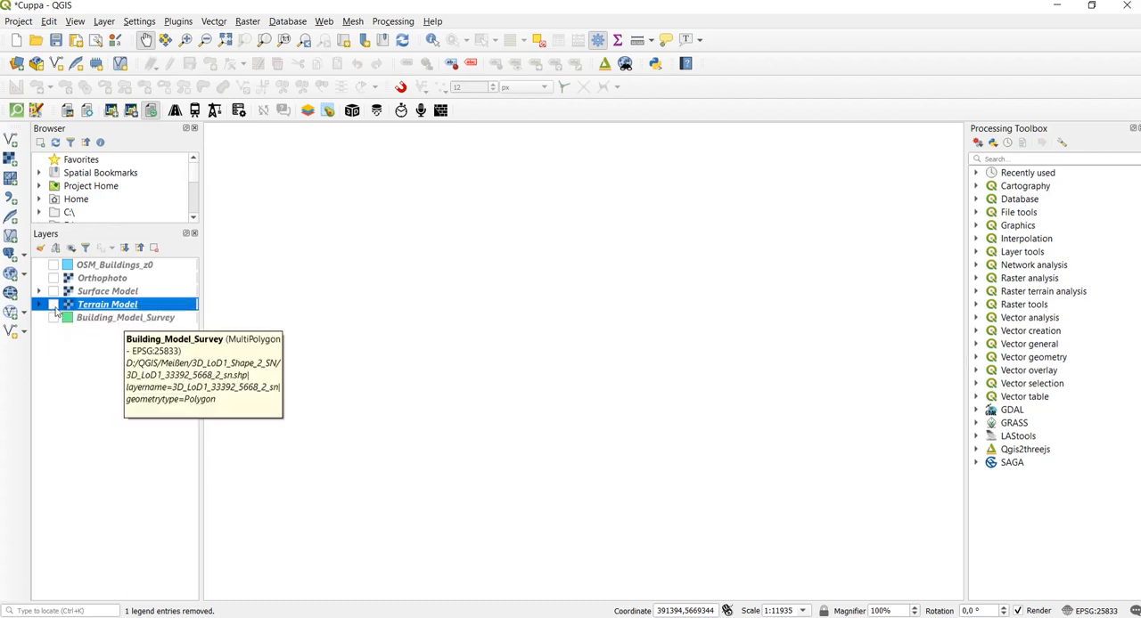
Show the Terrain Model layer and zoom in and back out over it.
click(52, 304)
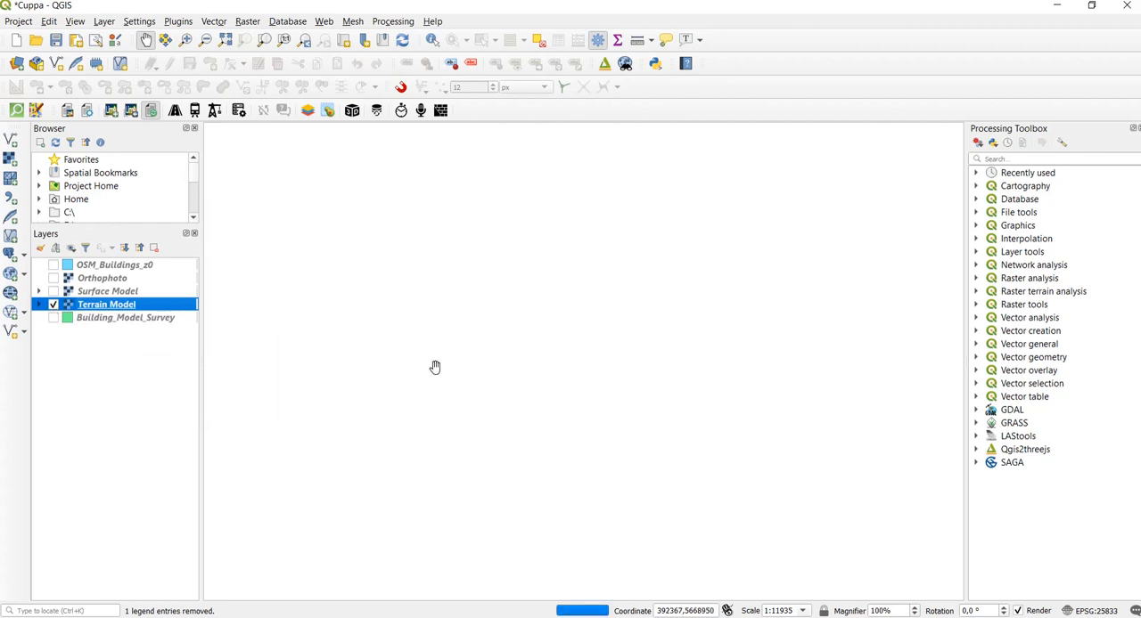
mouse_move(473, 385)
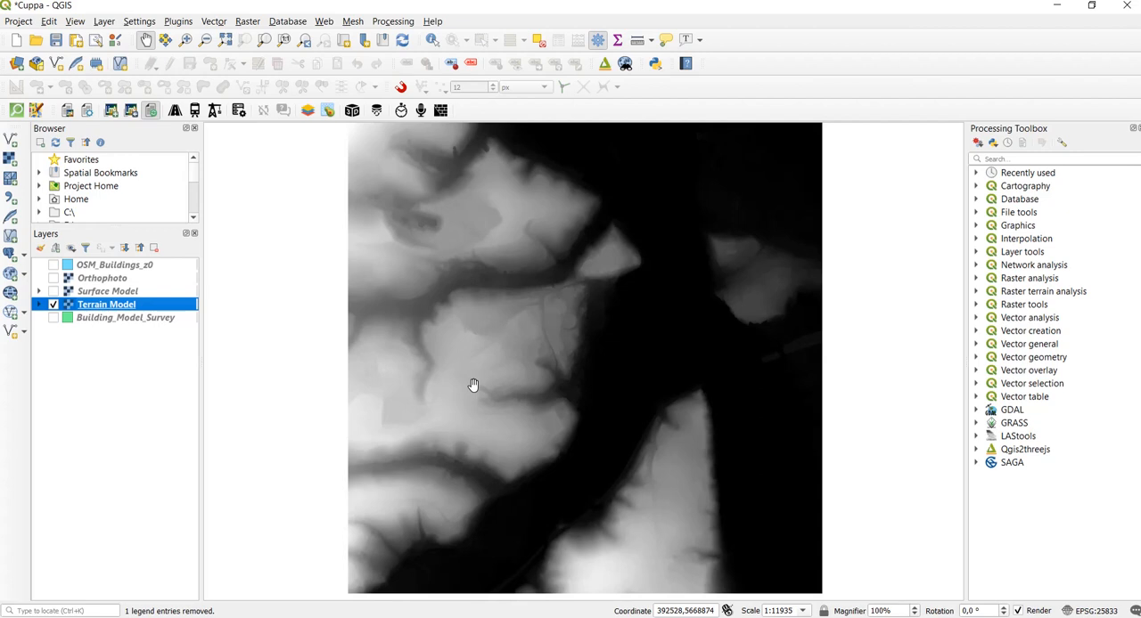
scroll(up, 3)
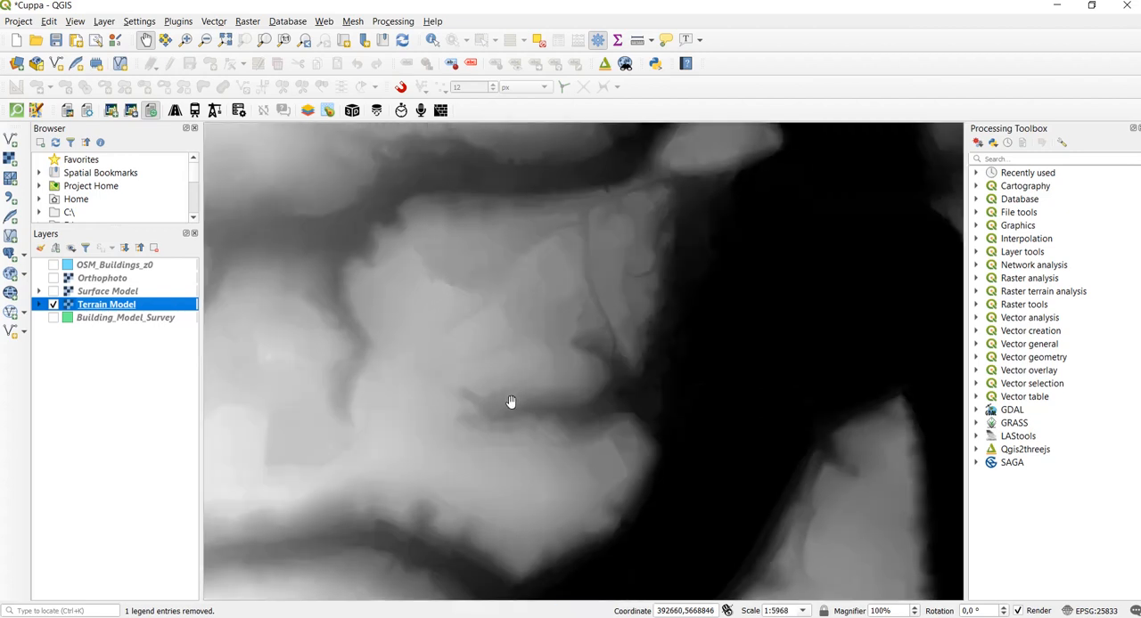
mouse_move(519, 394)
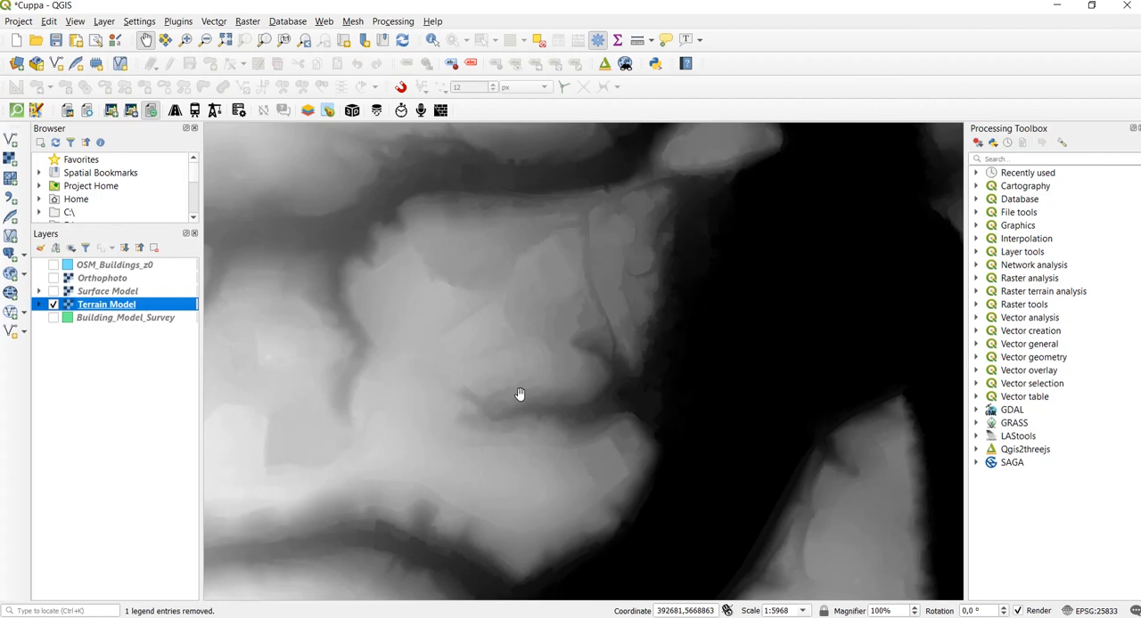
scroll(down, 3)
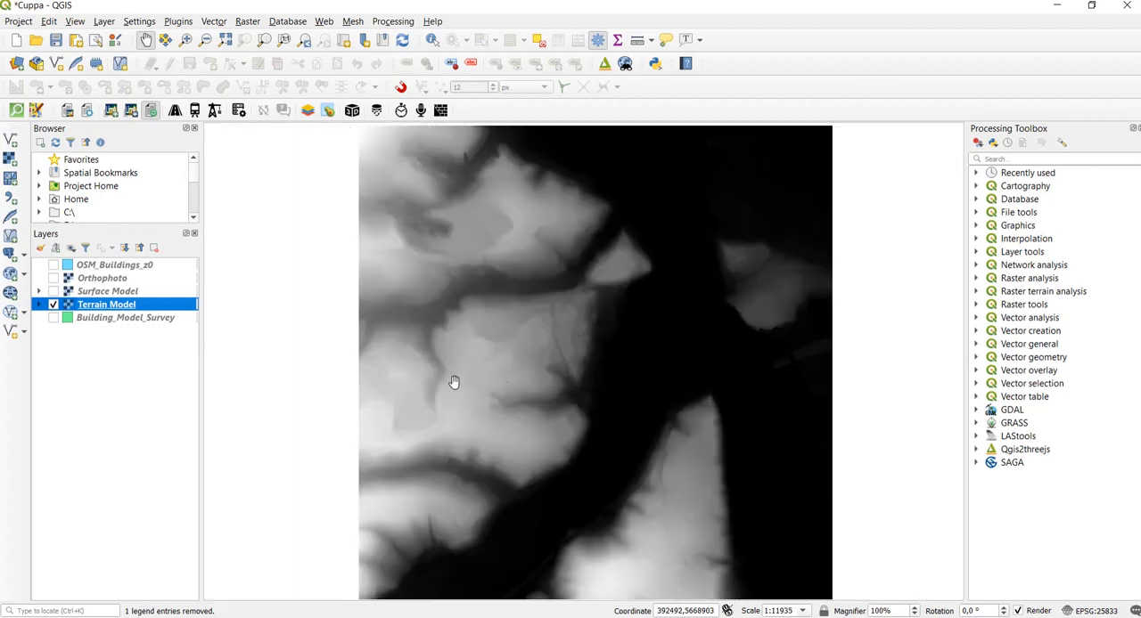
mouse_move(576, 385)
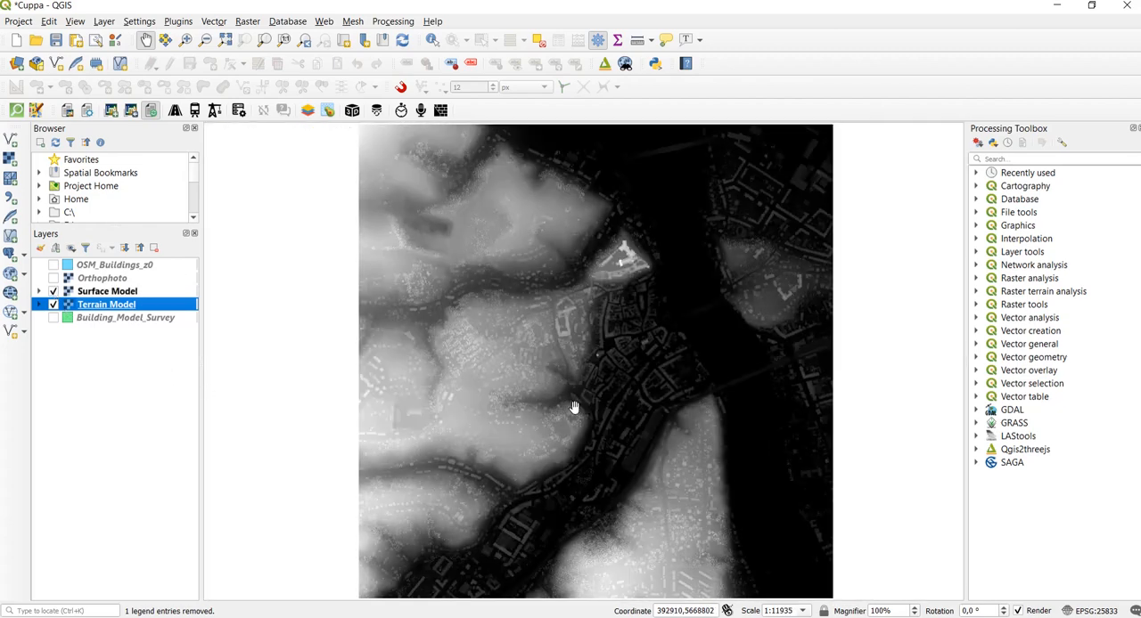
Zoom in and turn the OSM_Buildings_z0 footprint layer back on.
scroll(up, 3)
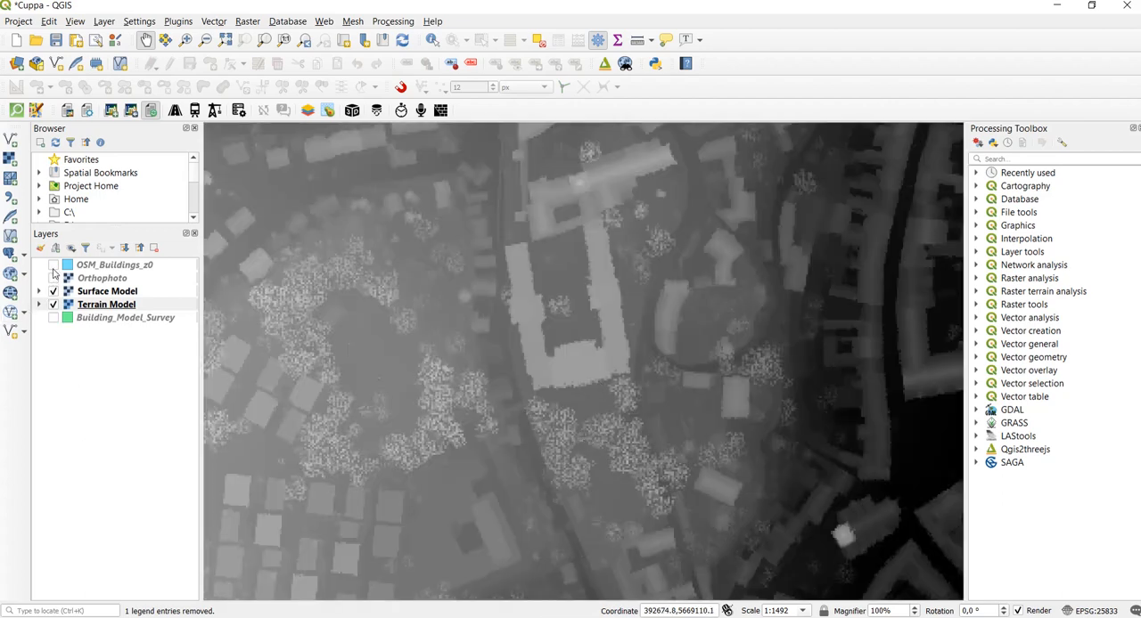
click(54, 264)
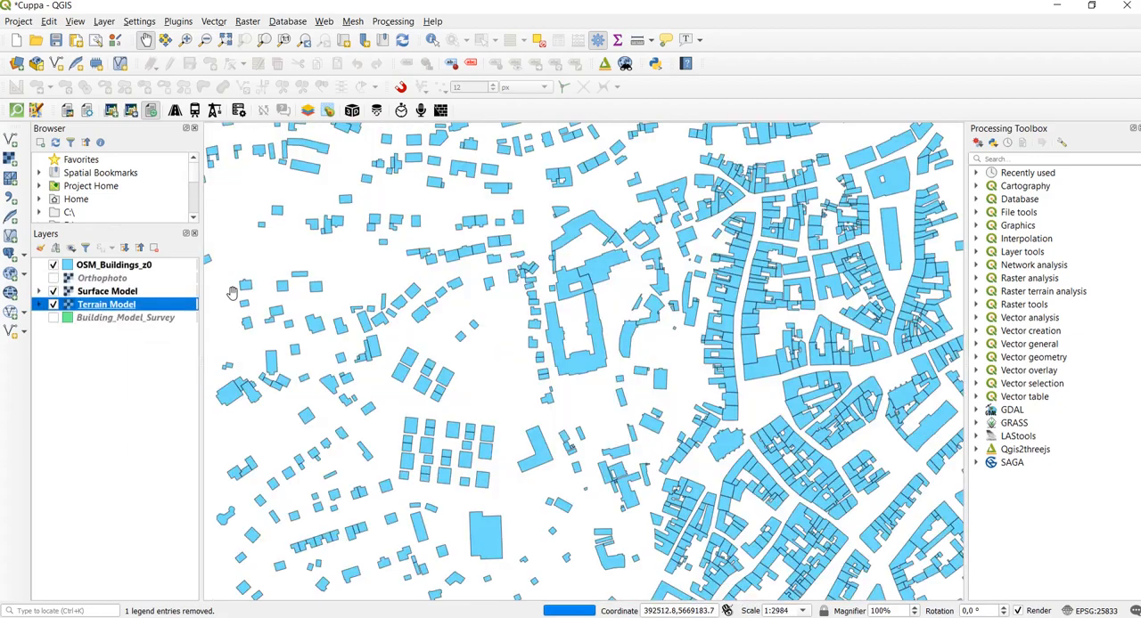
right_click(113, 265)
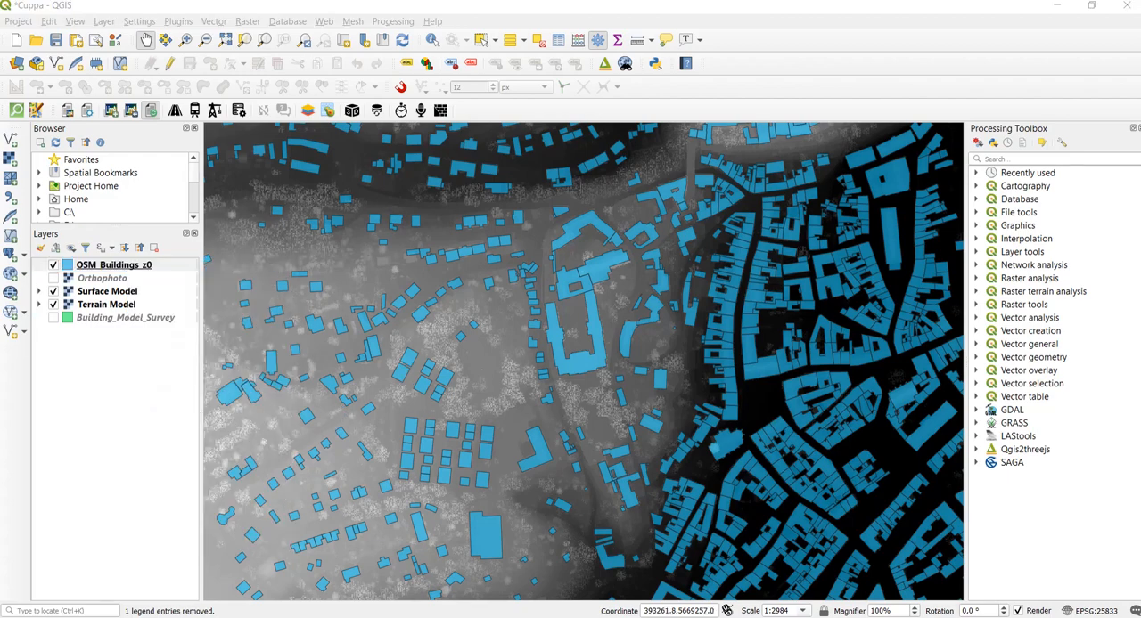
click(214, 110)
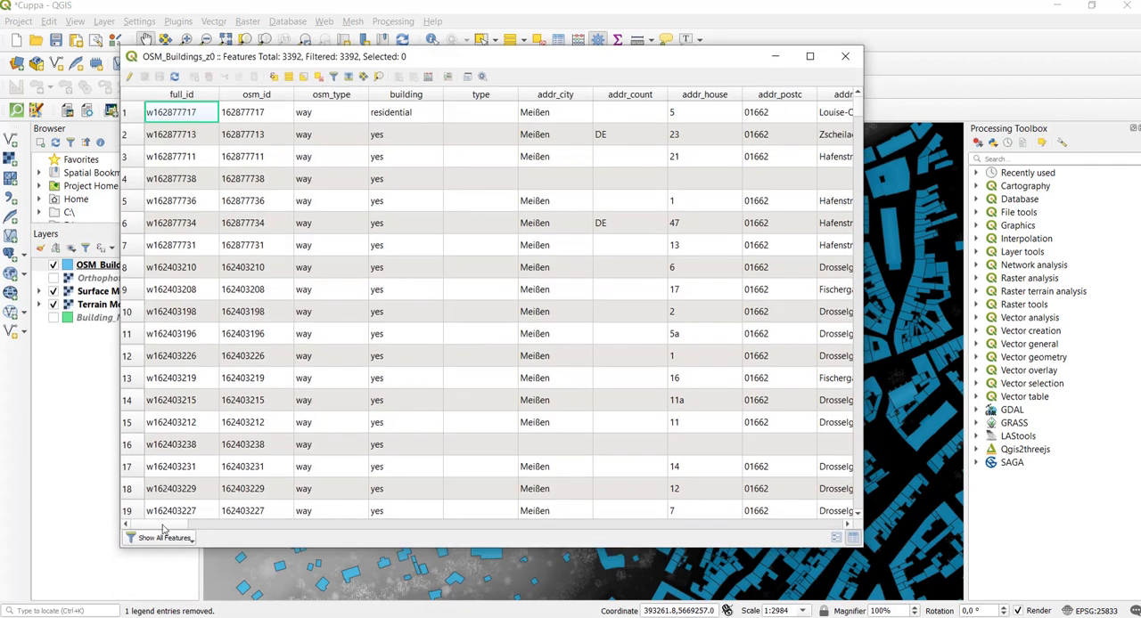
scroll(right, 3)
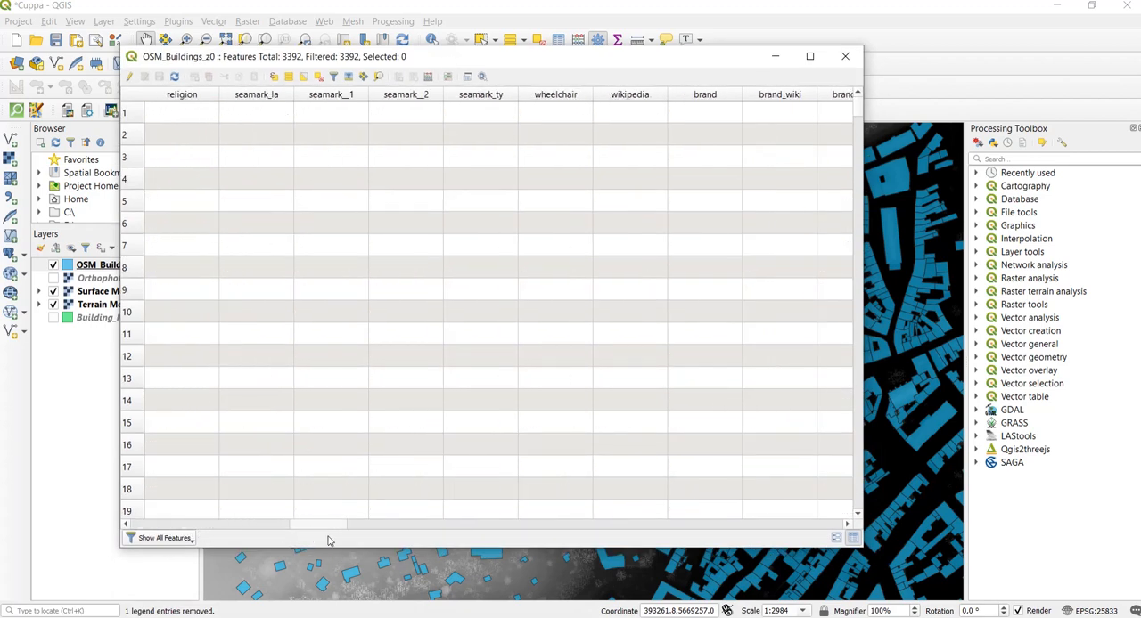
click(844, 57)
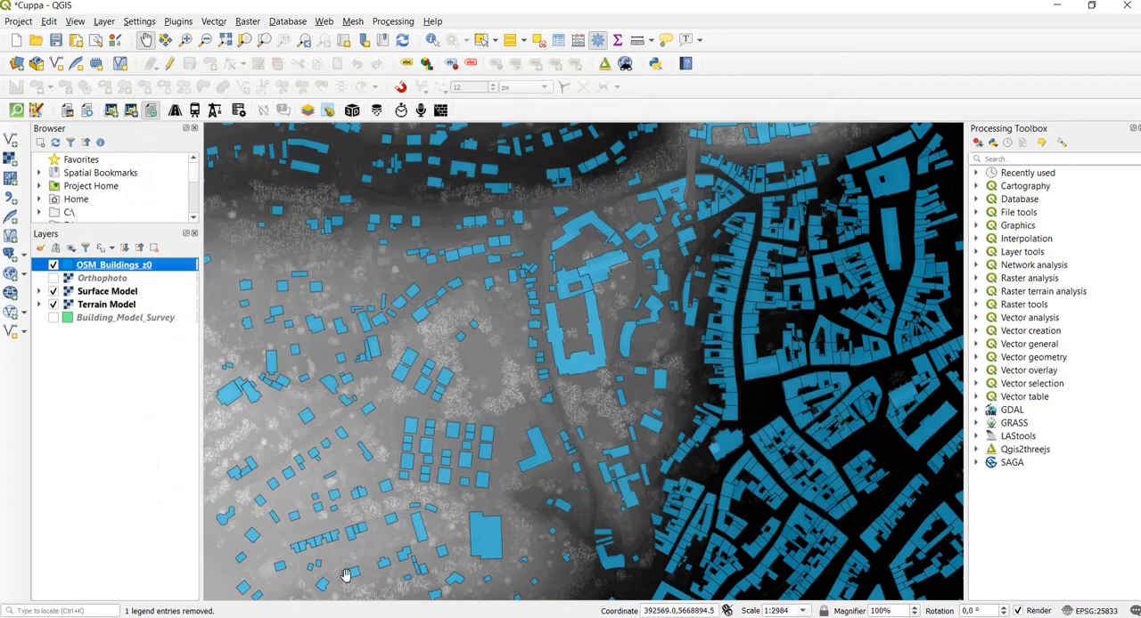
scroll(down, 3)
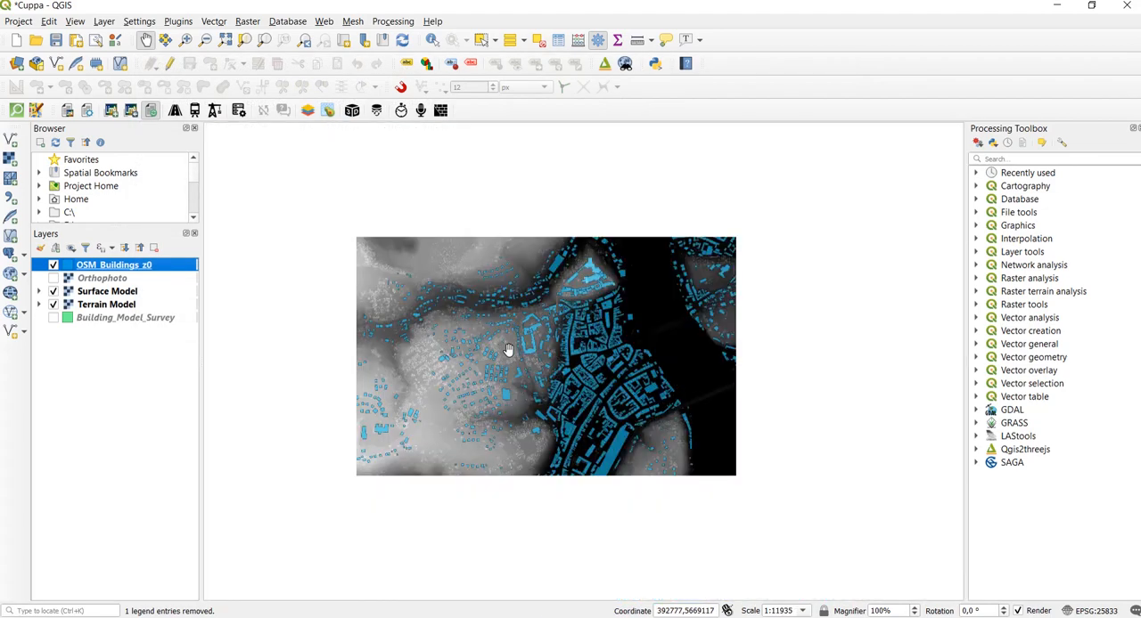
scroll(up, 3)
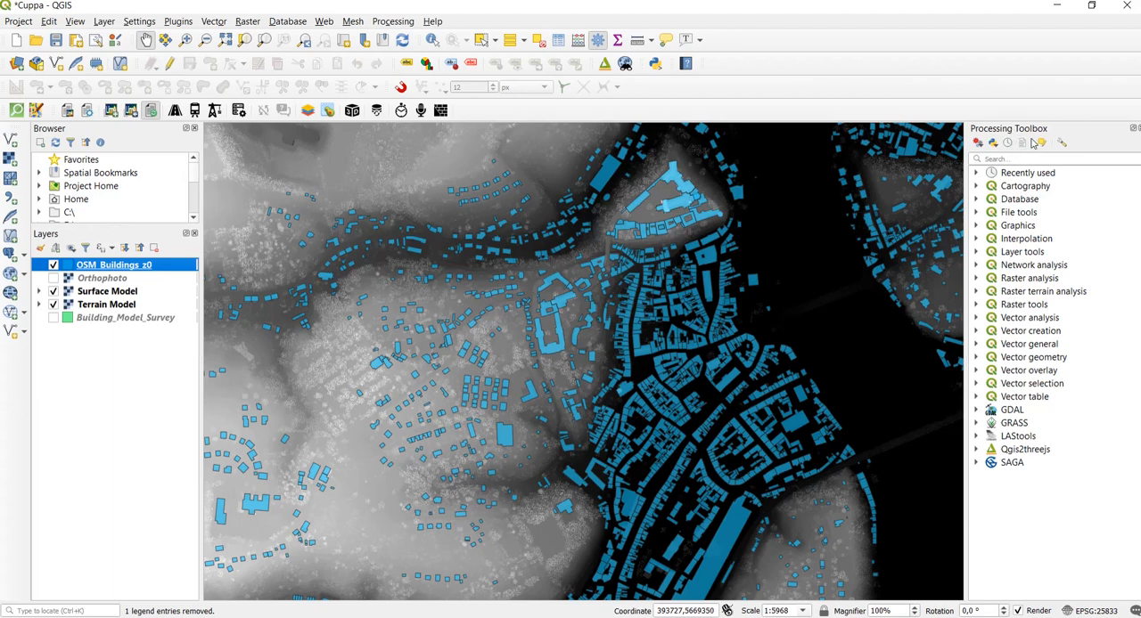
mouse_move(1034, 144)
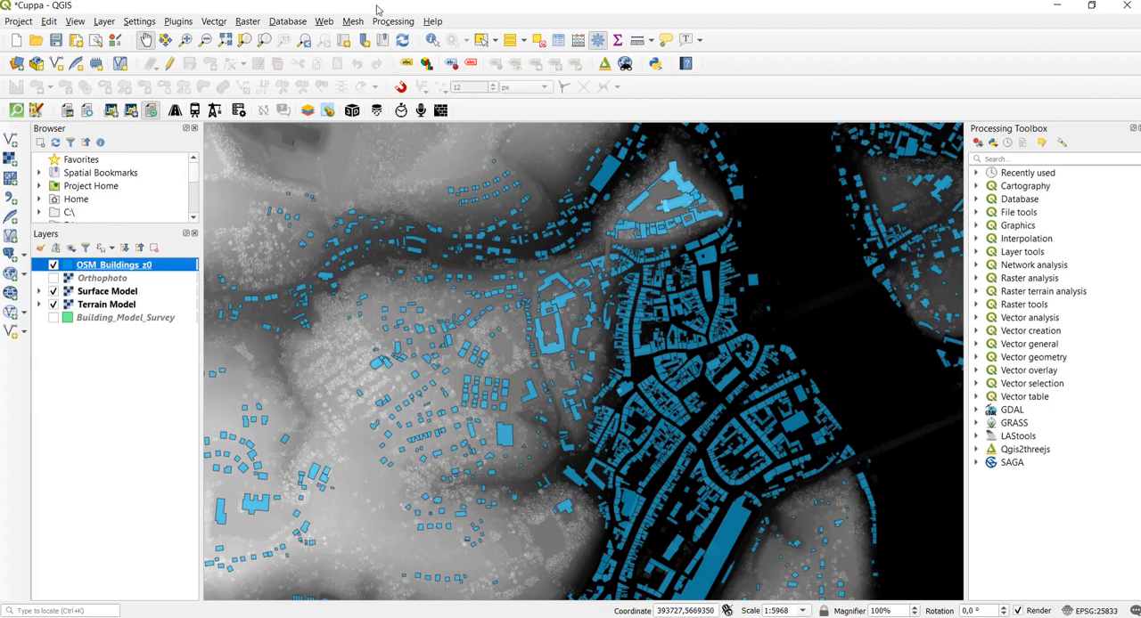
Search the Processing Toolbox for 'zonal statistics'.
click(392, 20)
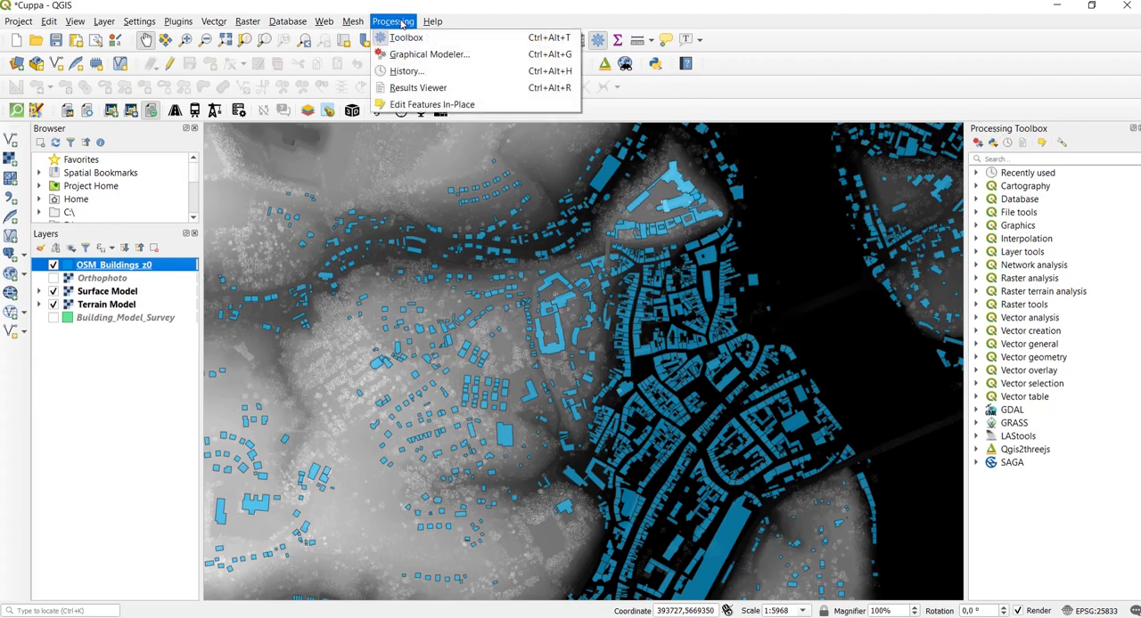
mouse_move(1037, 169)
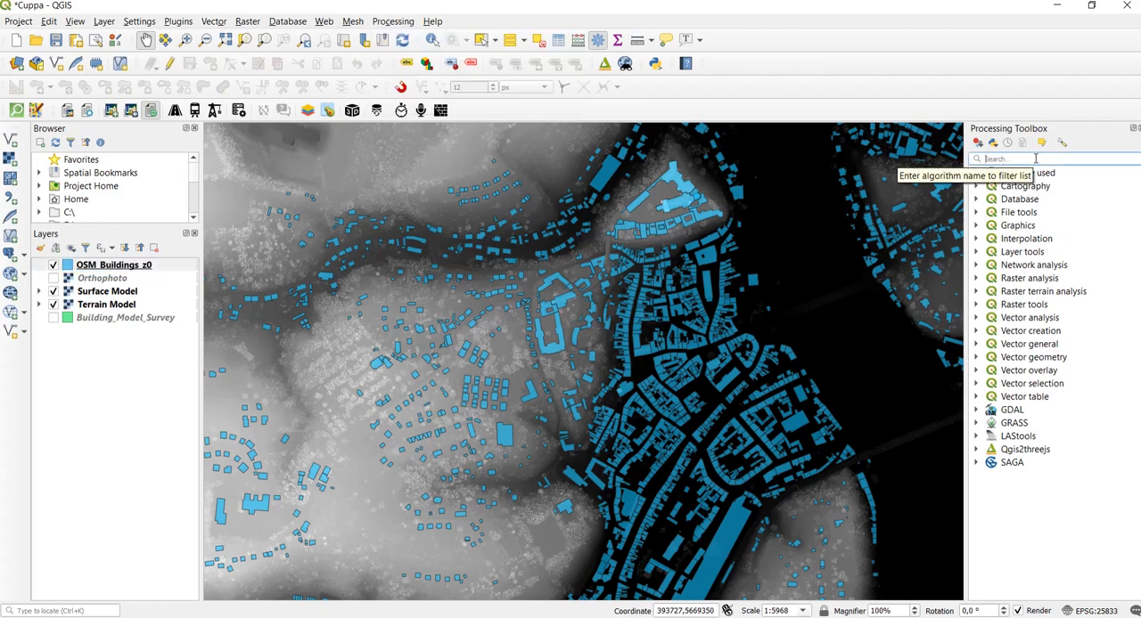
text(z)
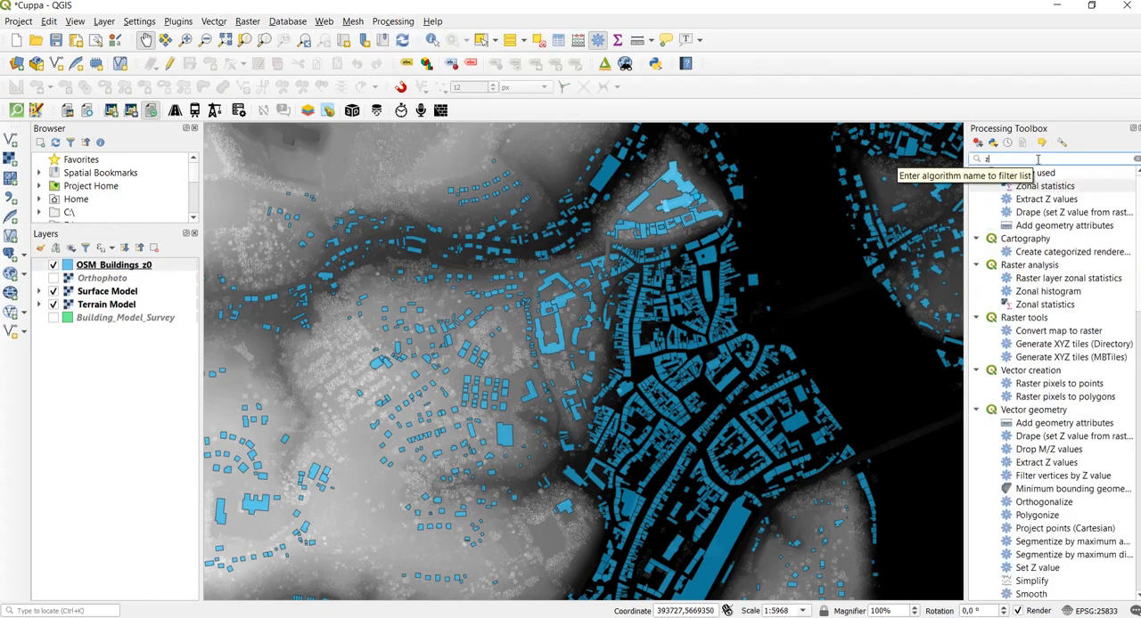
text(onal)
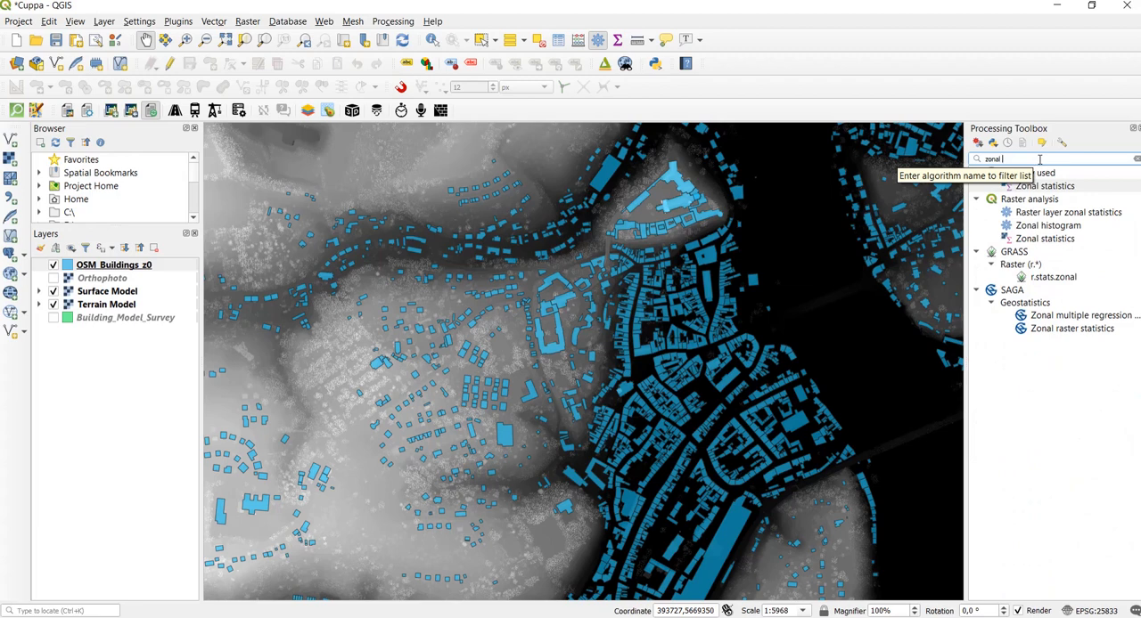
text(statistics)
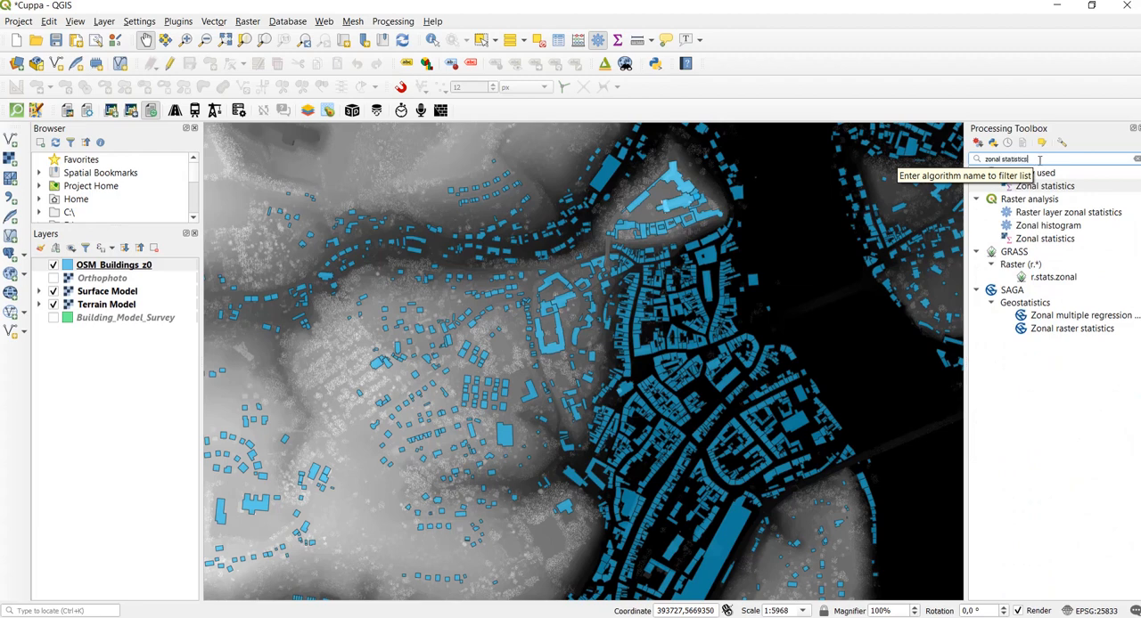
mouse_move(1048, 226)
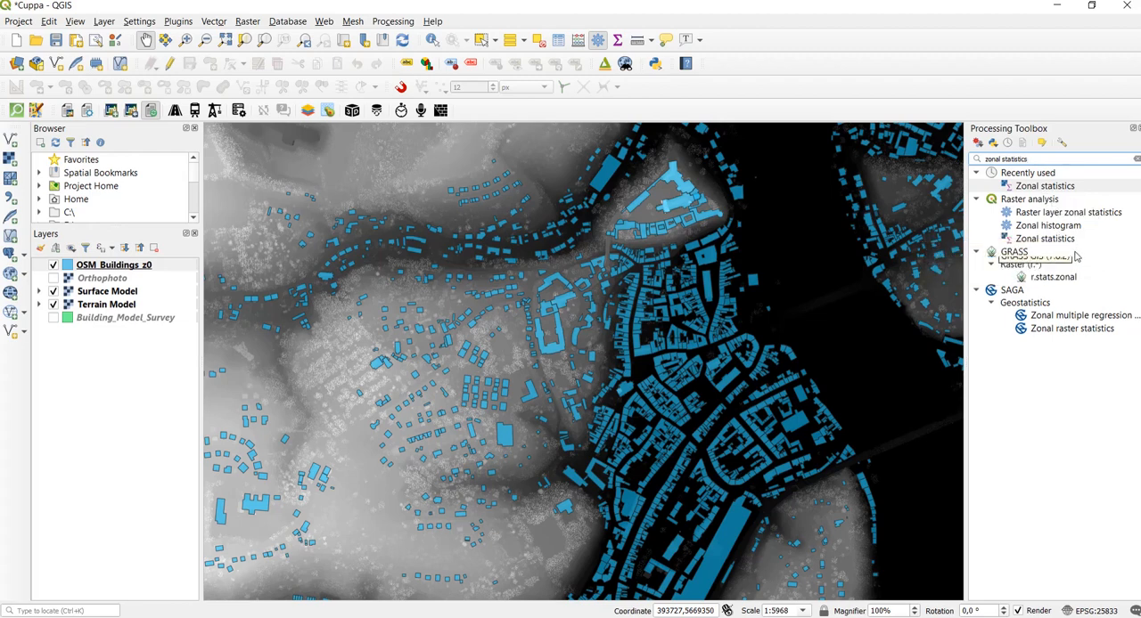
mouse_move(1044, 238)
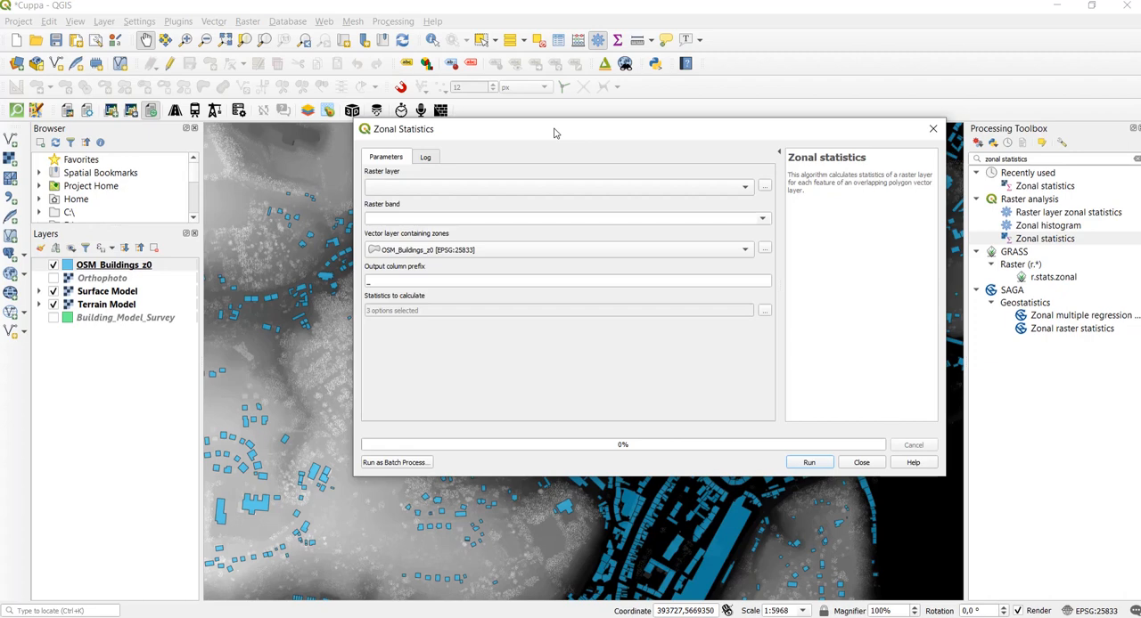
mouse_move(548, 187)
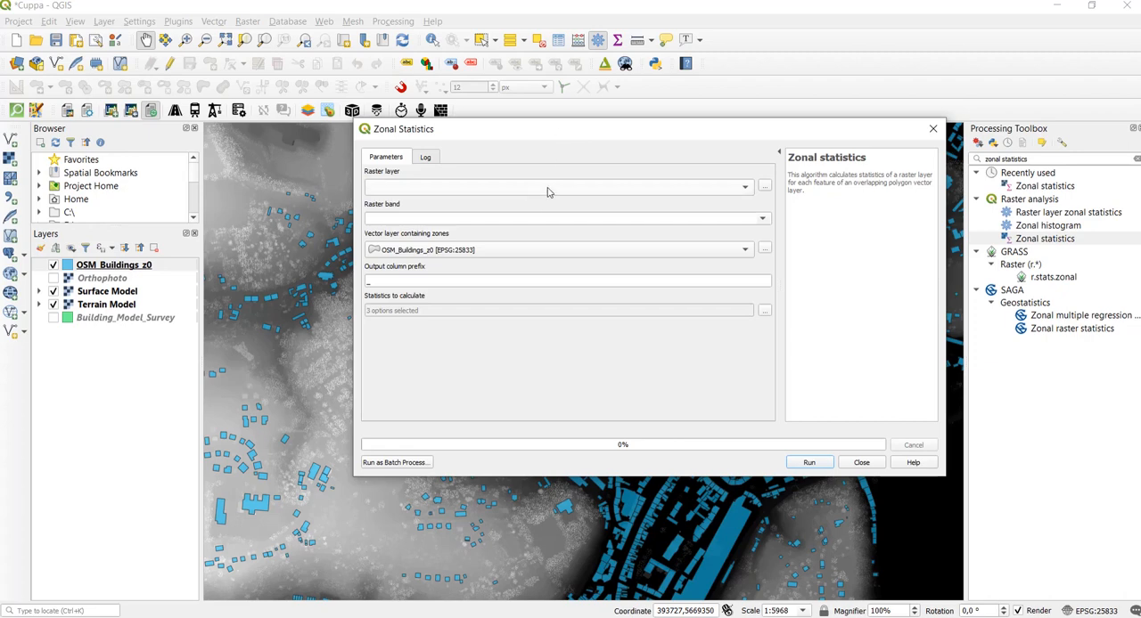
Pick Surface Model (Band 1) as the zonal statistics raster layer.
click(744, 188)
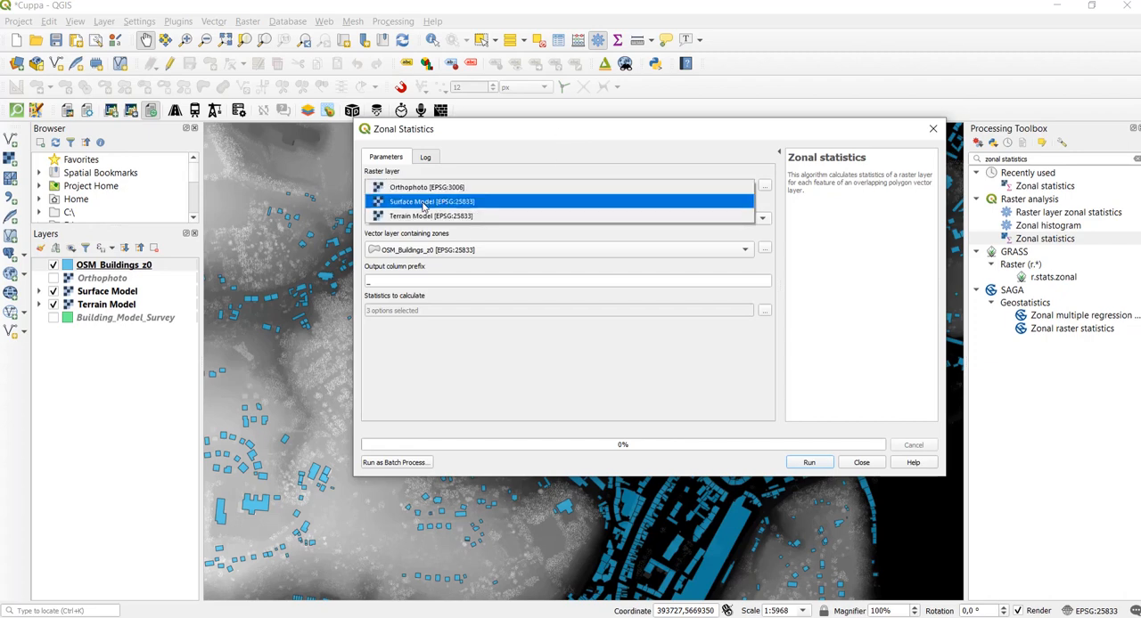
click(428, 201)
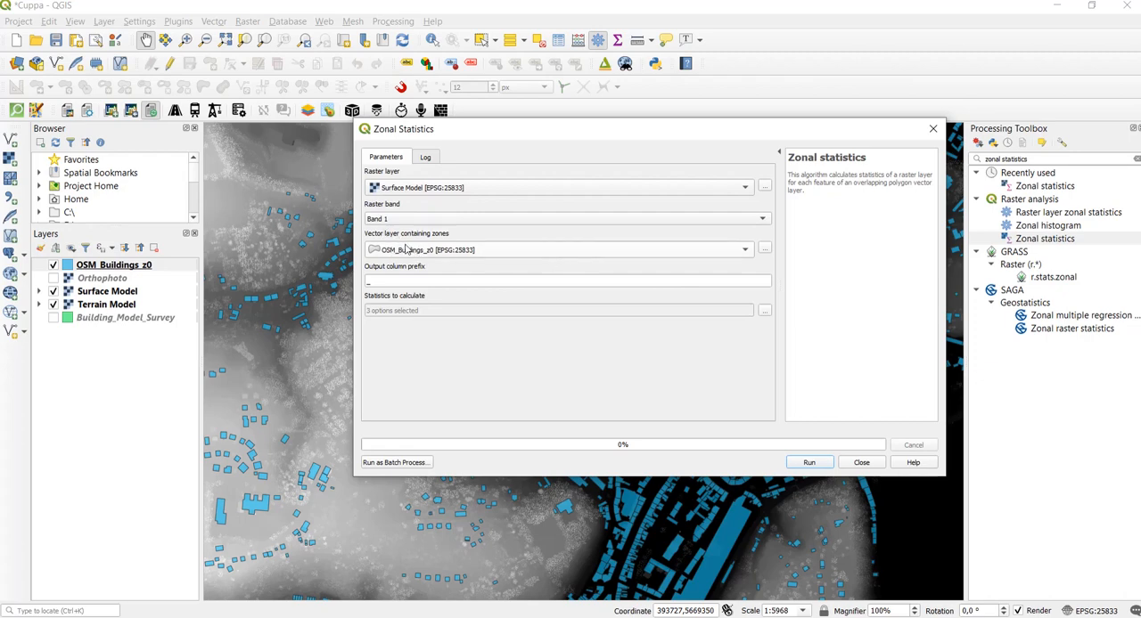
mouse_move(462, 241)
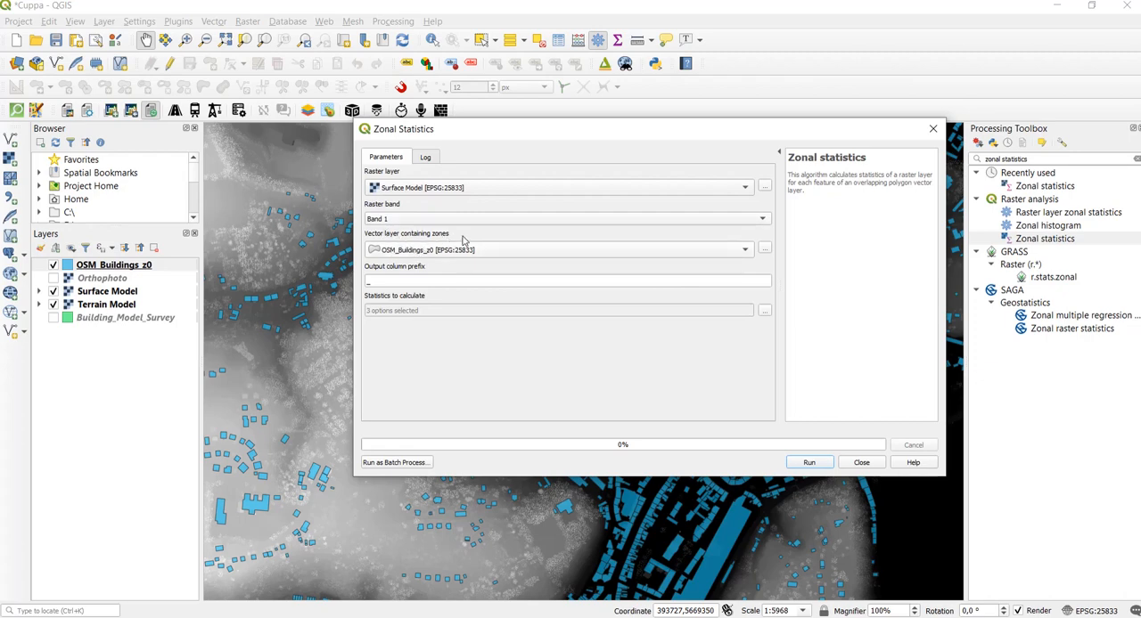
mouse_move(526, 250)
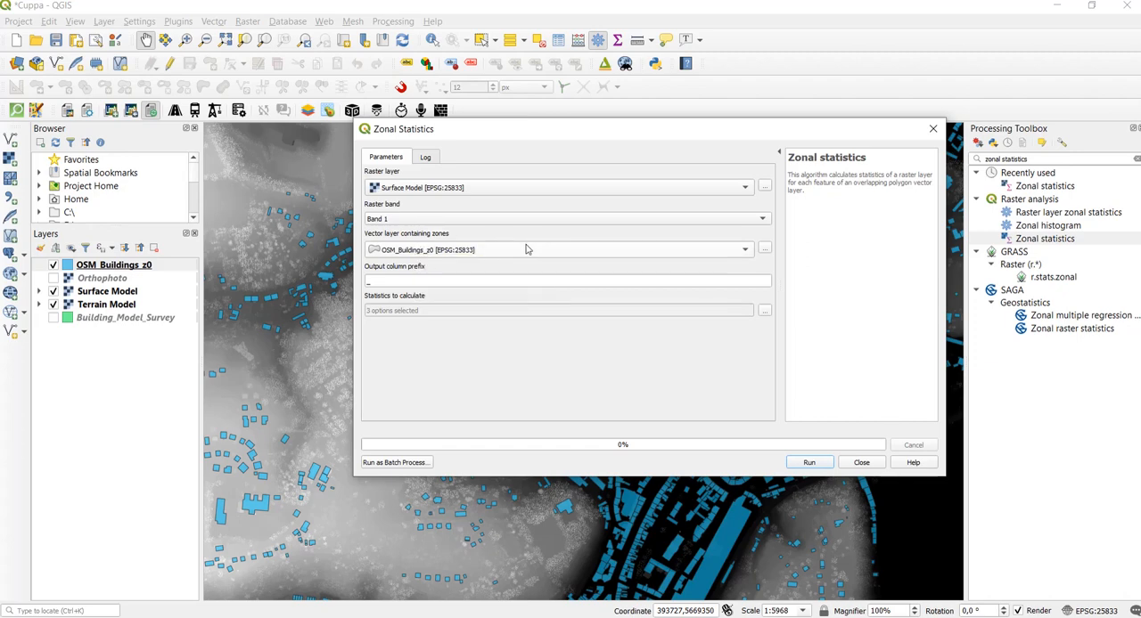
mouse_move(413, 313)
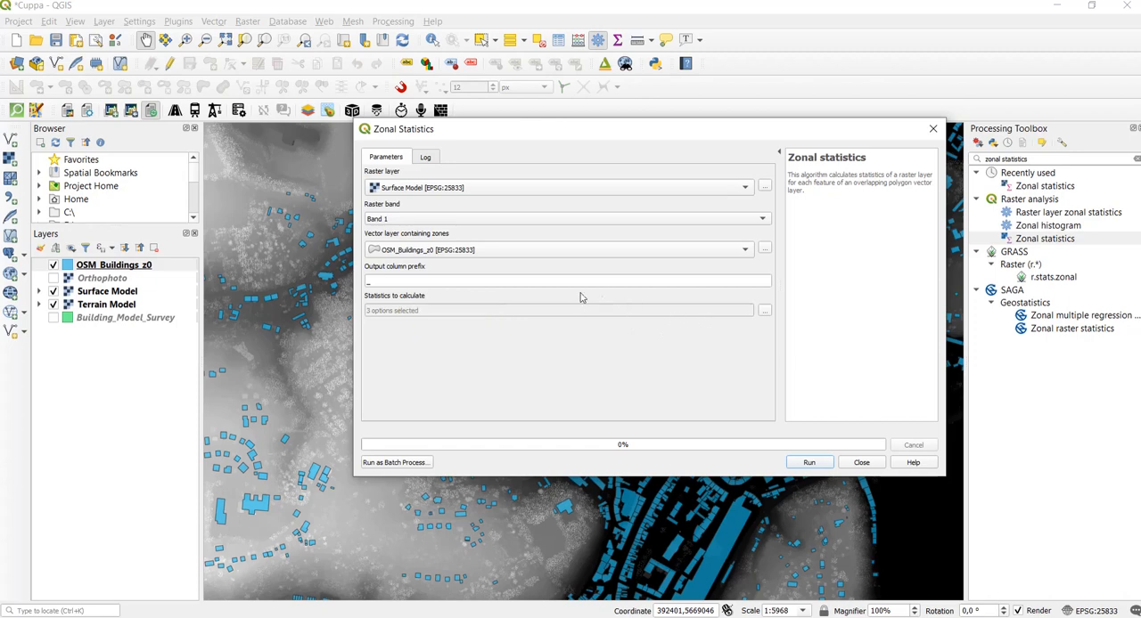
mouse_move(764, 310)
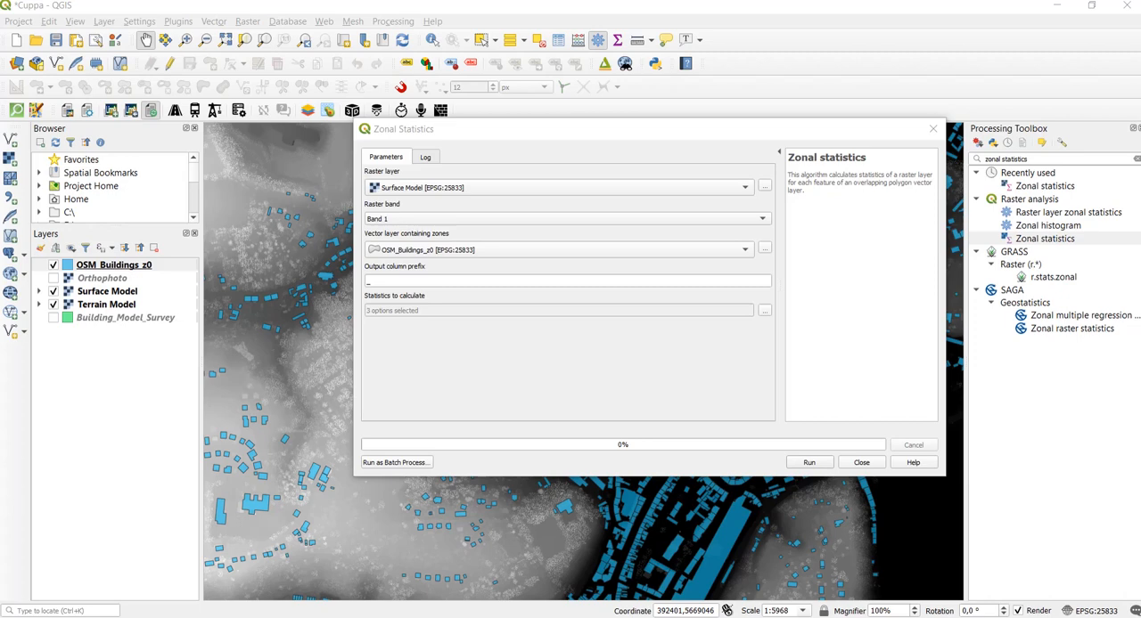
Select All statistics, run Zonal Statistics on the footprints, and close the tool.
click(764, 310)
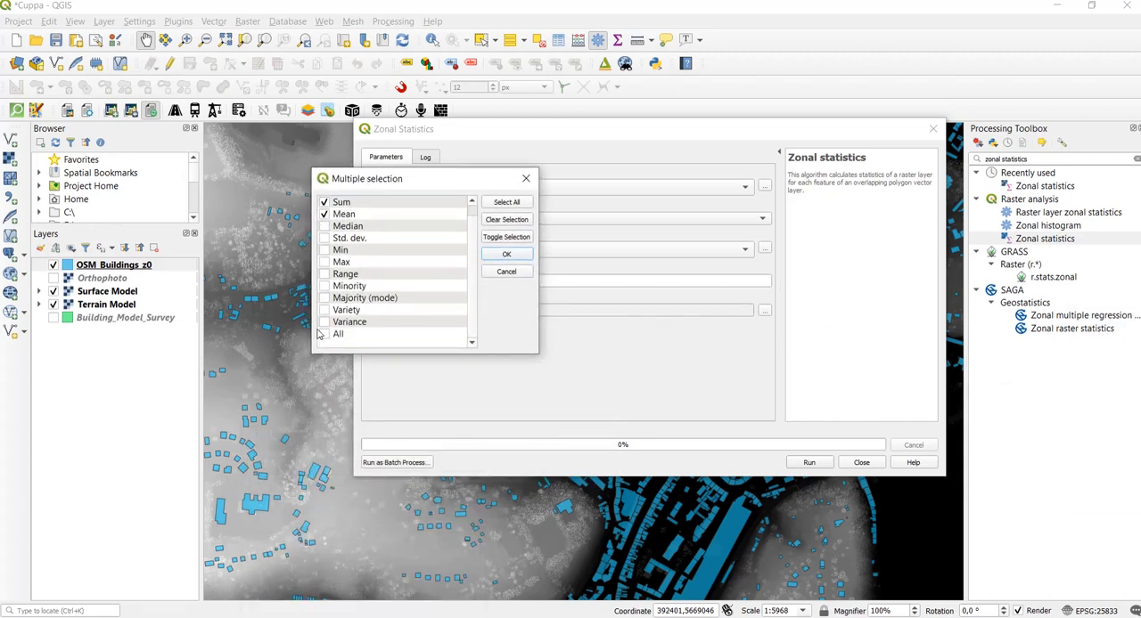
click(338, 334)
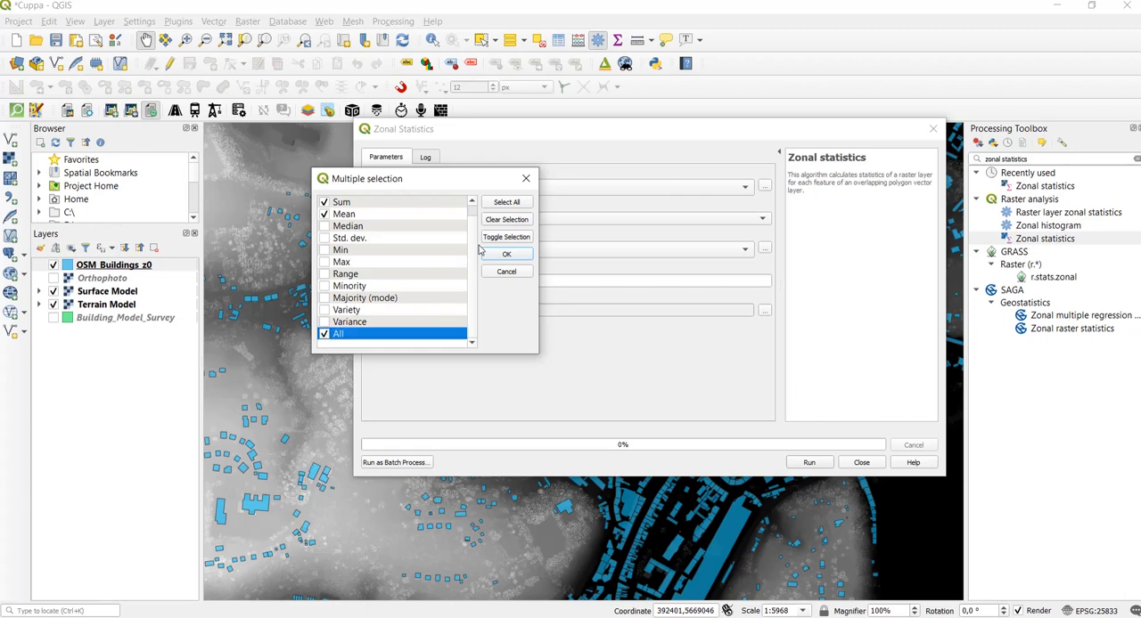
click(507, 254)
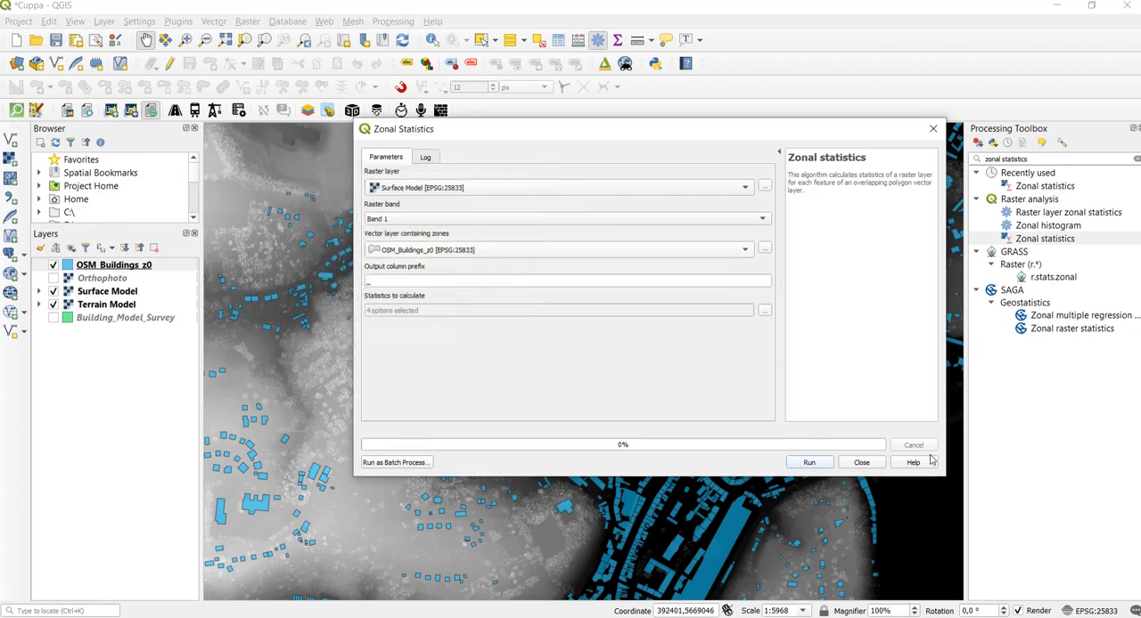
click(808, 461)
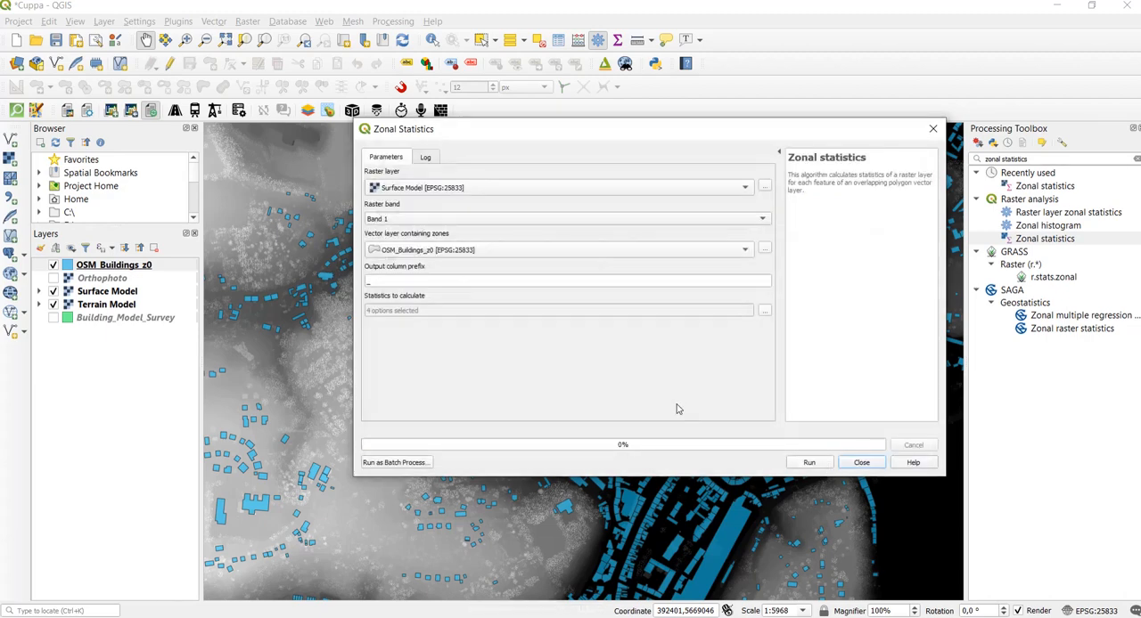
click(860, 462)
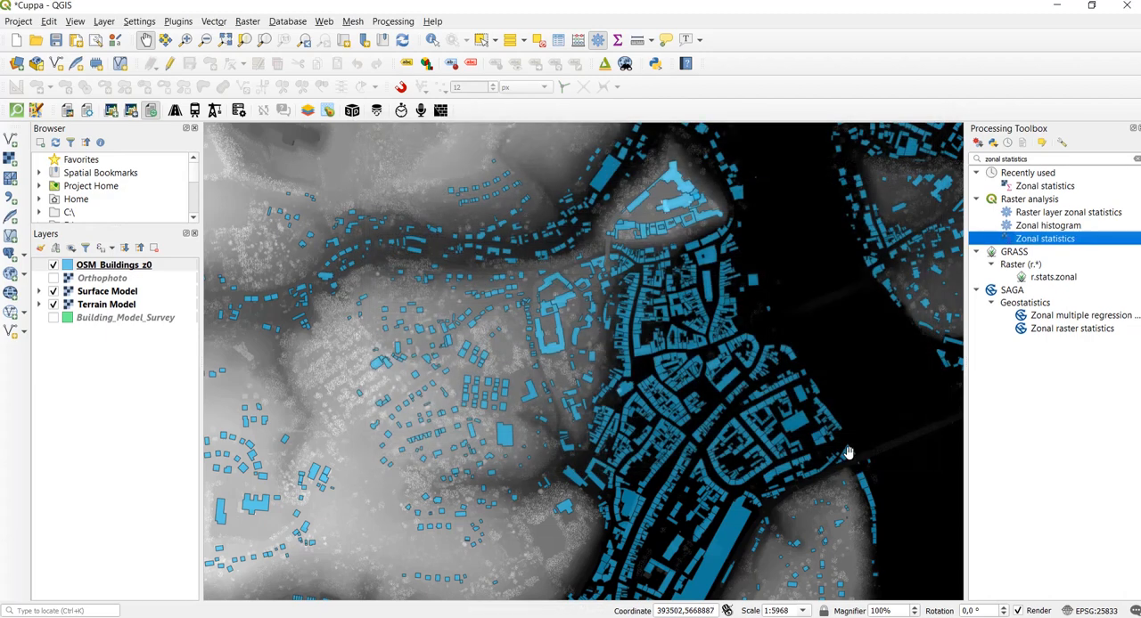
click(113, 265)
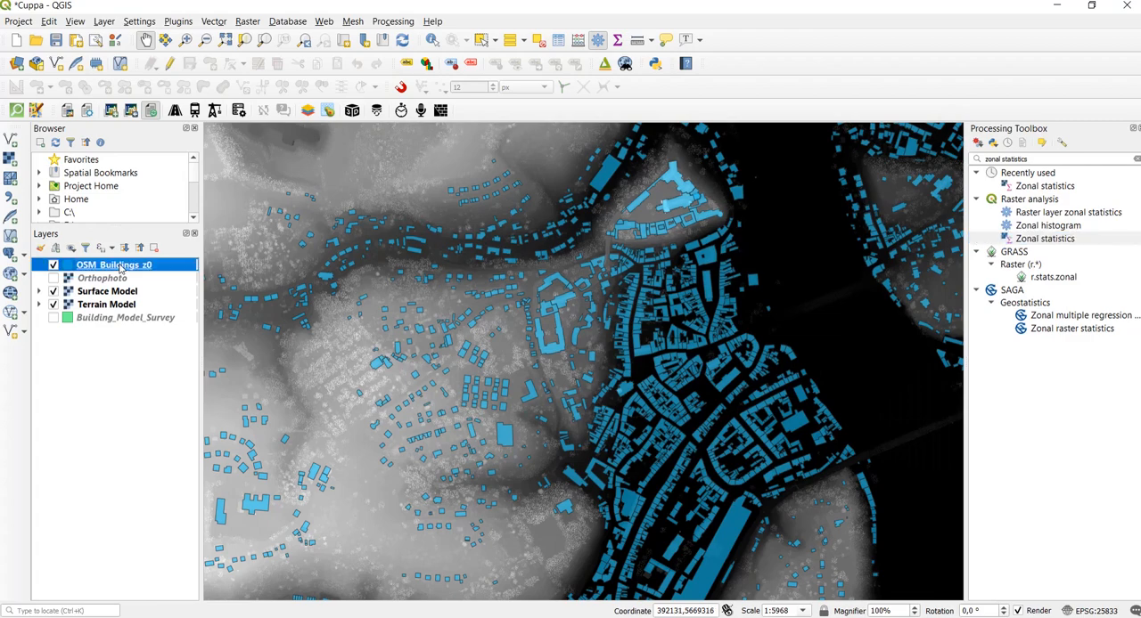
right_click(114, 265)
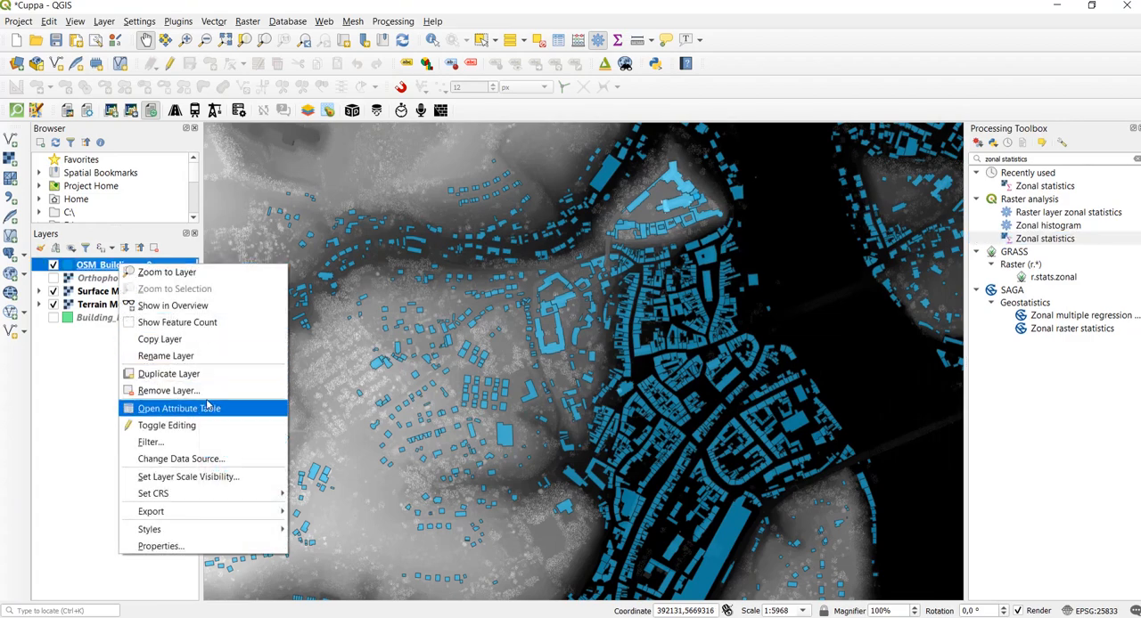
click(178, 409)
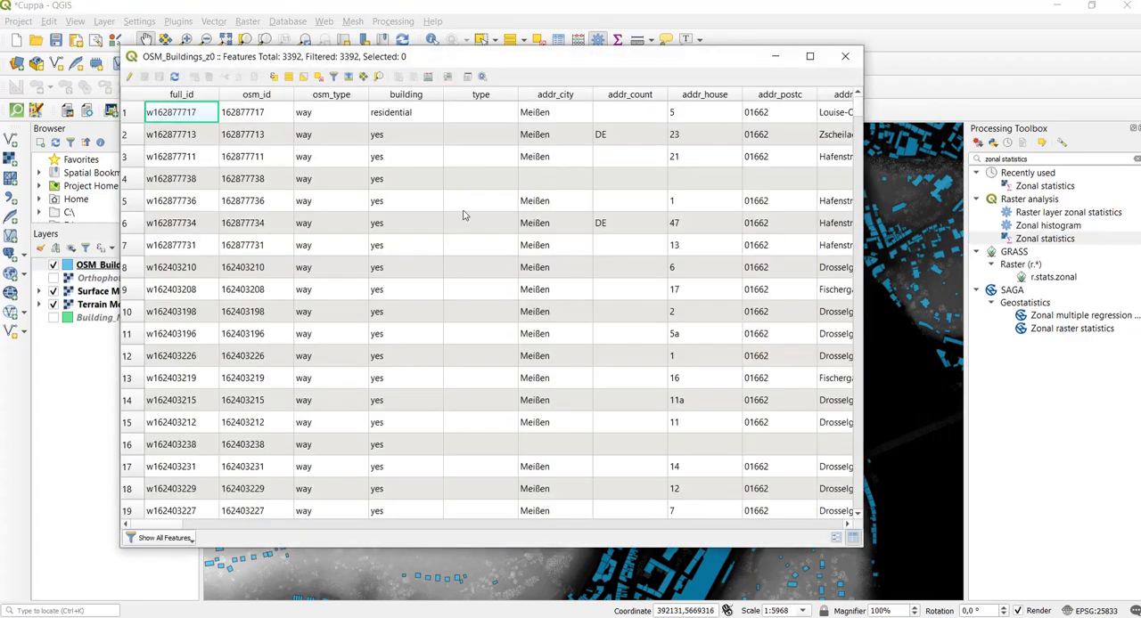
scroll(right, 3)
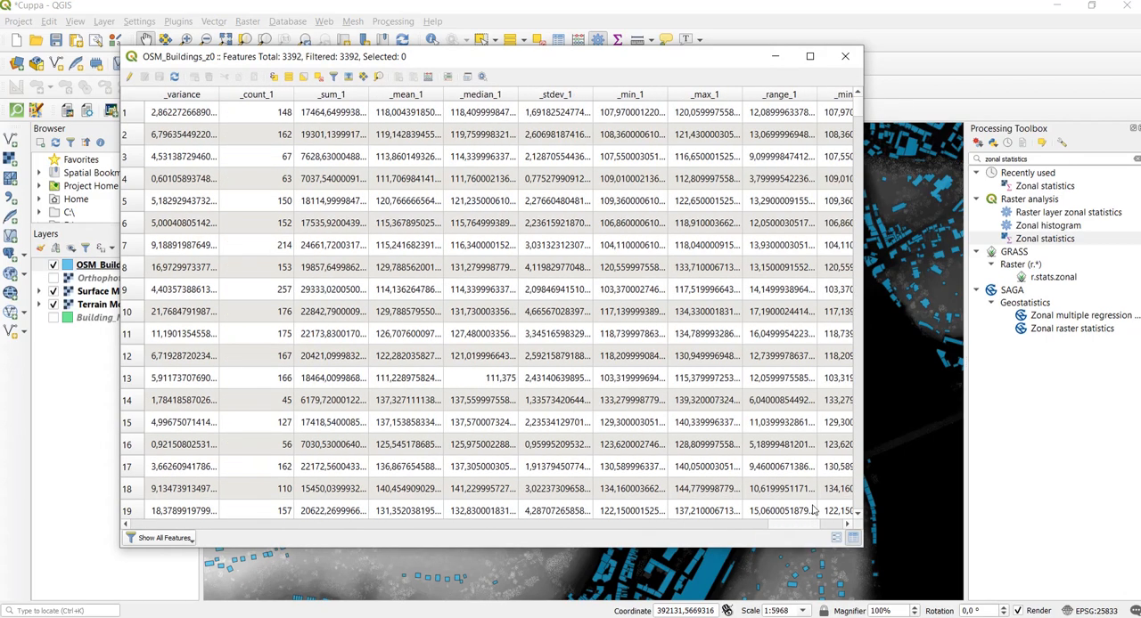
scroll(right, 3)
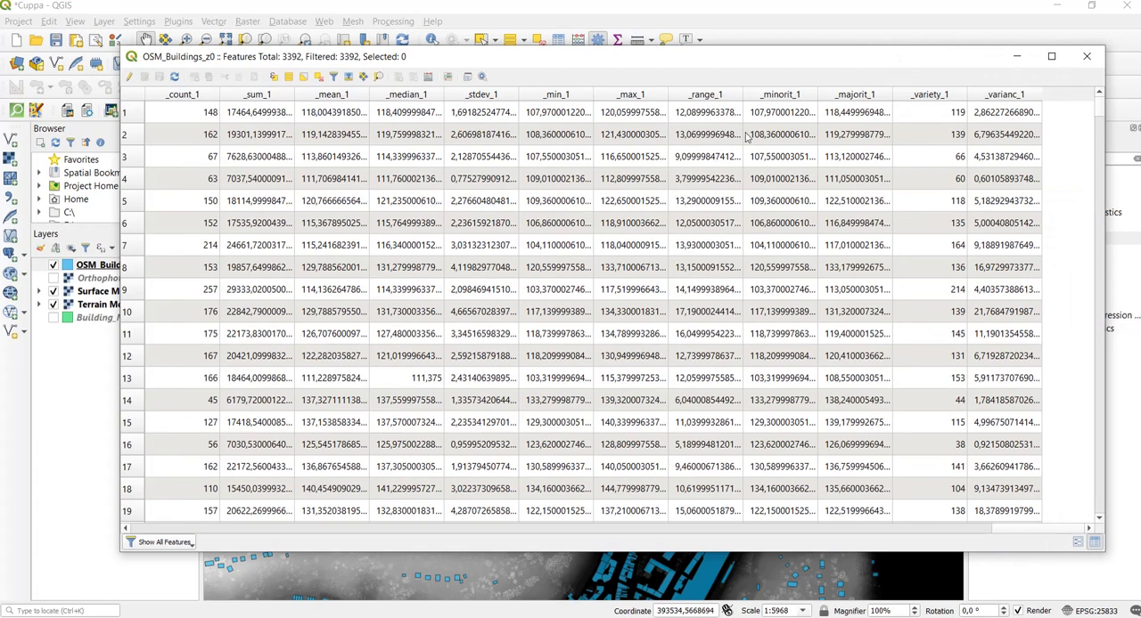
mouse_move(1086, 56)
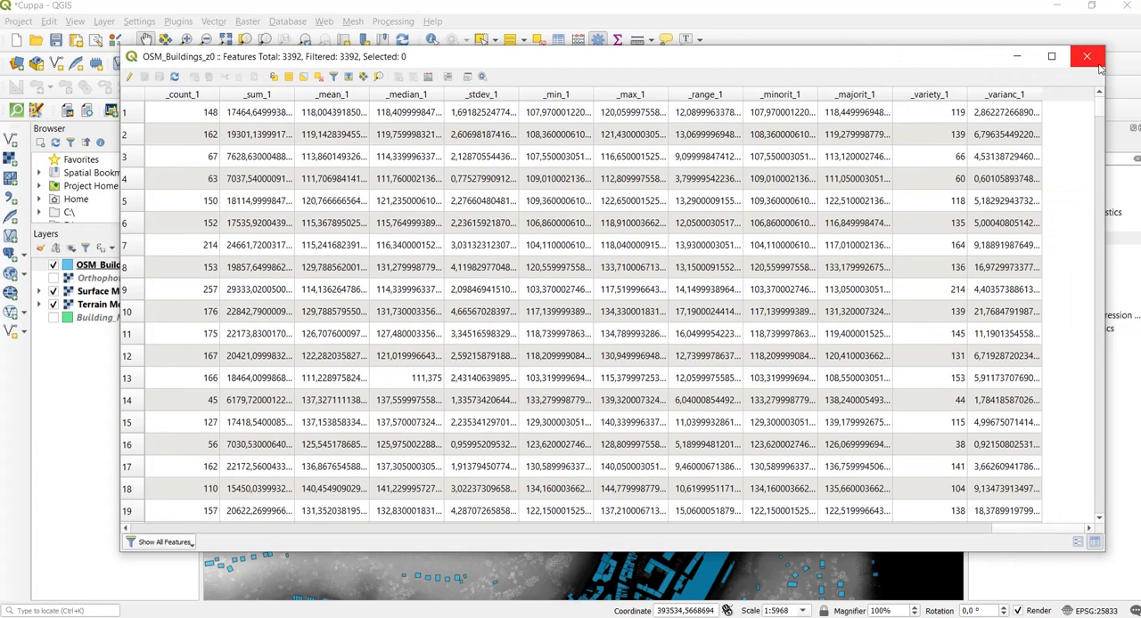
click(1086, 56)
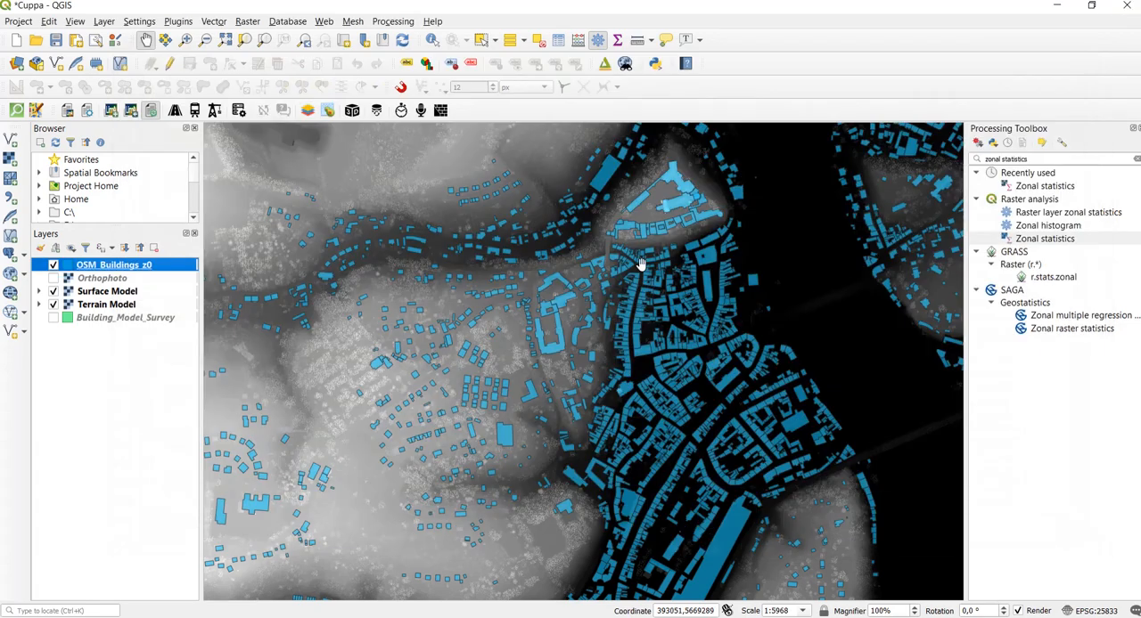
Pan the map slightly across the town and bring up the Plugins menu.
drag(640, 265, 586, 279)
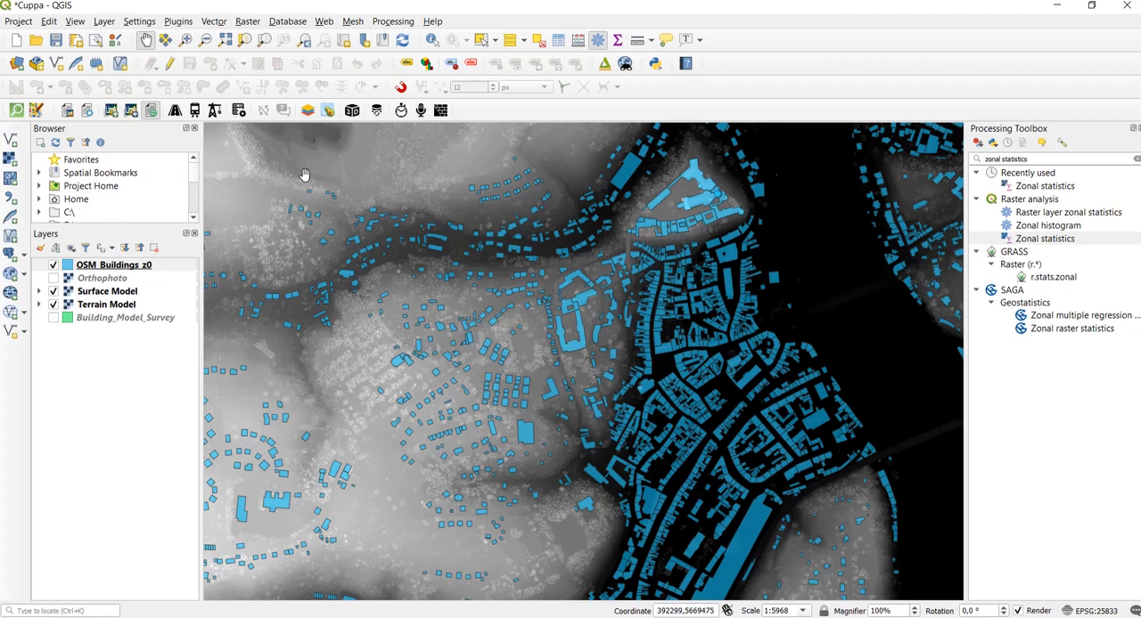
mouse_move(479, 122)
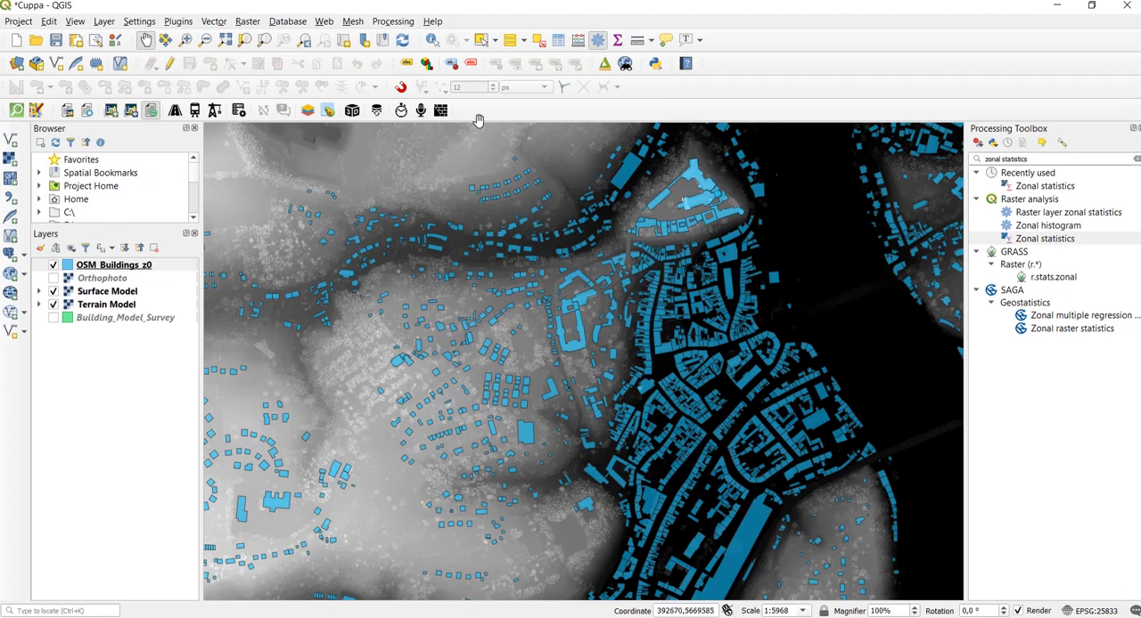
mouse_move(354, 122)
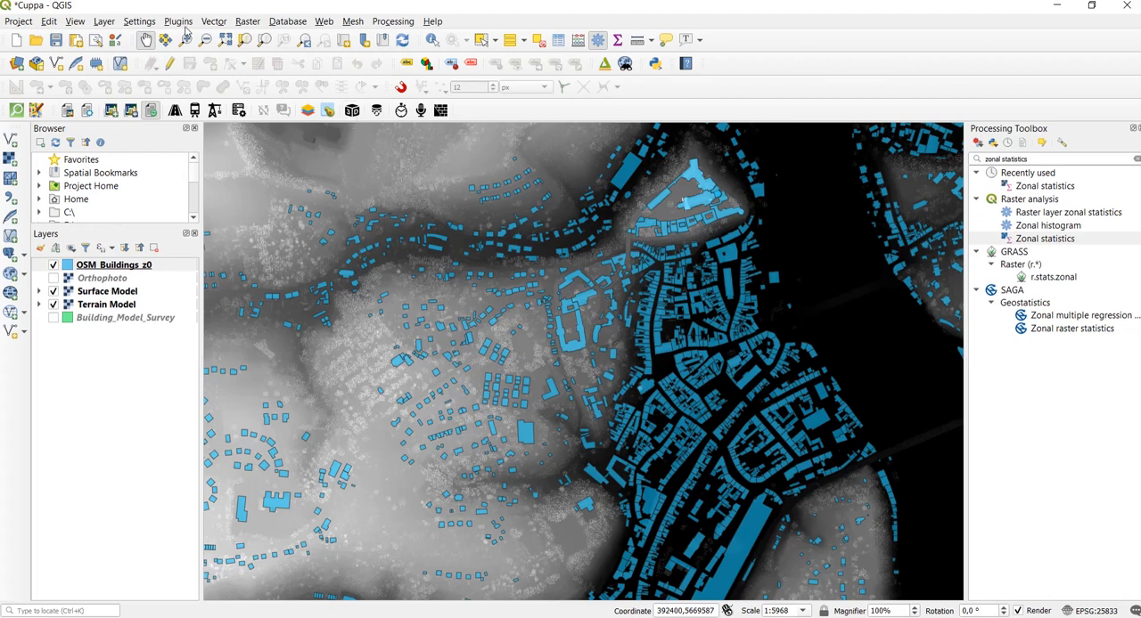
click(178, 20)
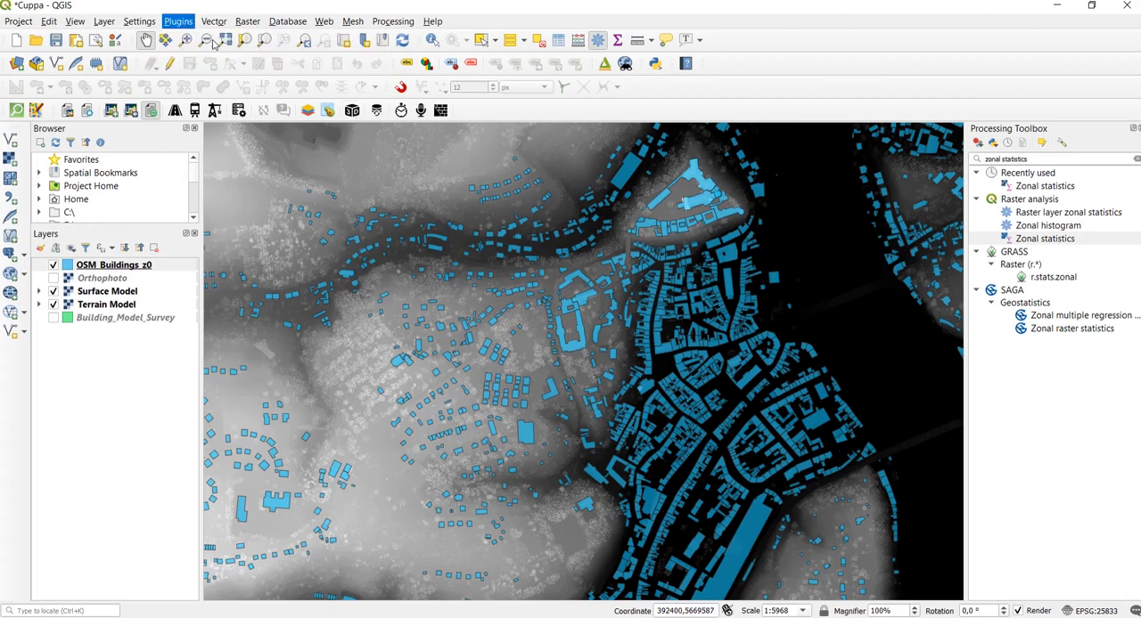
Find Qgis2threejs in the plugin manager, confirm it is installed, and close the manager.
click(178, 21)
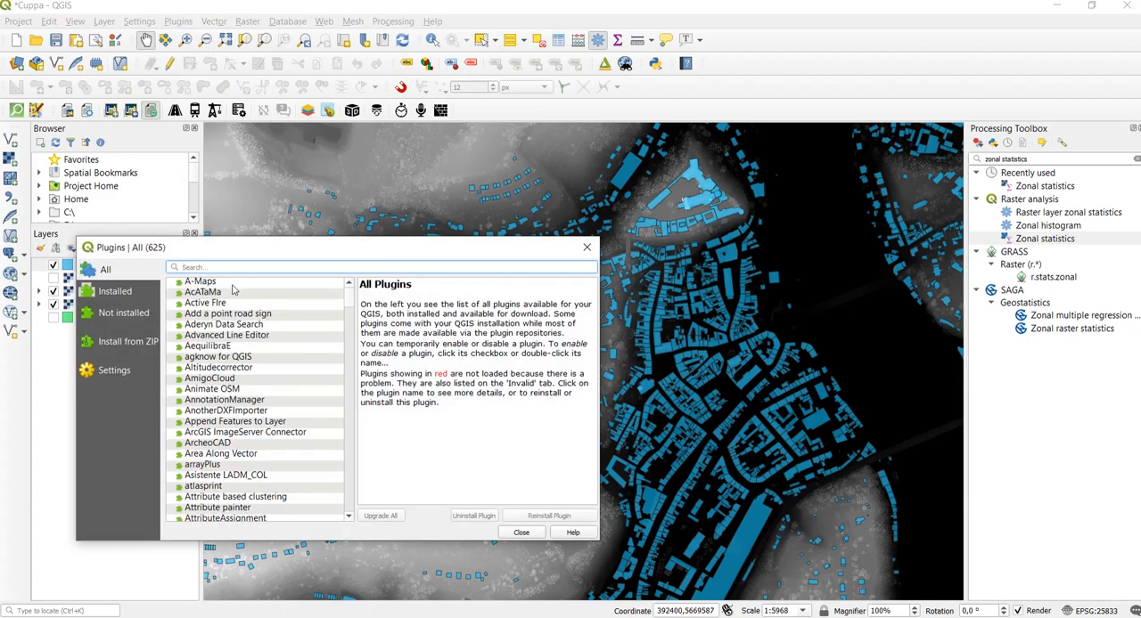
text(a)
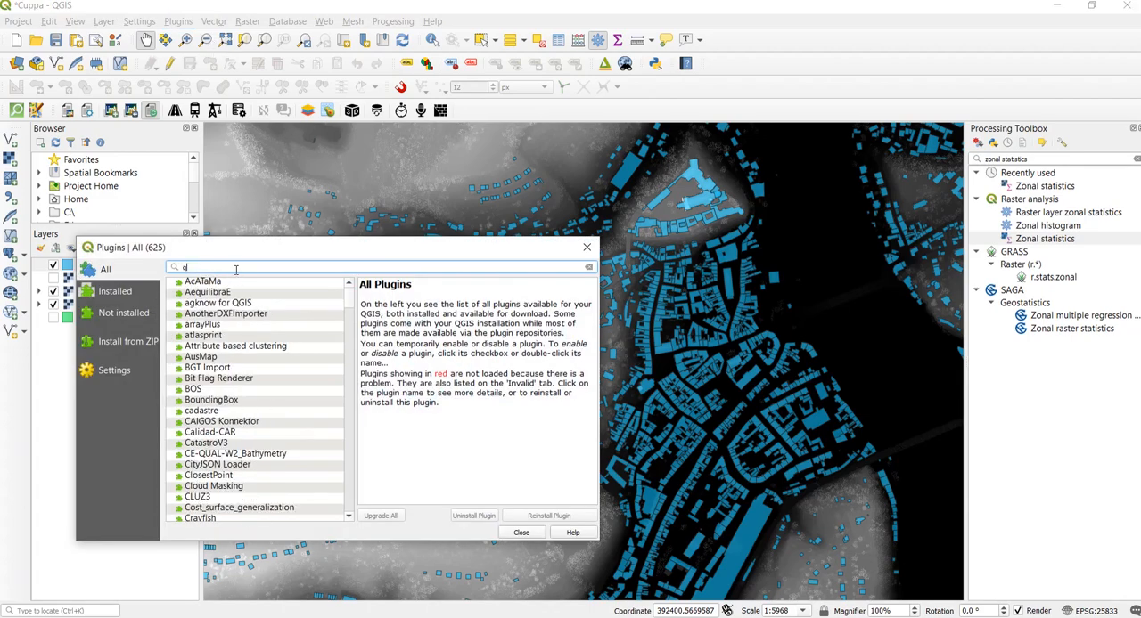
text(qgis2threejs)
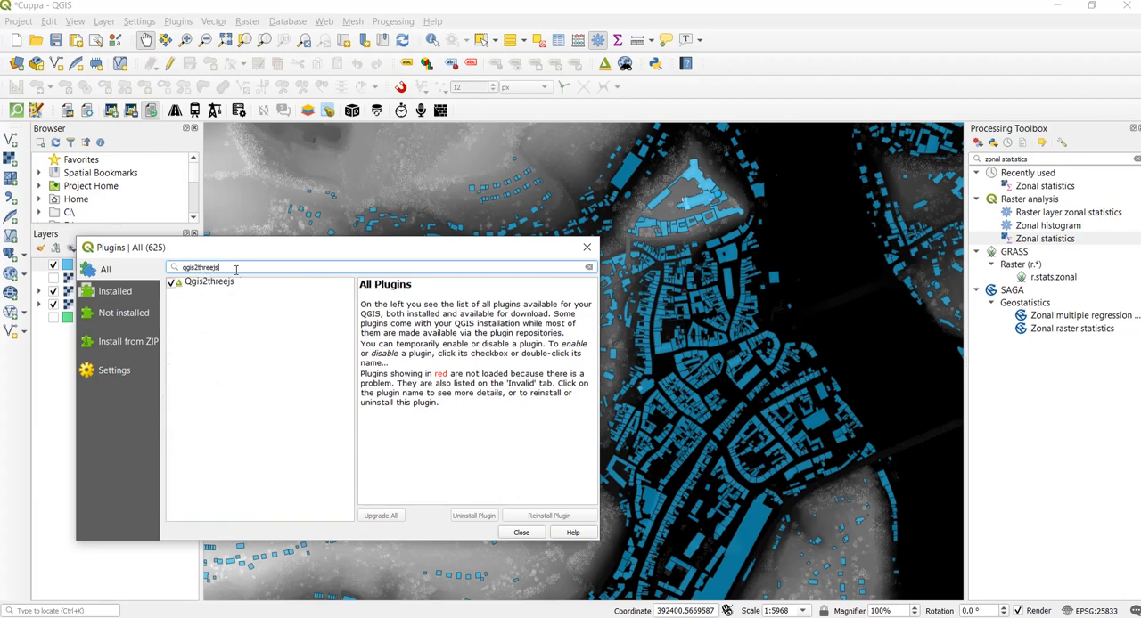
click(209, 282)
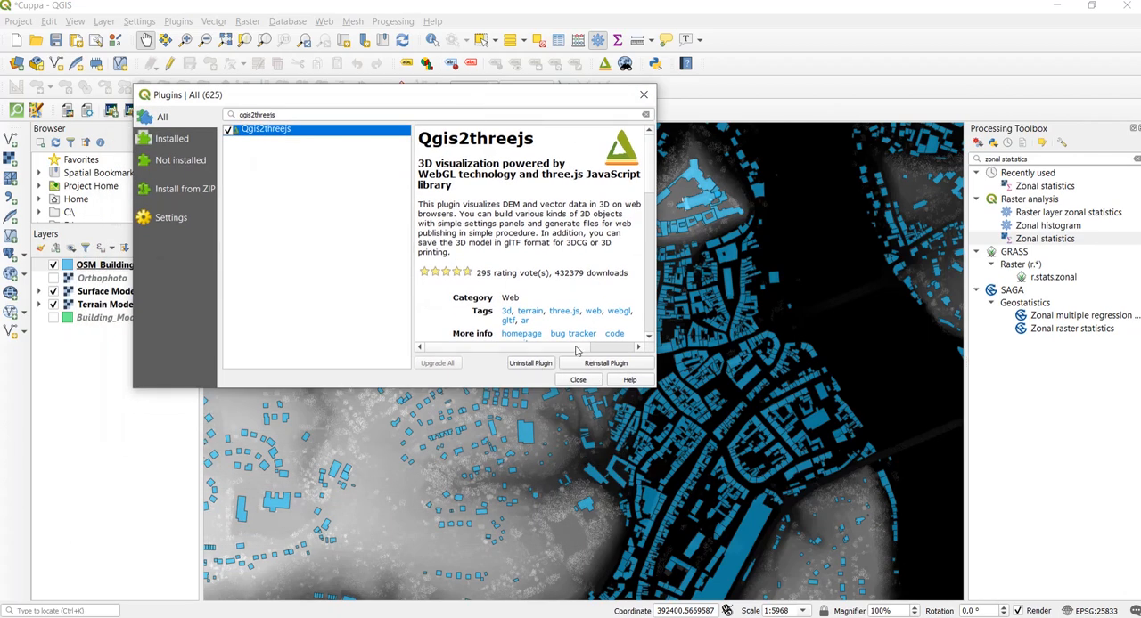
click(578, 380)
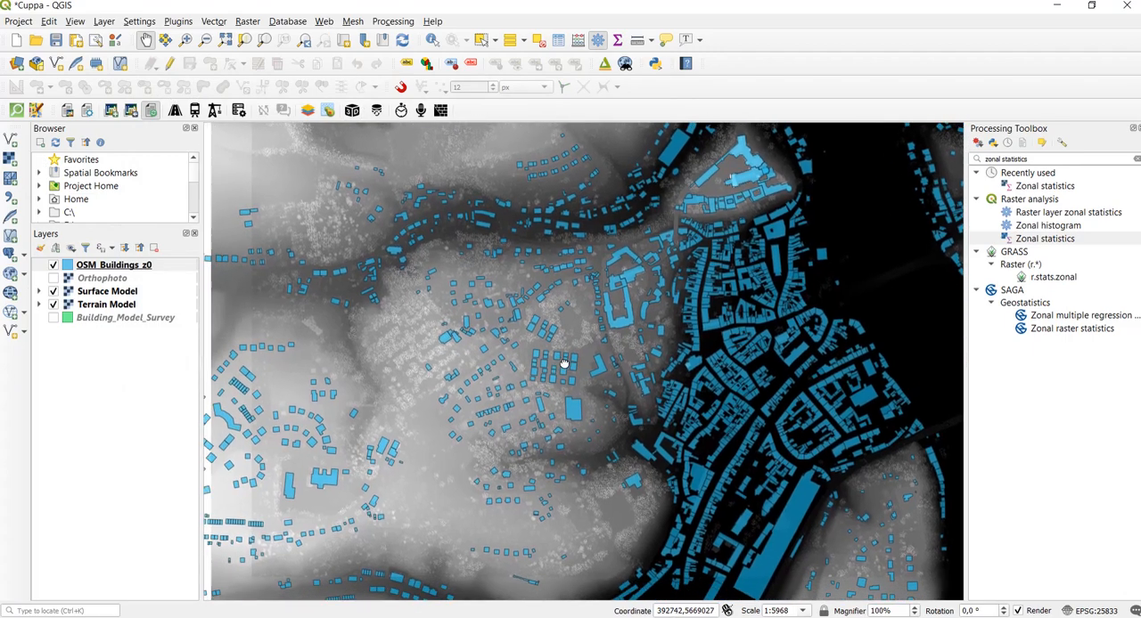
Zoom in and pan west to the residential building footprints.
scroll(up, 3)
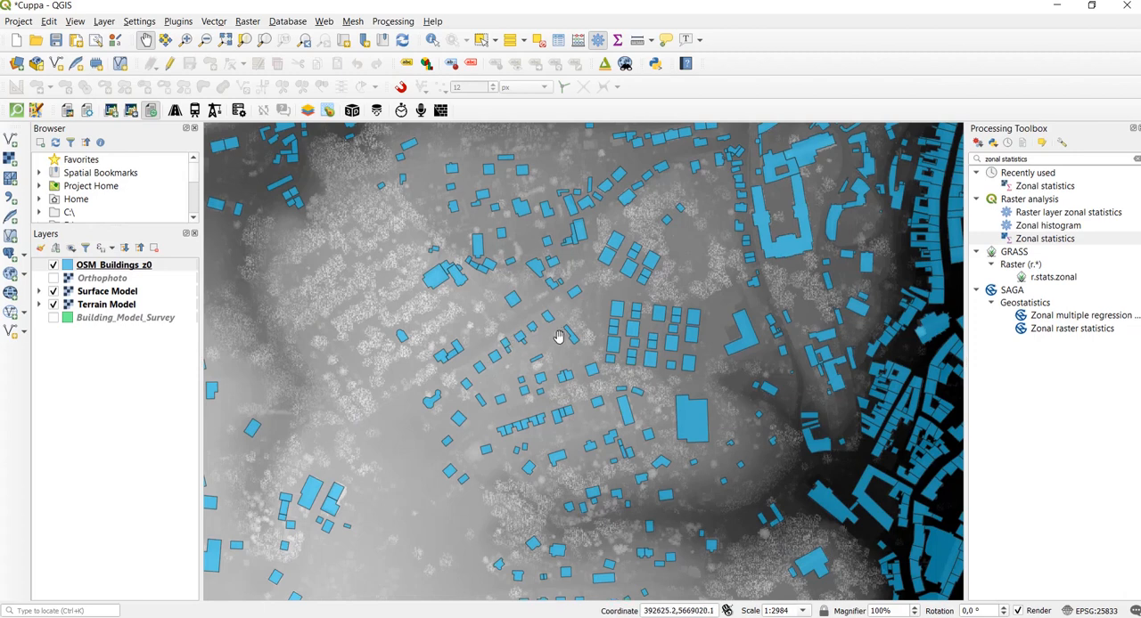
drag(560, 336, 455, 368)
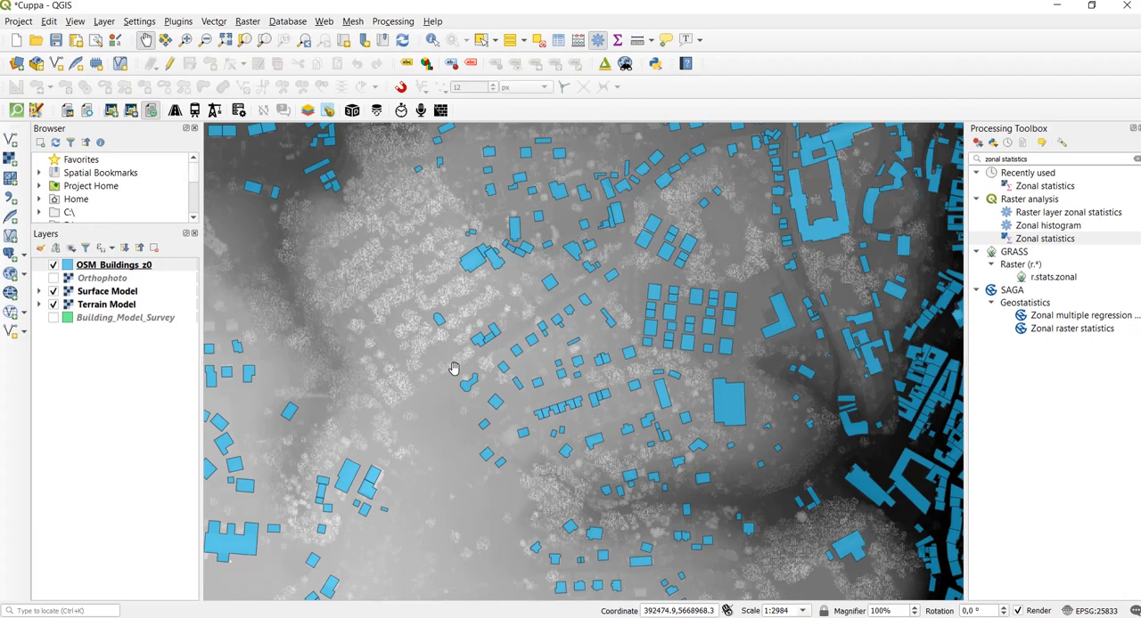
mouse_move(514, 365)
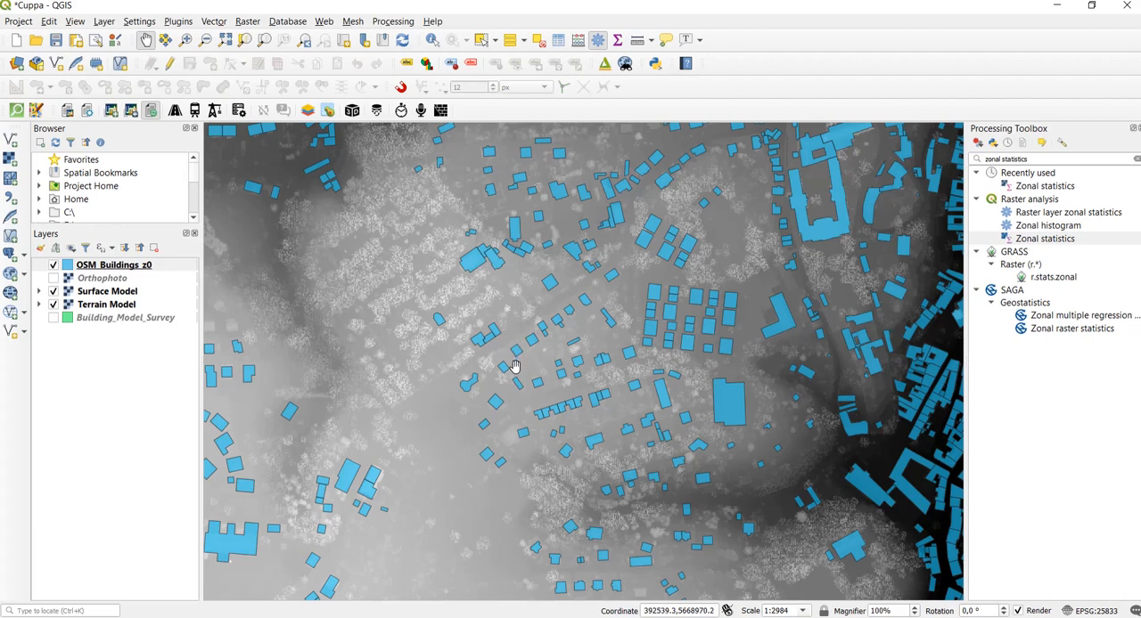
mouse_move(570, 379)
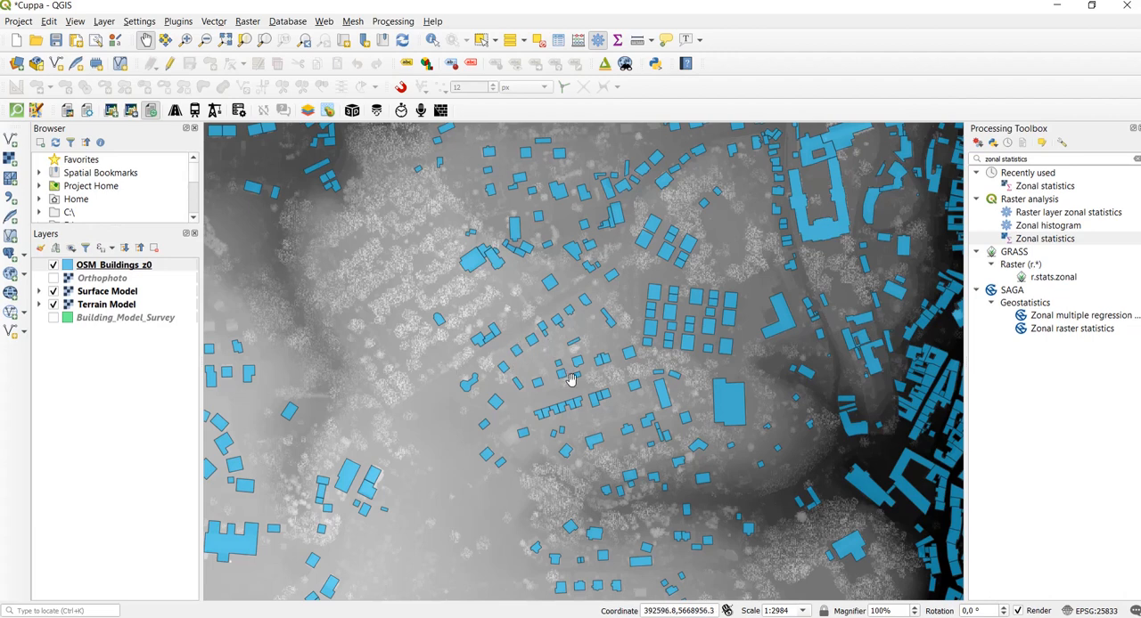
drag(570, 379, 417, 220)
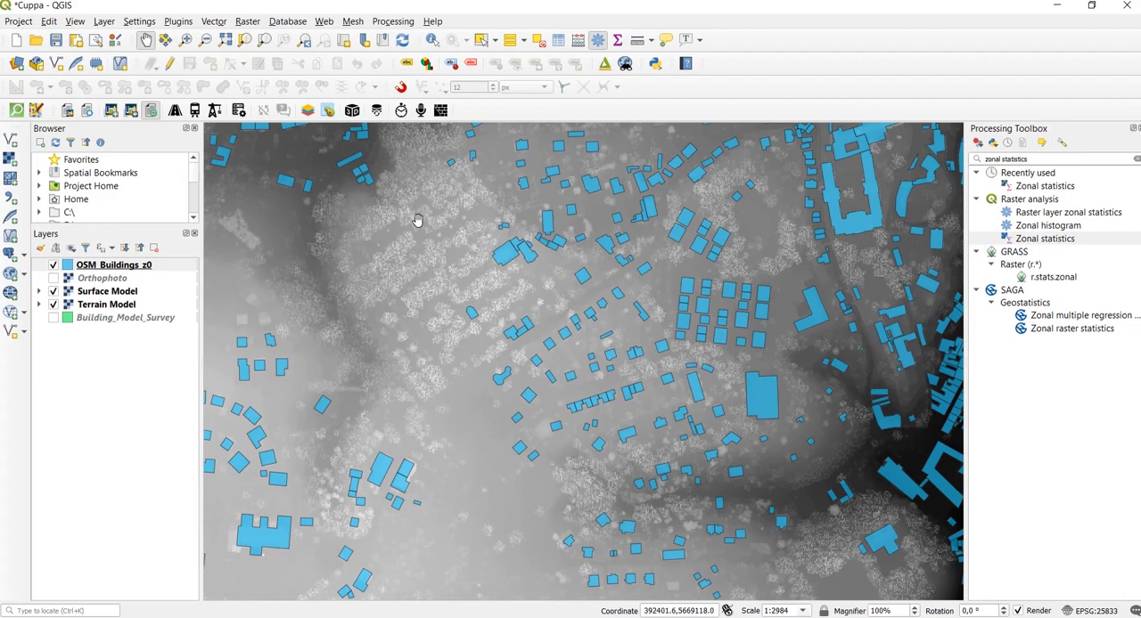
mouse_move(330, 25)
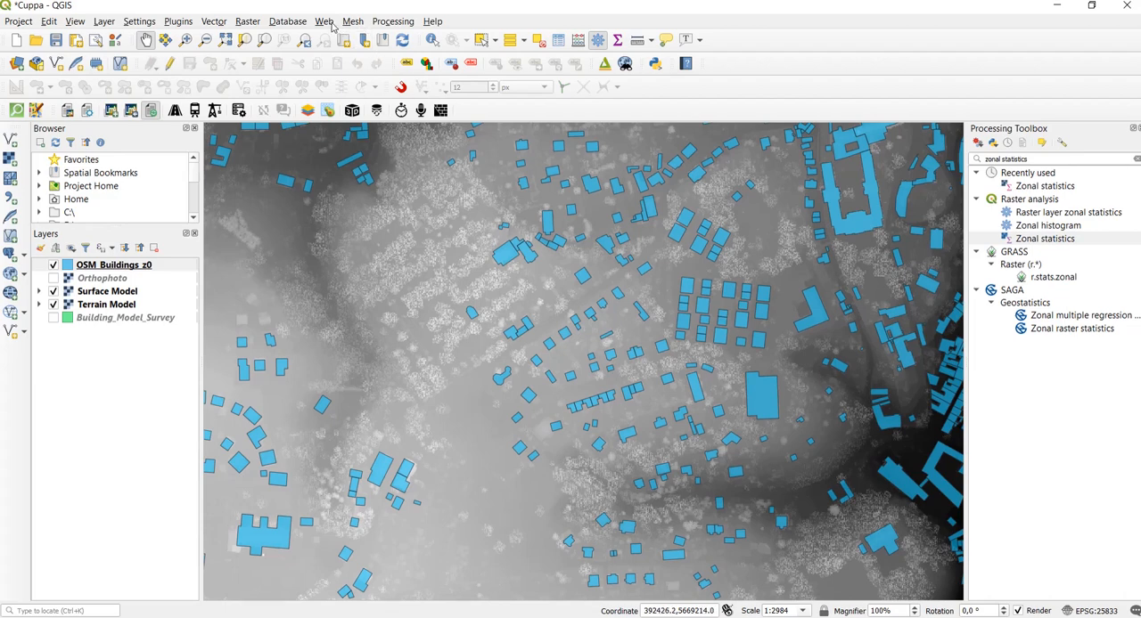
Launch the Qgis2threejs Exporter from the Web menu with preview off.
click(324, 21)
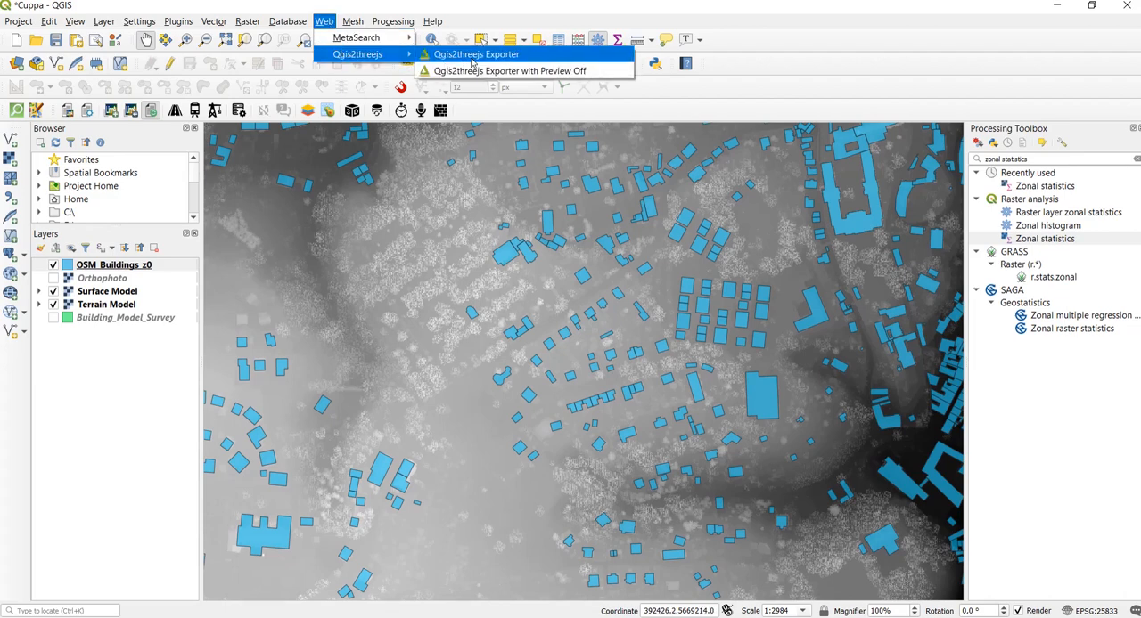
mouse_move(508, 70)
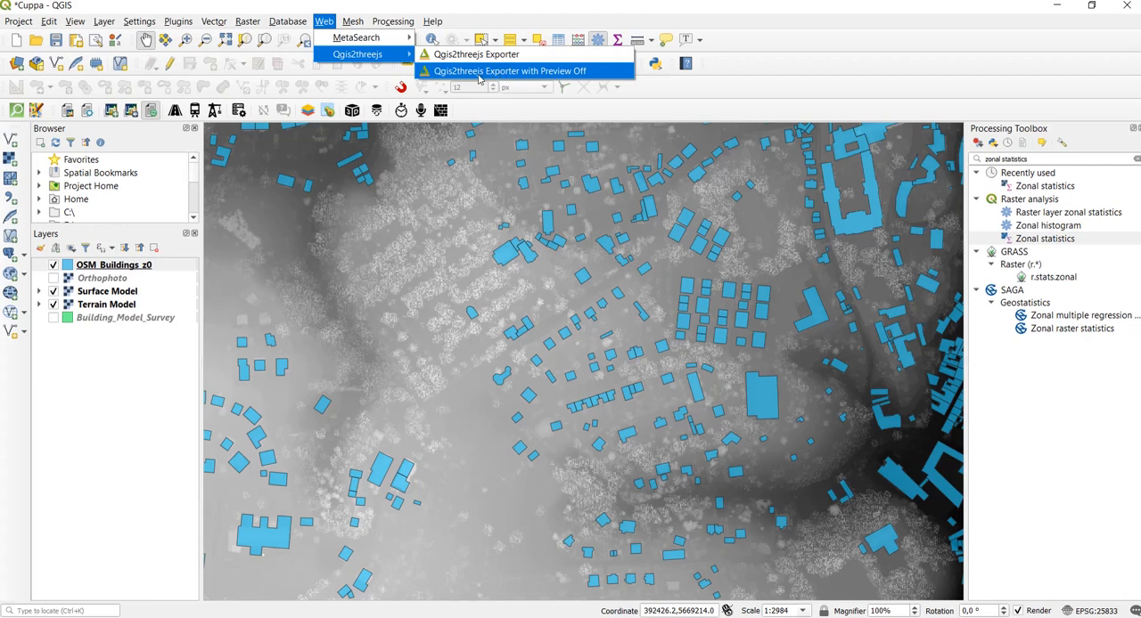
mouse_move(493, 76)
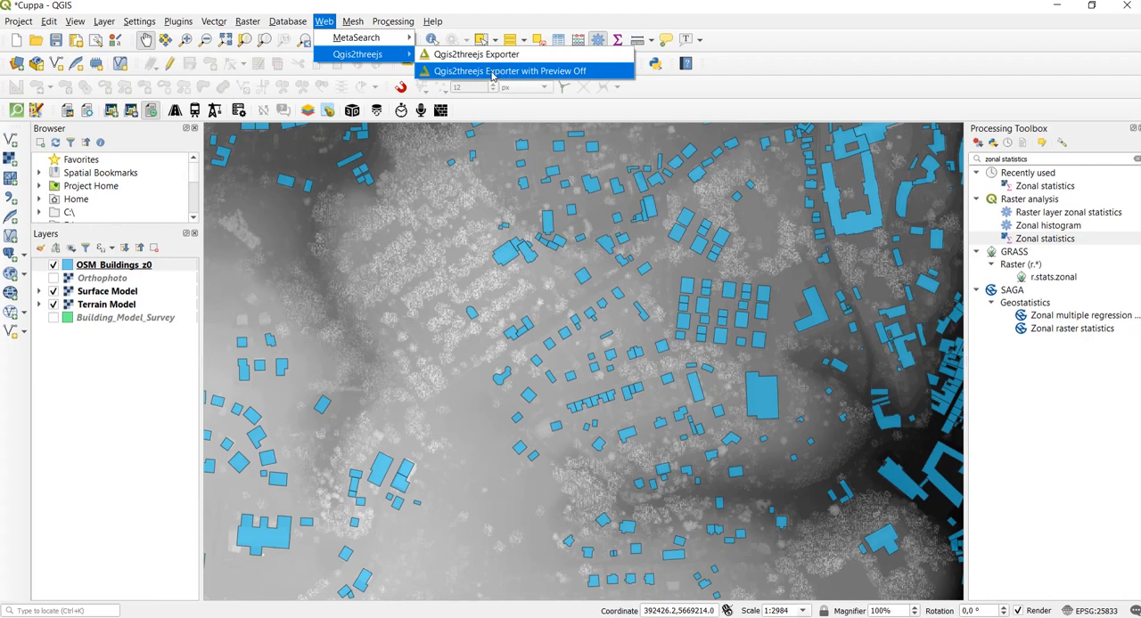
click(508, 71)
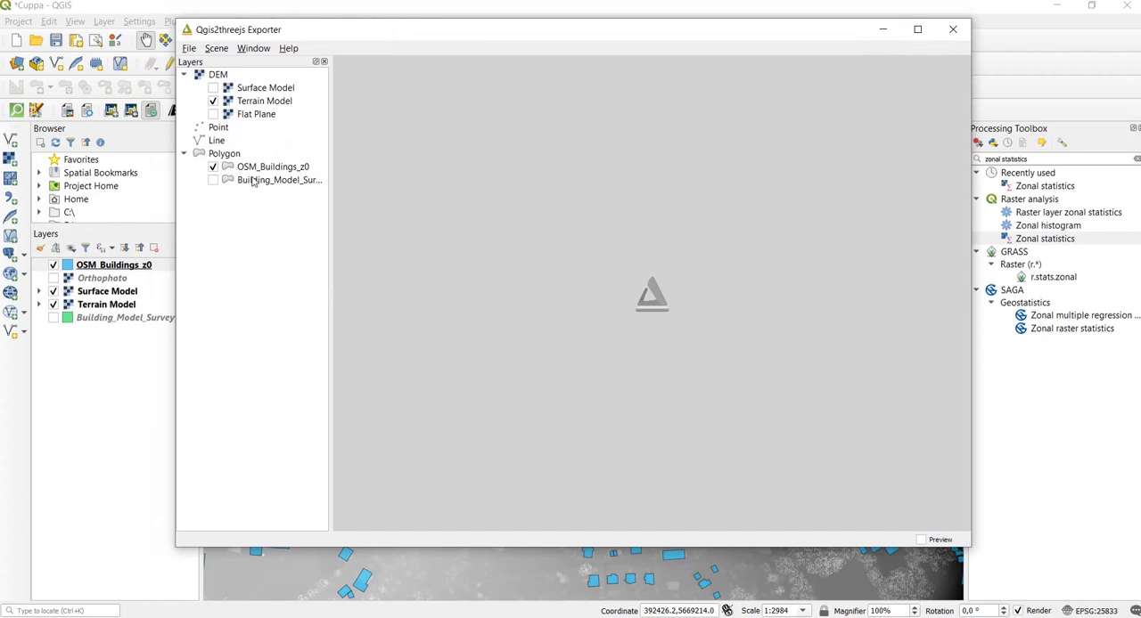
mouse_move(306, 154)
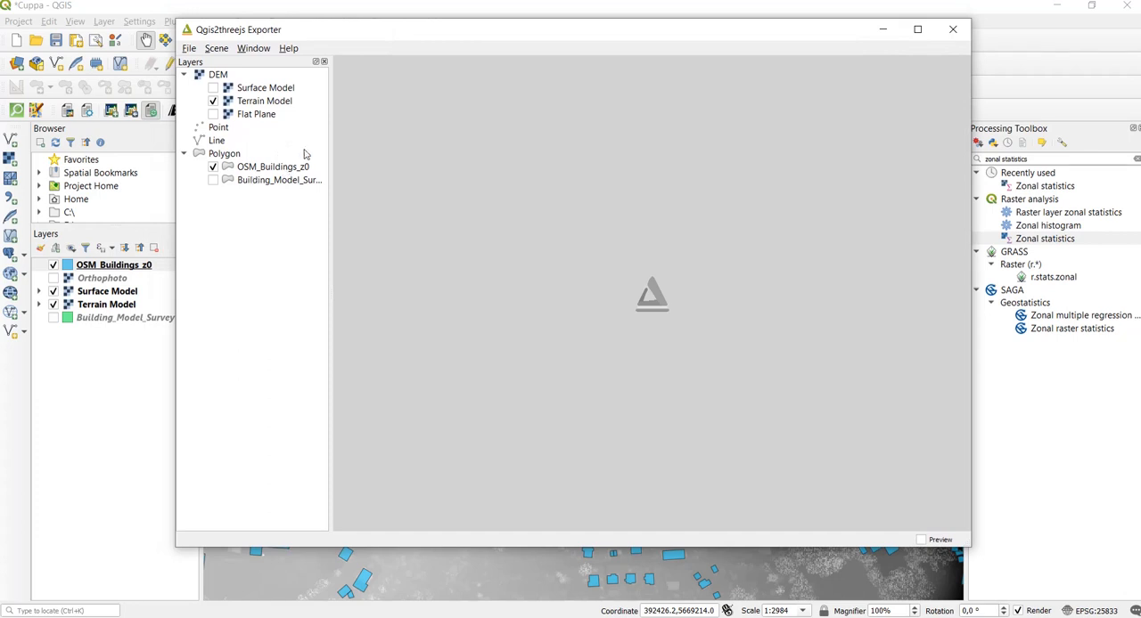
mouse_move(257, 107)
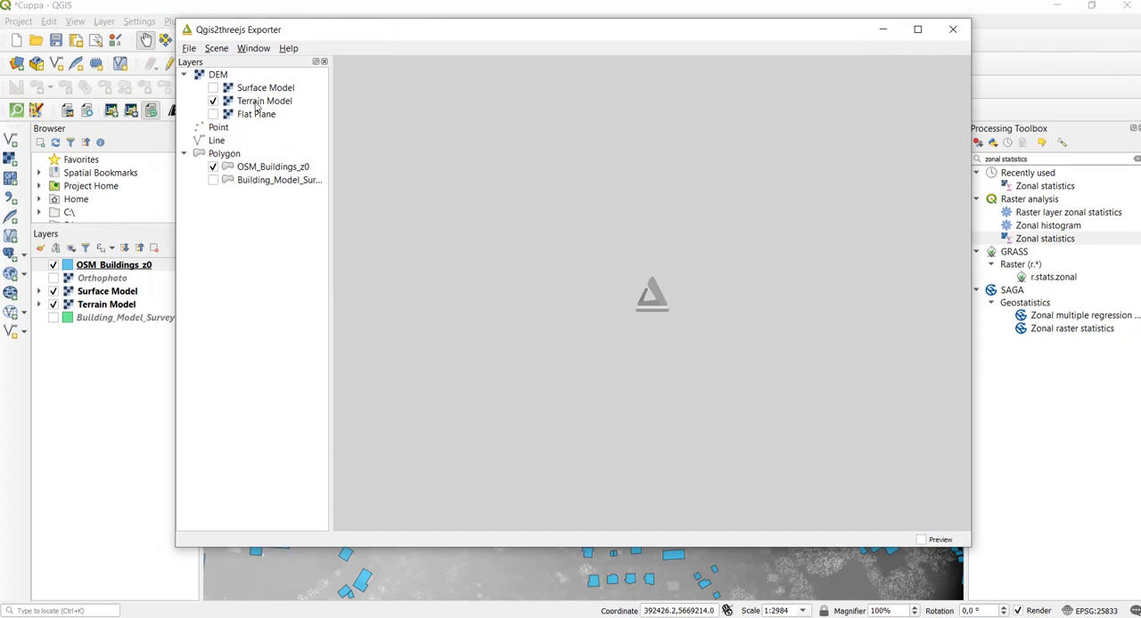
mouse_move(225, 164)
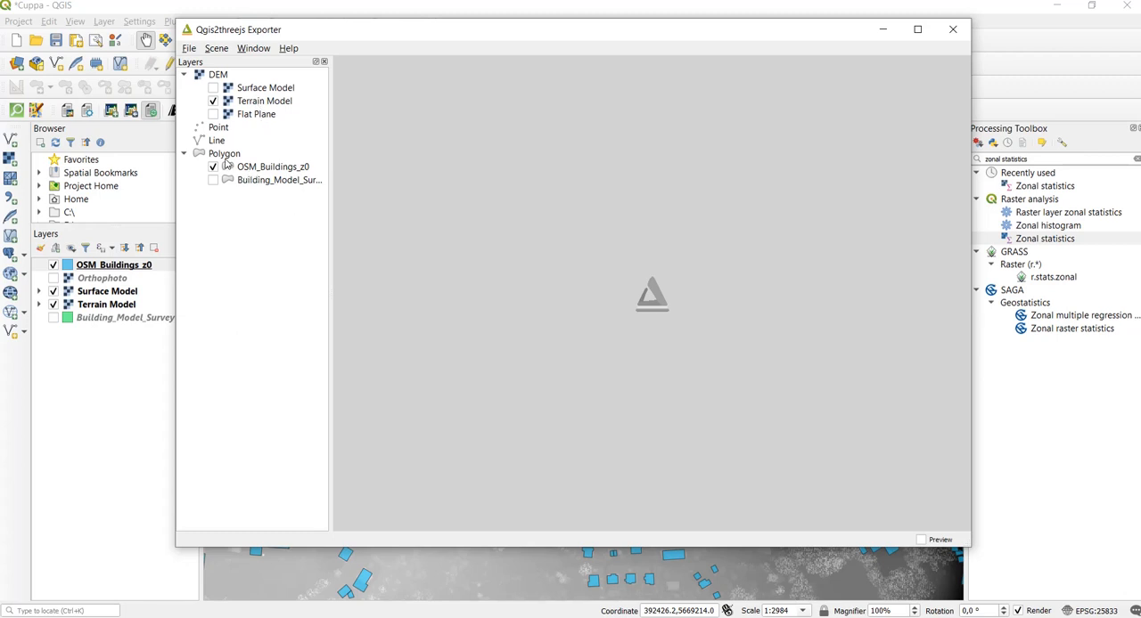
mouse_move(249, 168)
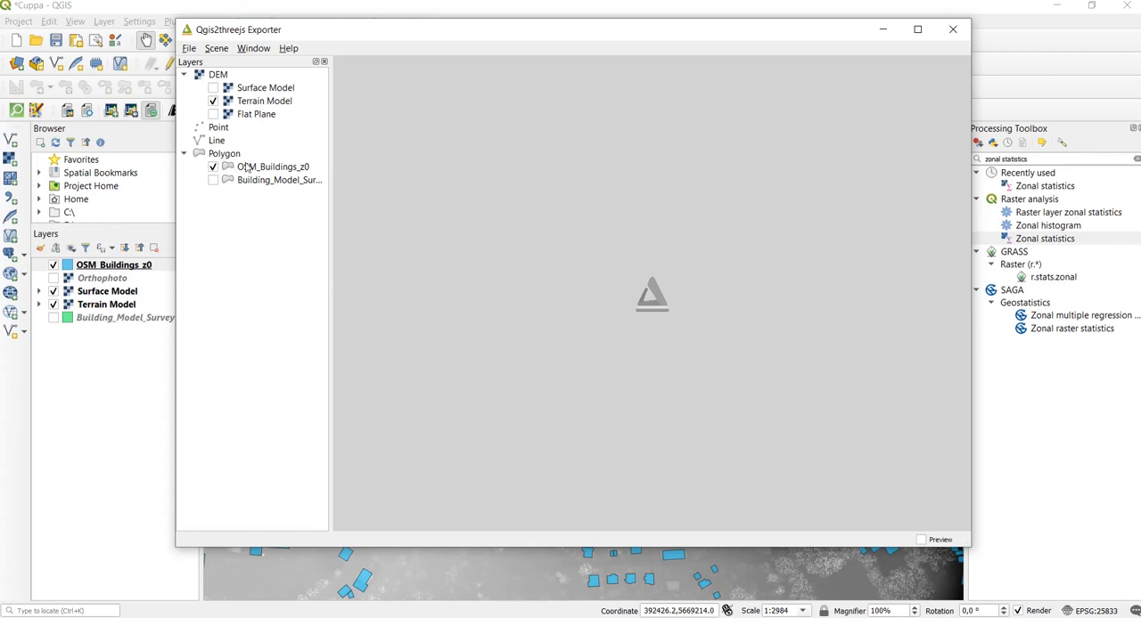
mouse_move(291, 174)
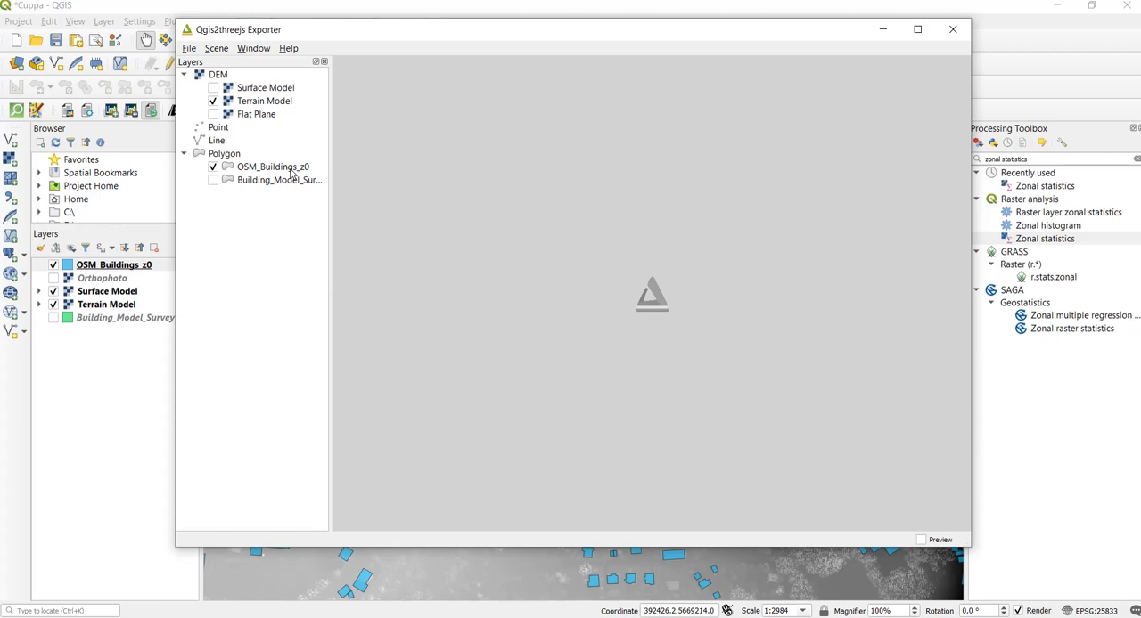
Make OSM_Buildings_z0 an extruded object with height from the _max_1 field, and apply.
click(274, 167)
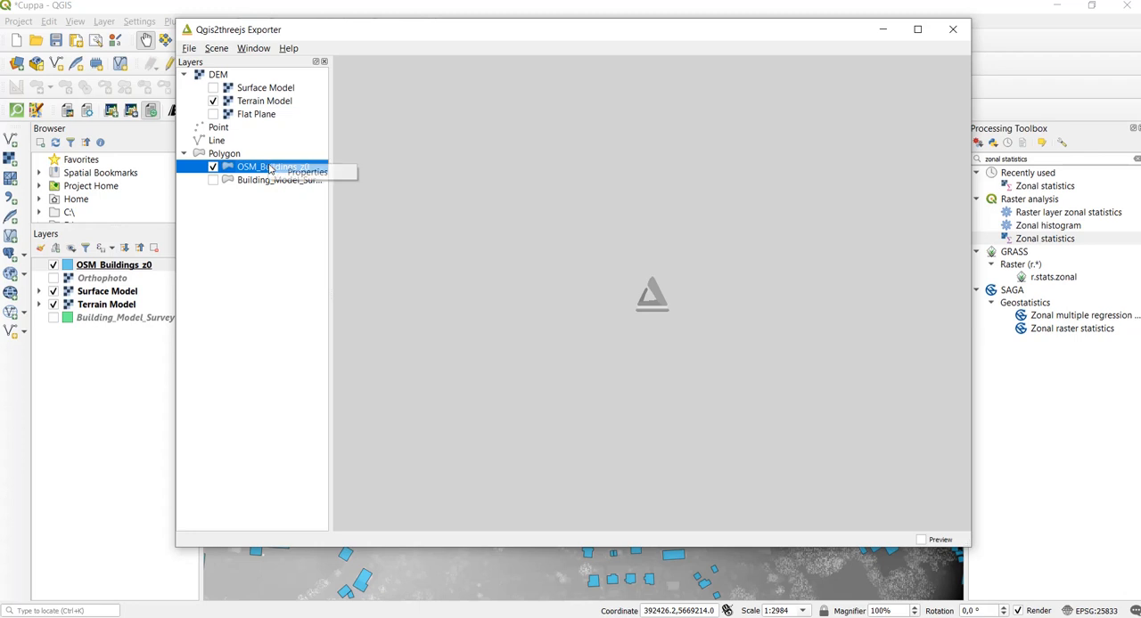
click(306, 171)
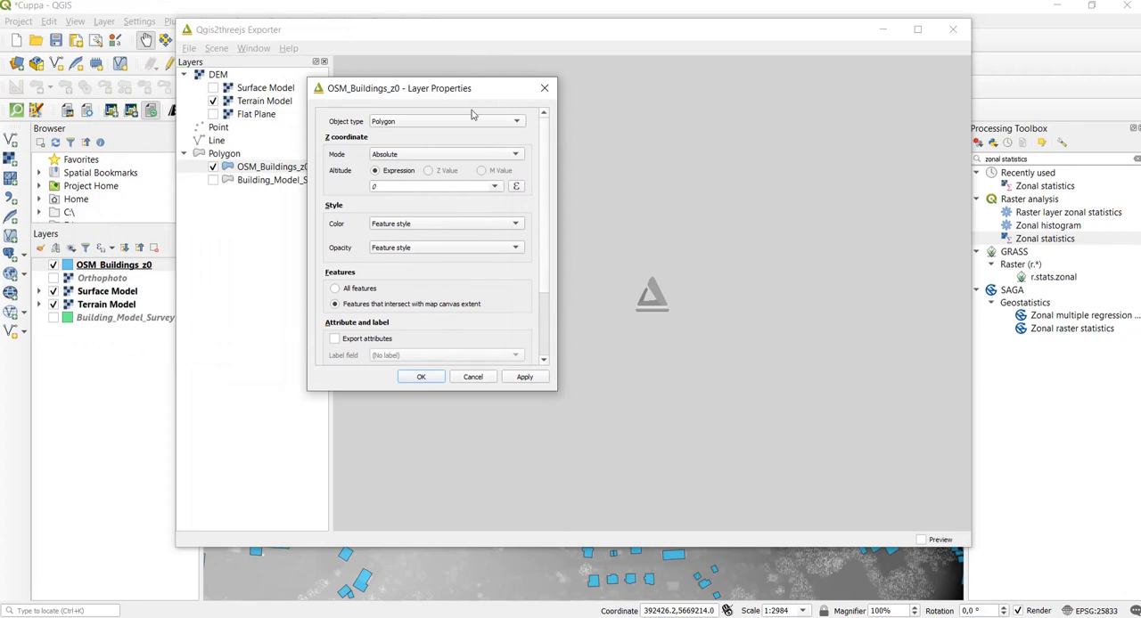
click(515, 120)
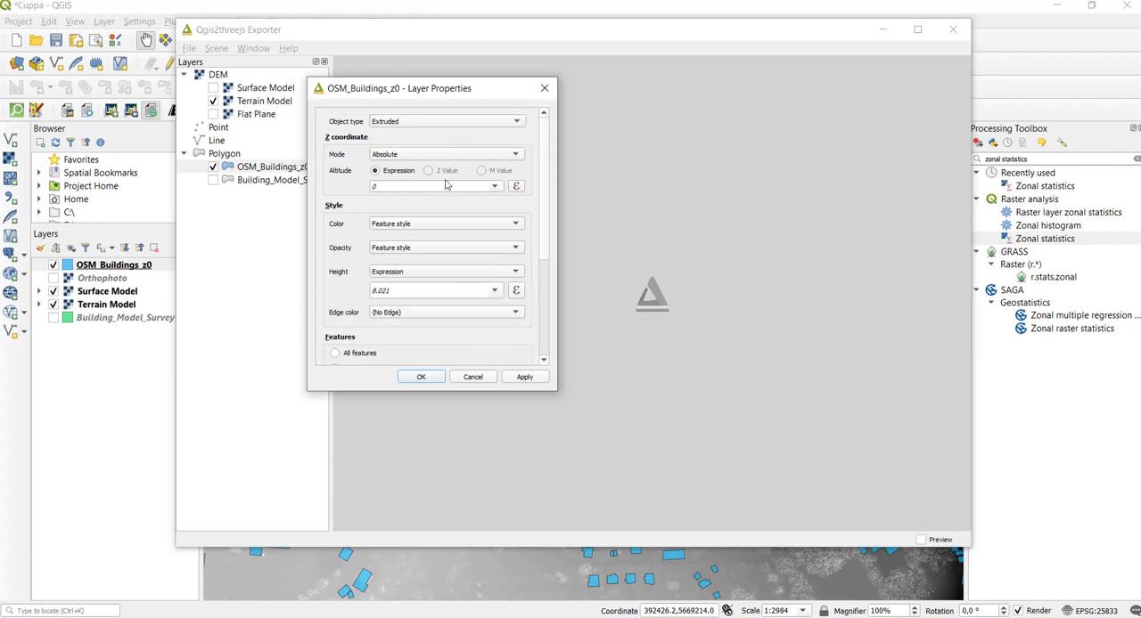
mouse_move(419, 168)
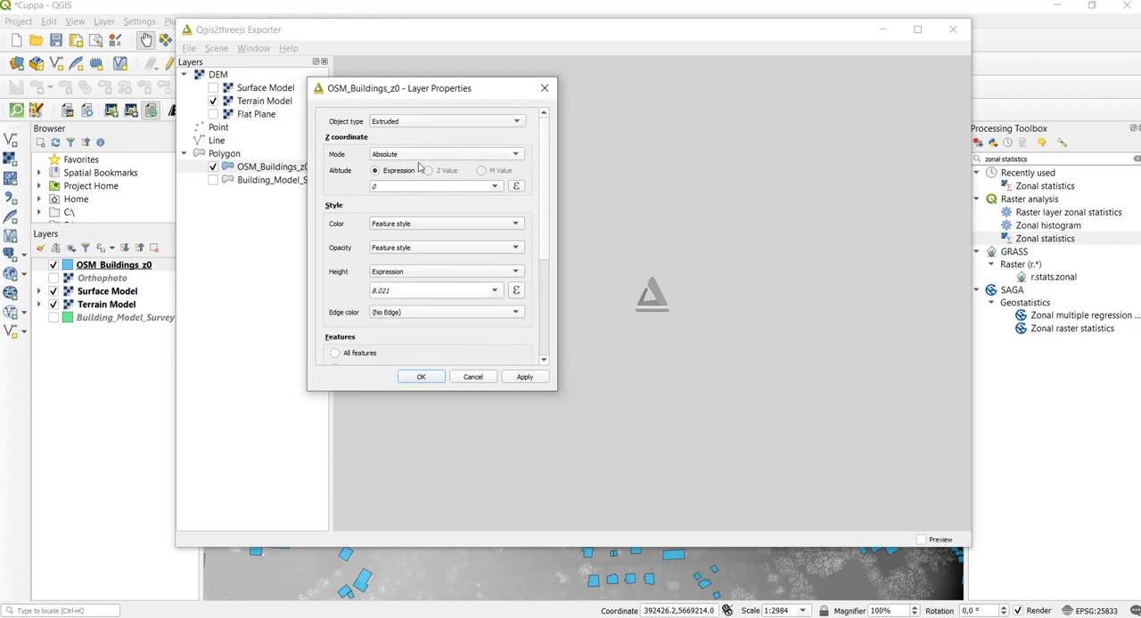
mouse_move(441, 170)
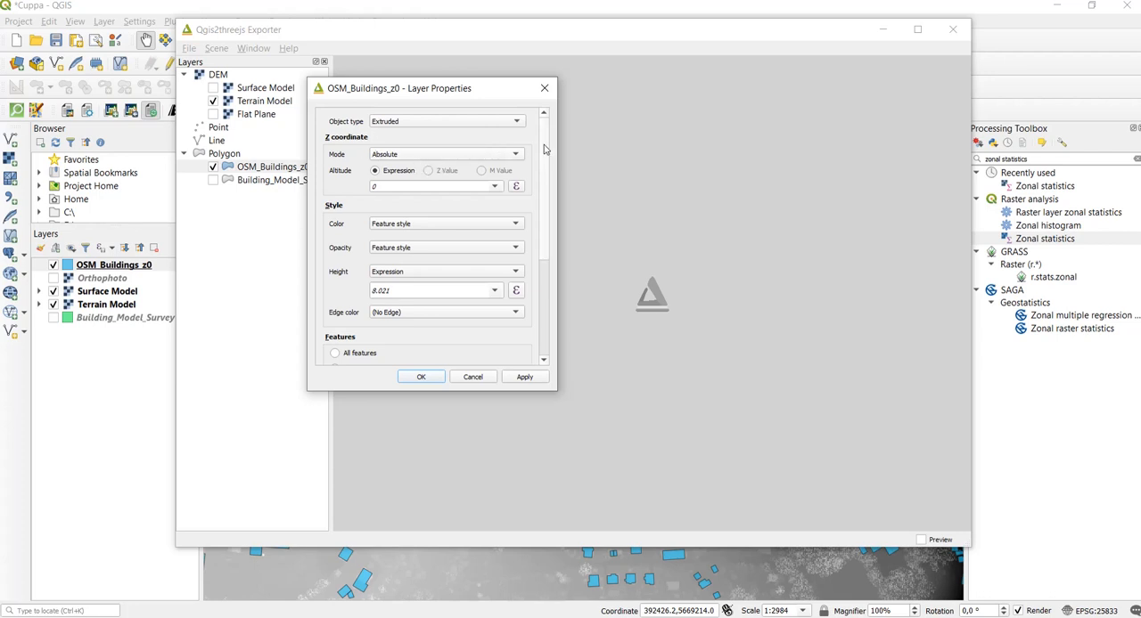
scroll(down, 3)
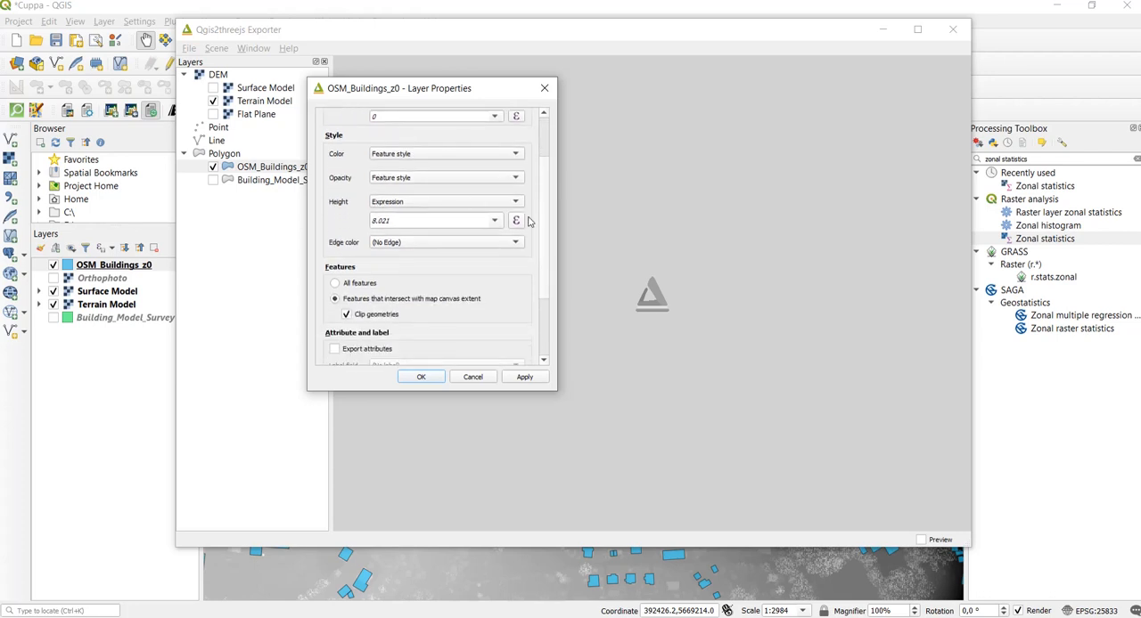
click(494, 220)
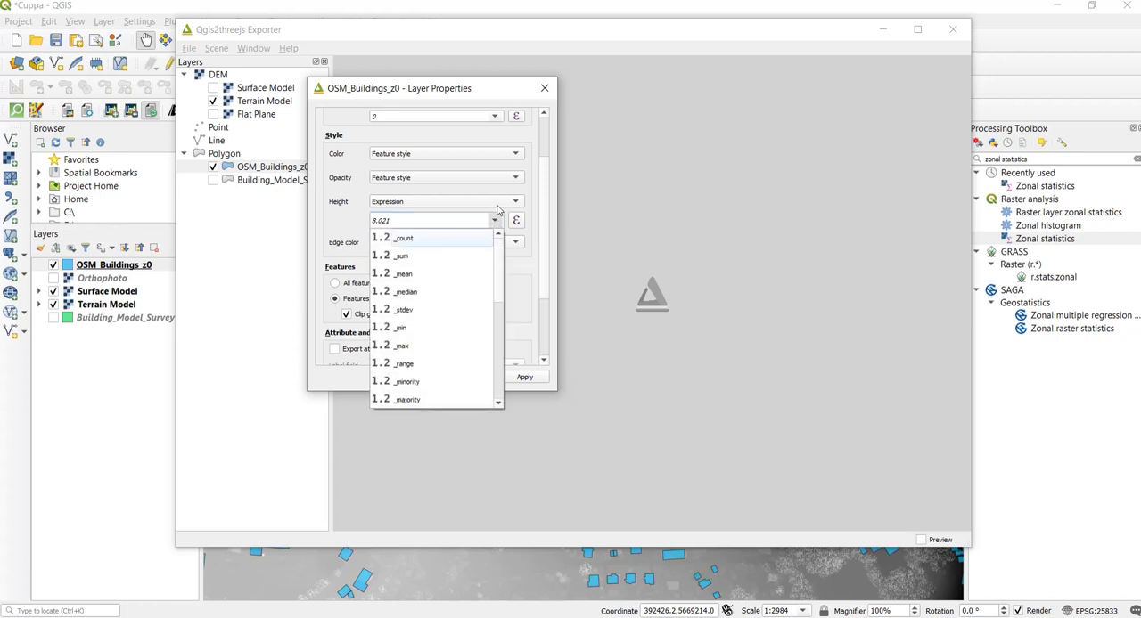
scroll(down, 3)
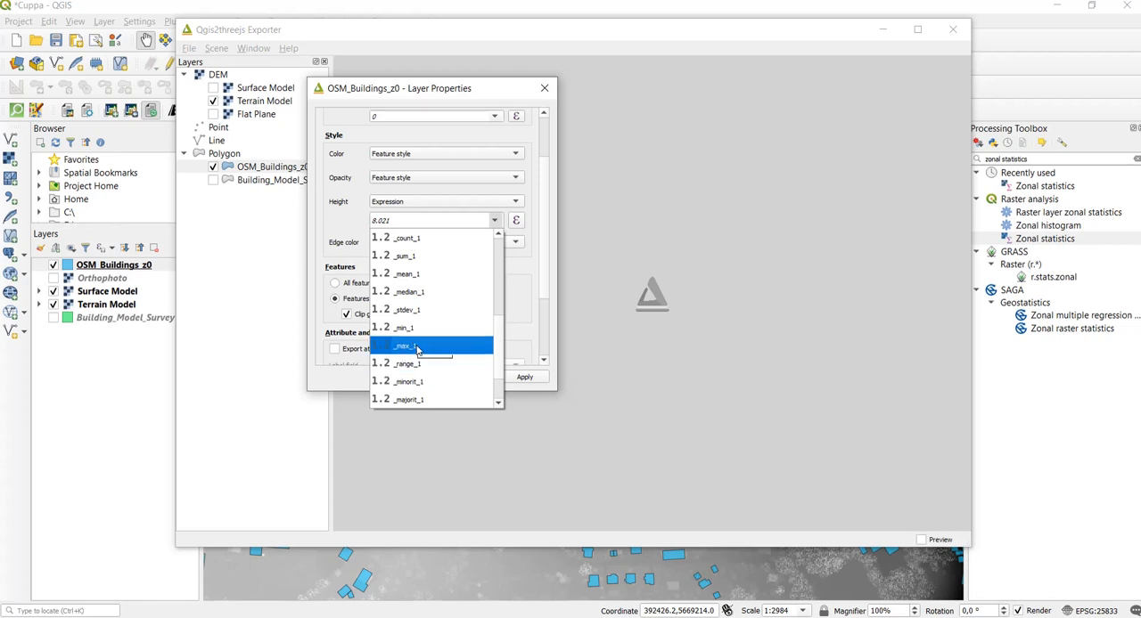
click(403, 346)
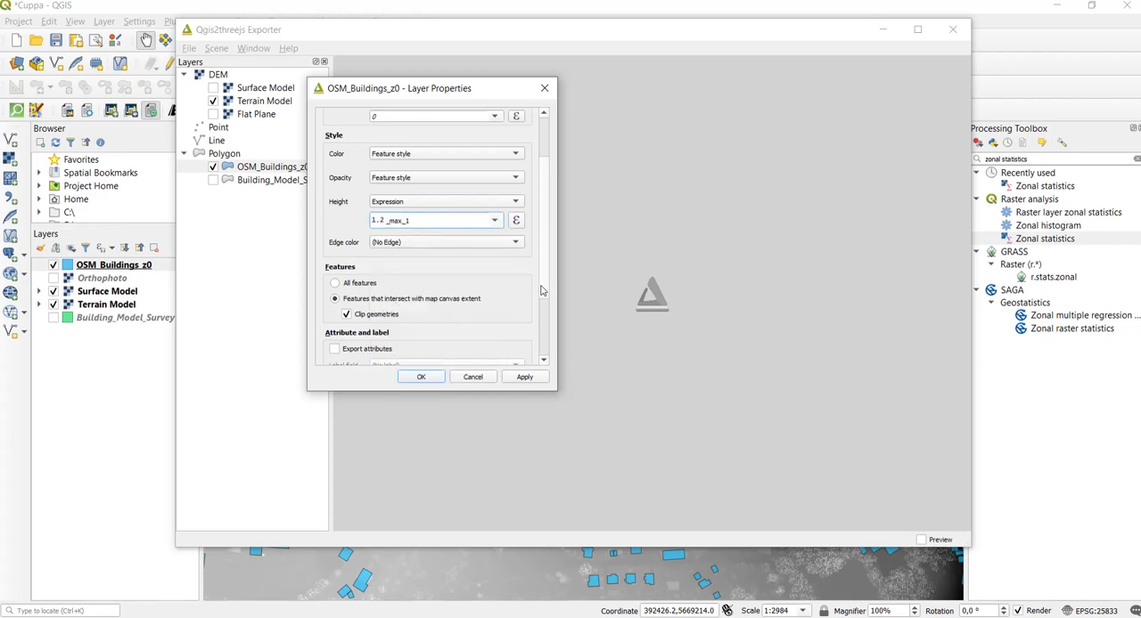
scroll(down, 3)
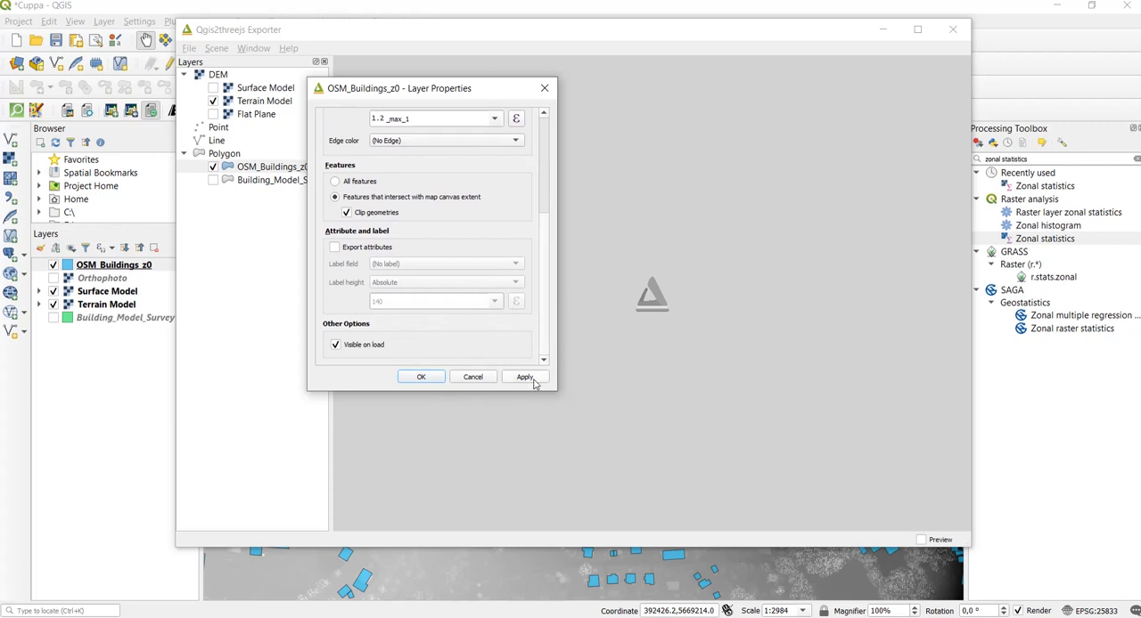
click(421, 376)
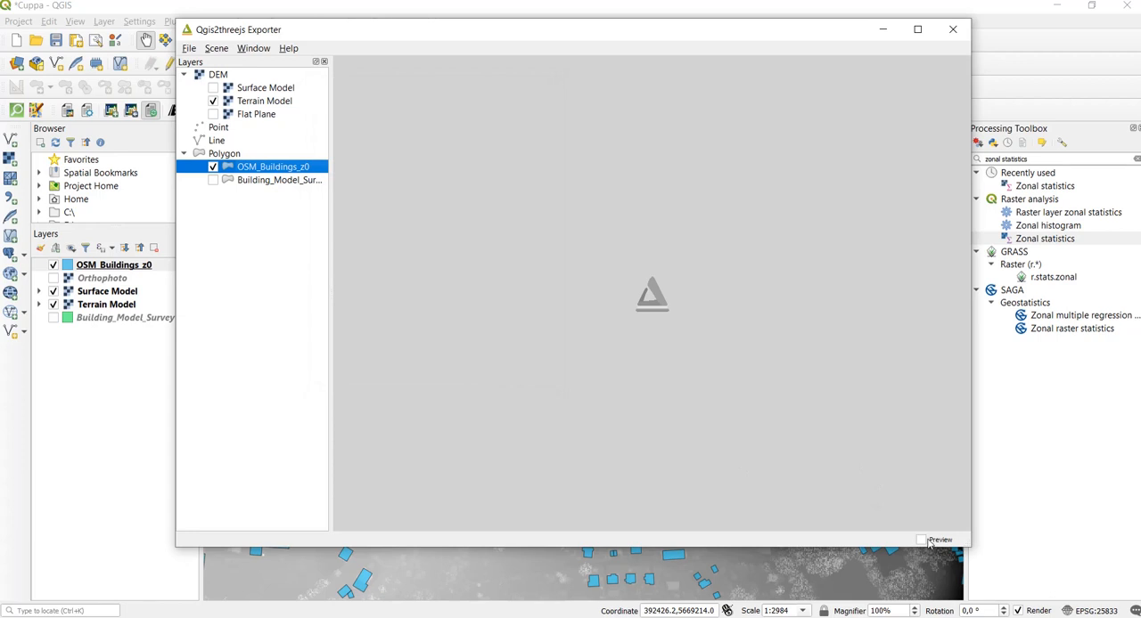
Turn on the live preview and orbit close over the blue extruded buildings and hillside.
click(922, 540)
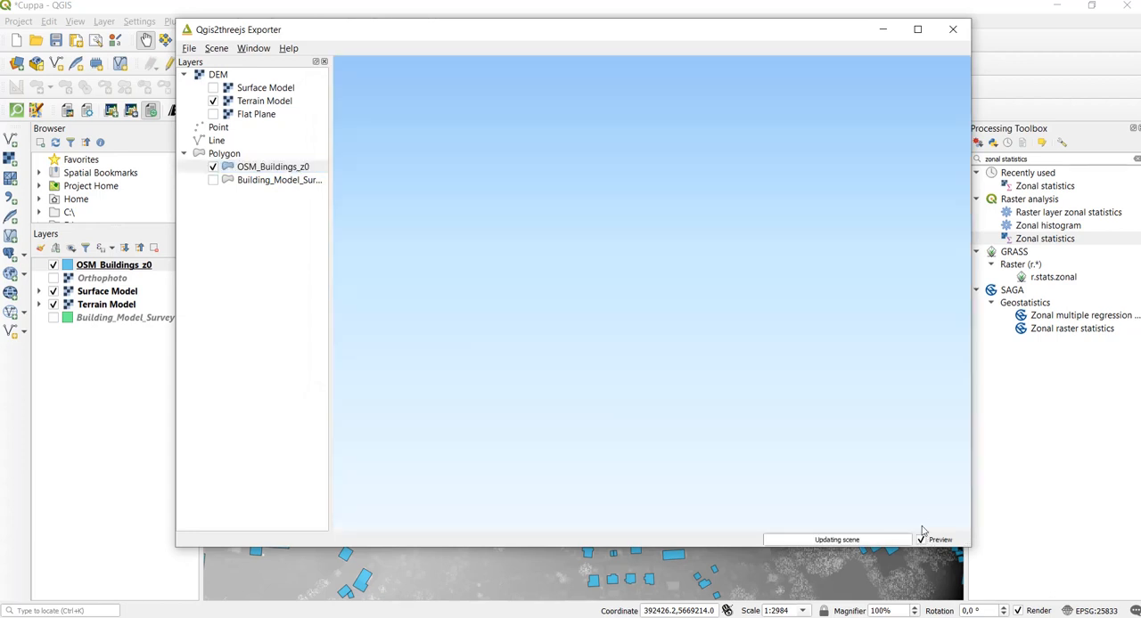
mouse_move(810, 376)
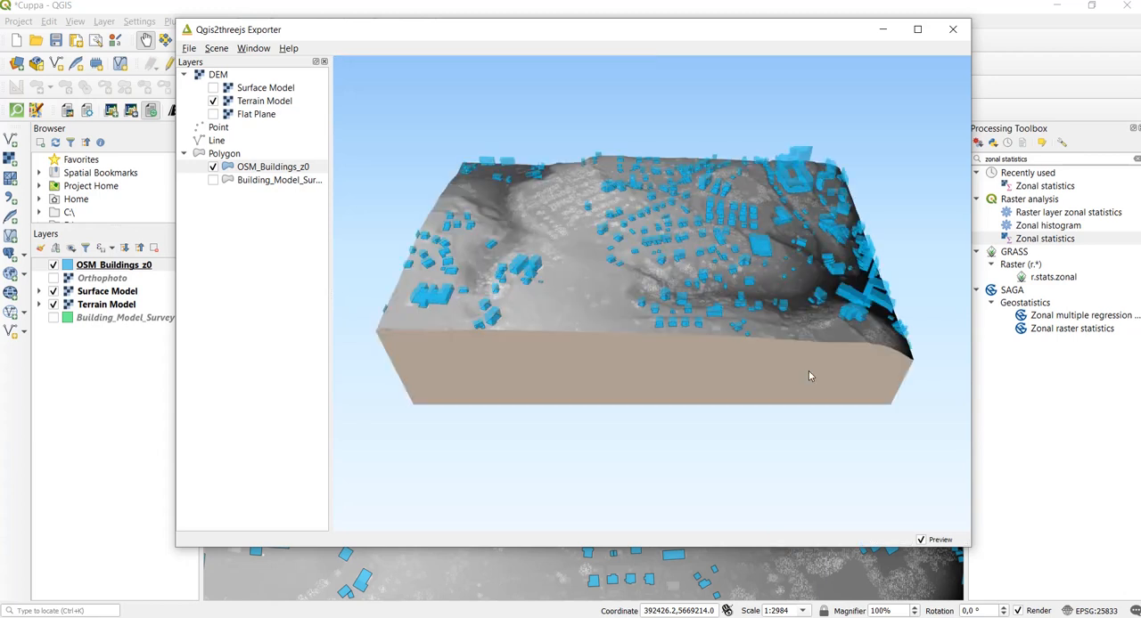
mouse_move(695, 299)
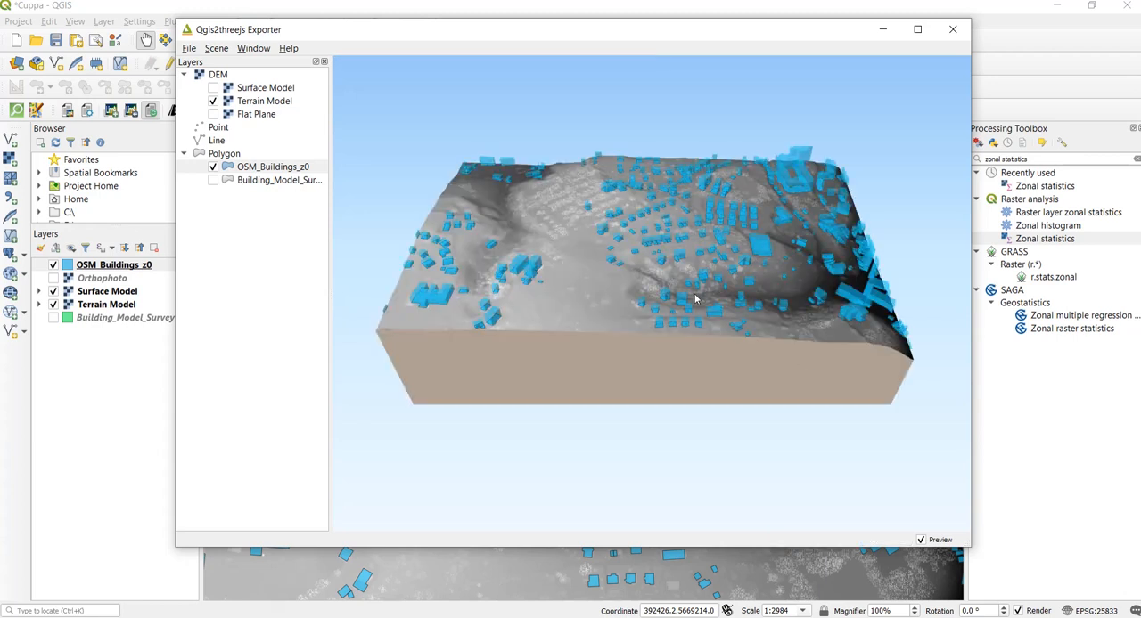
click(640, 240)
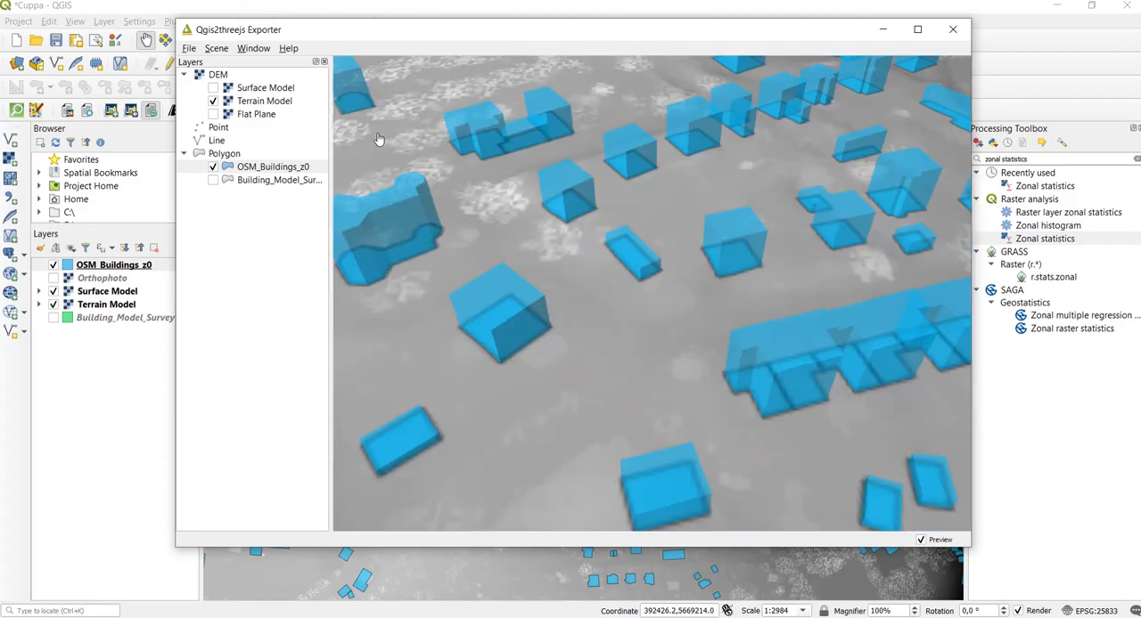
drag(378, 139, 539, 321)
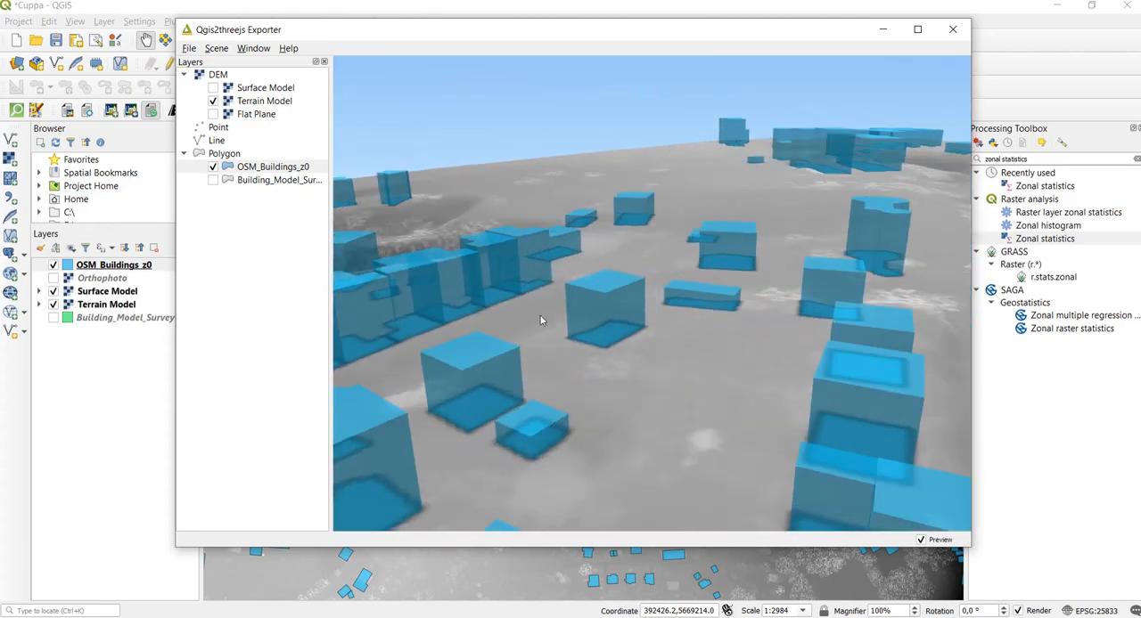
drag(539, 321, 595, 340)
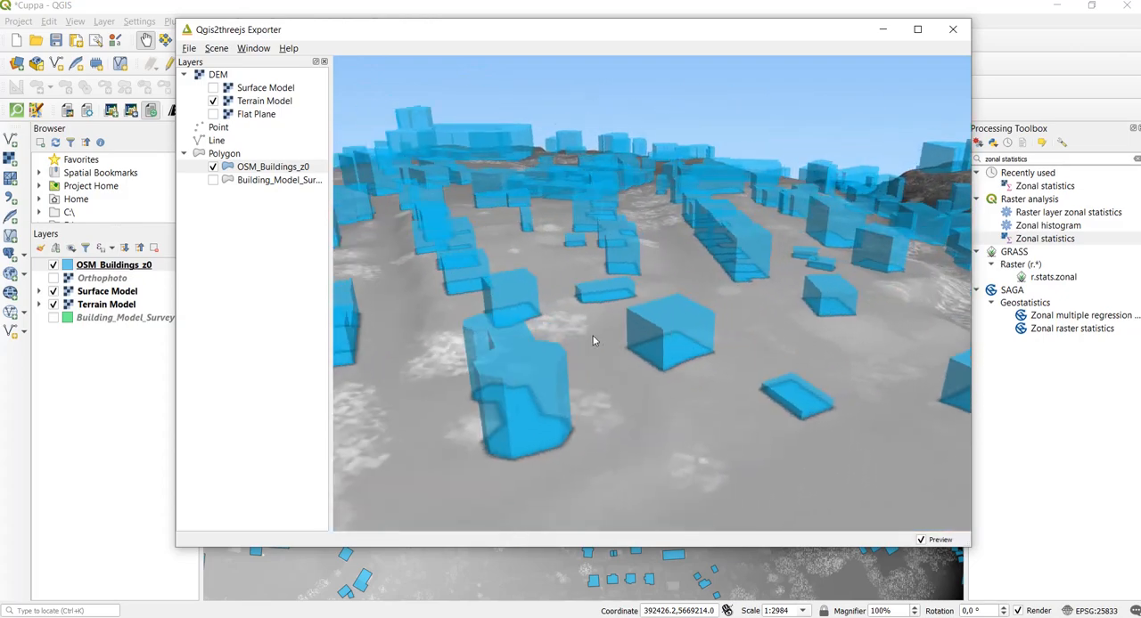
drag(594, 341, 787, 333)
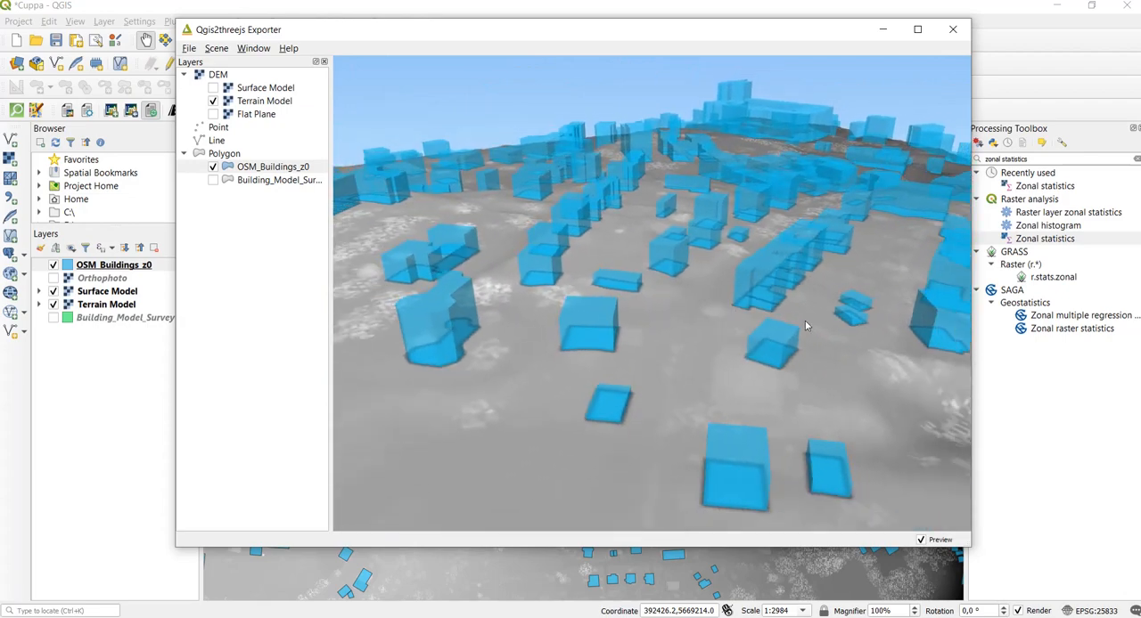
drag(805, 325, 625, 321)
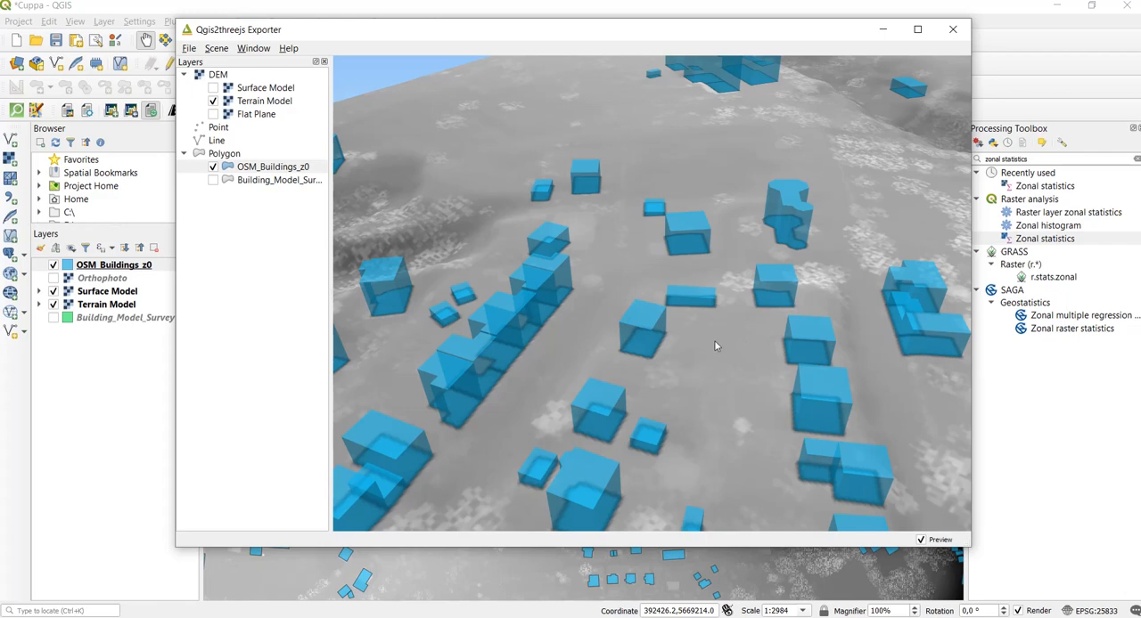
mouse_move(434, 334)
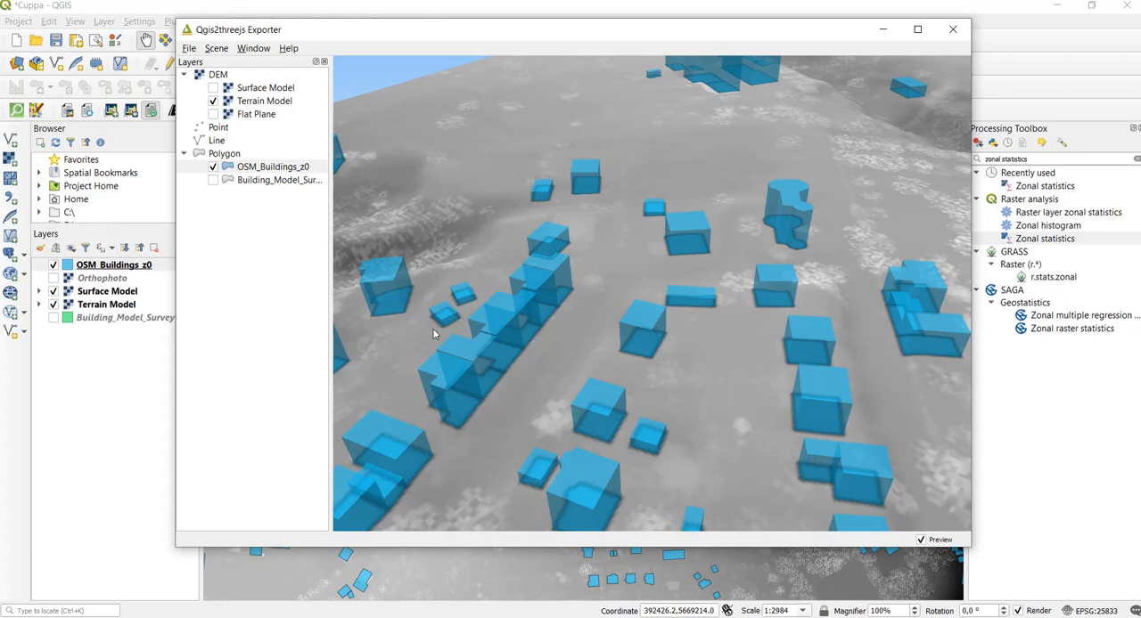
mouse_move(268, 198)
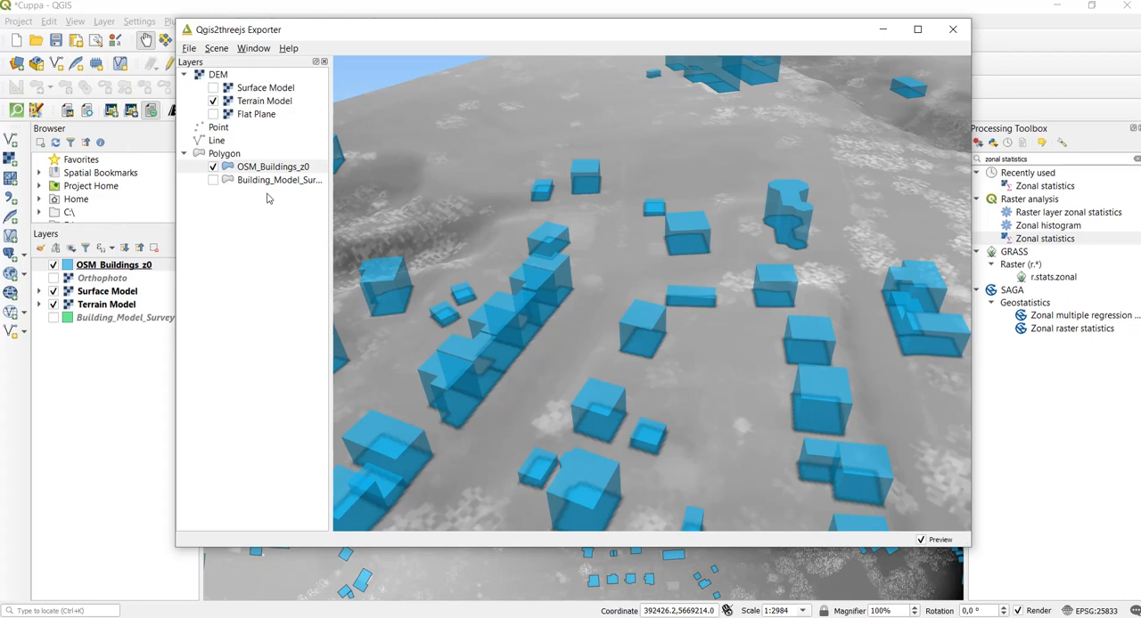
Add Building_Model_Survey to the scene and orbit between building clusters comparing it with OSM blocks.
click(271, 167)
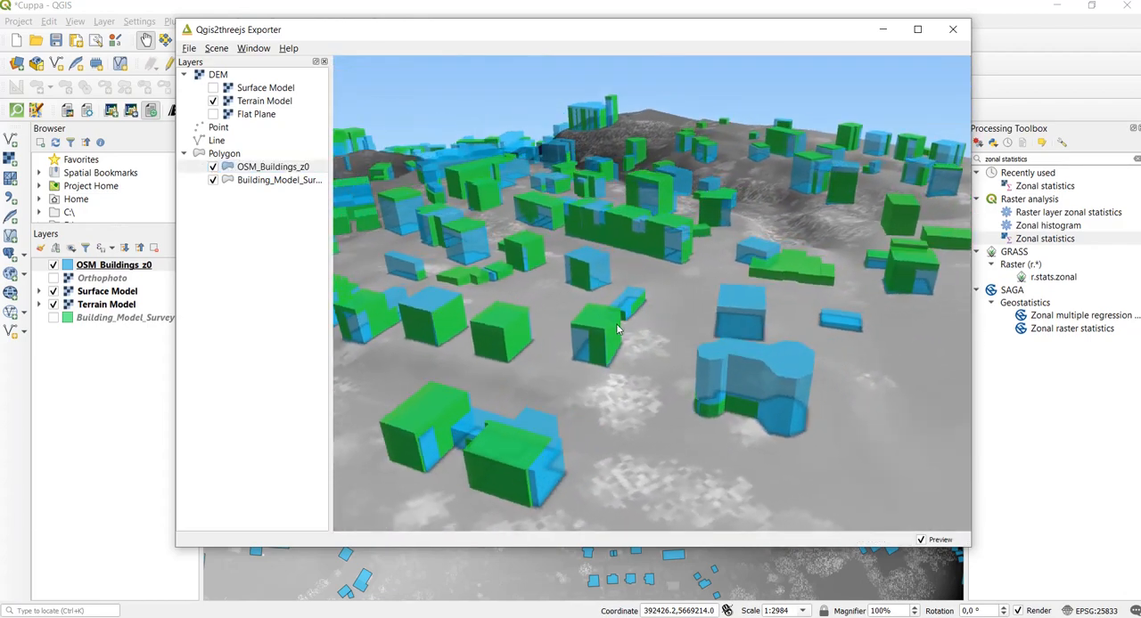
drag(618, 329, 799, 253)
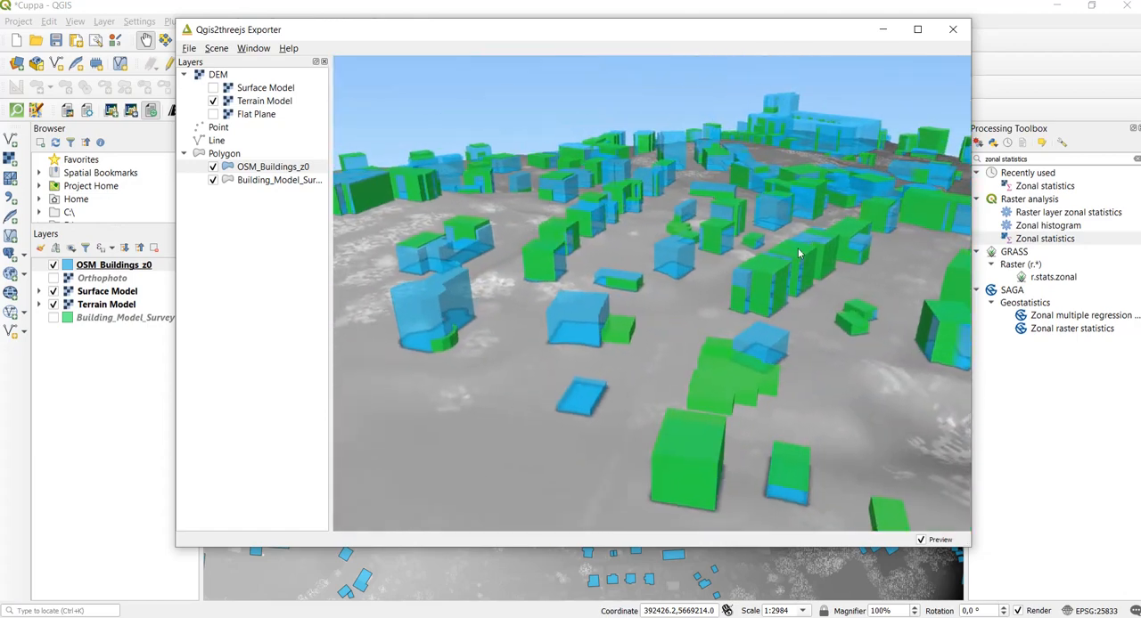
drag(798, 254, 720, 263)
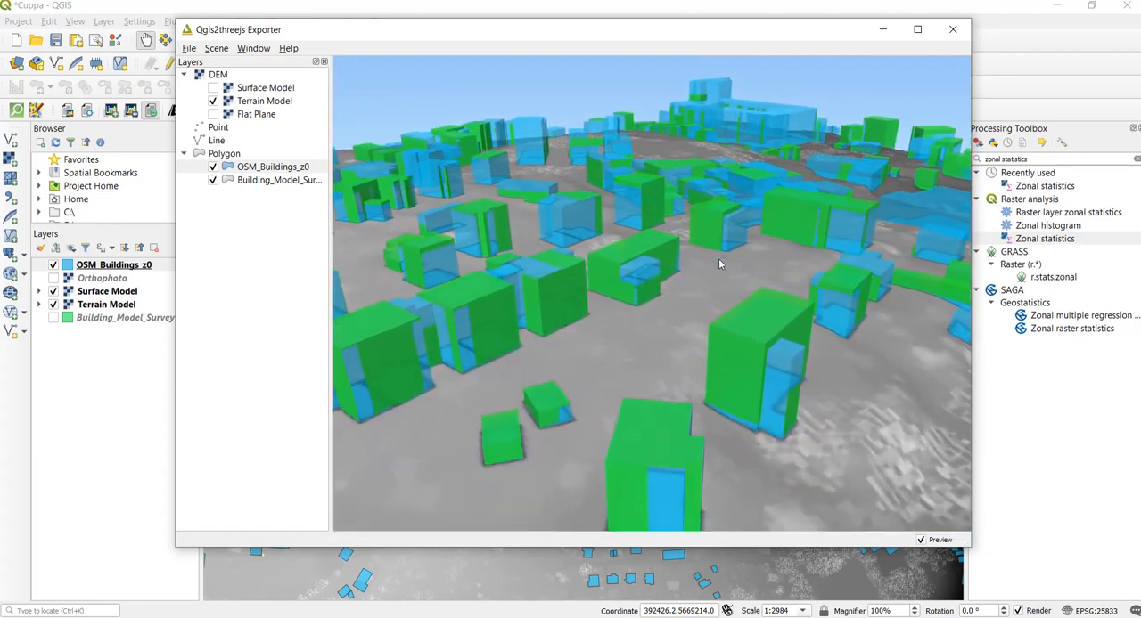
drag(720, 264, 629, 260)
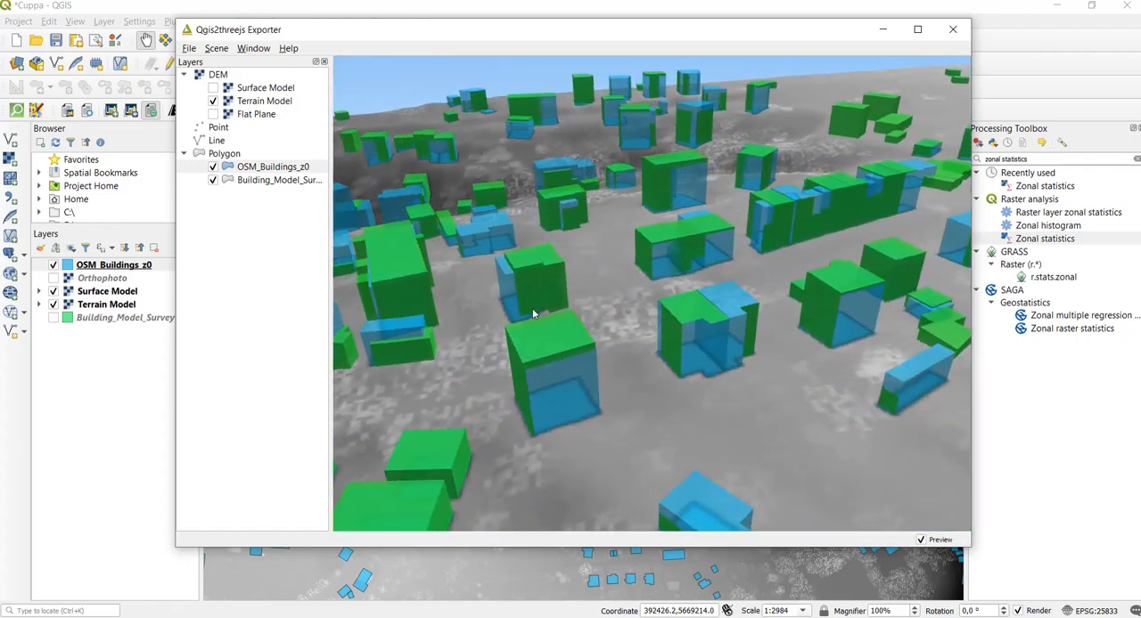
drag(533, 314, 664, 284)
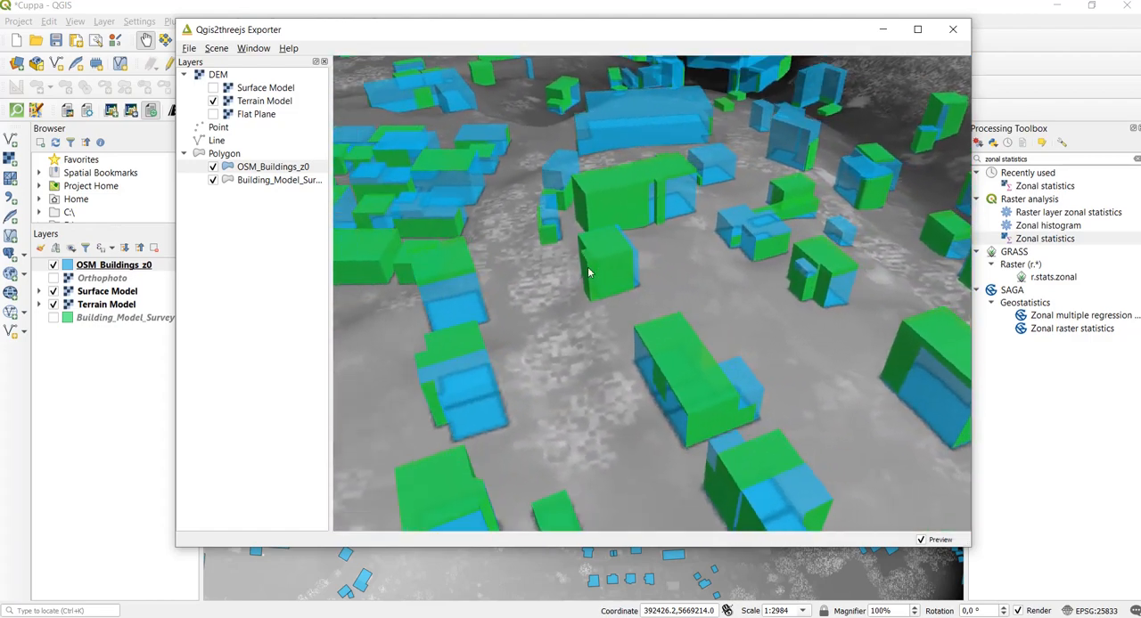
drag(588, 272, 738, 270)
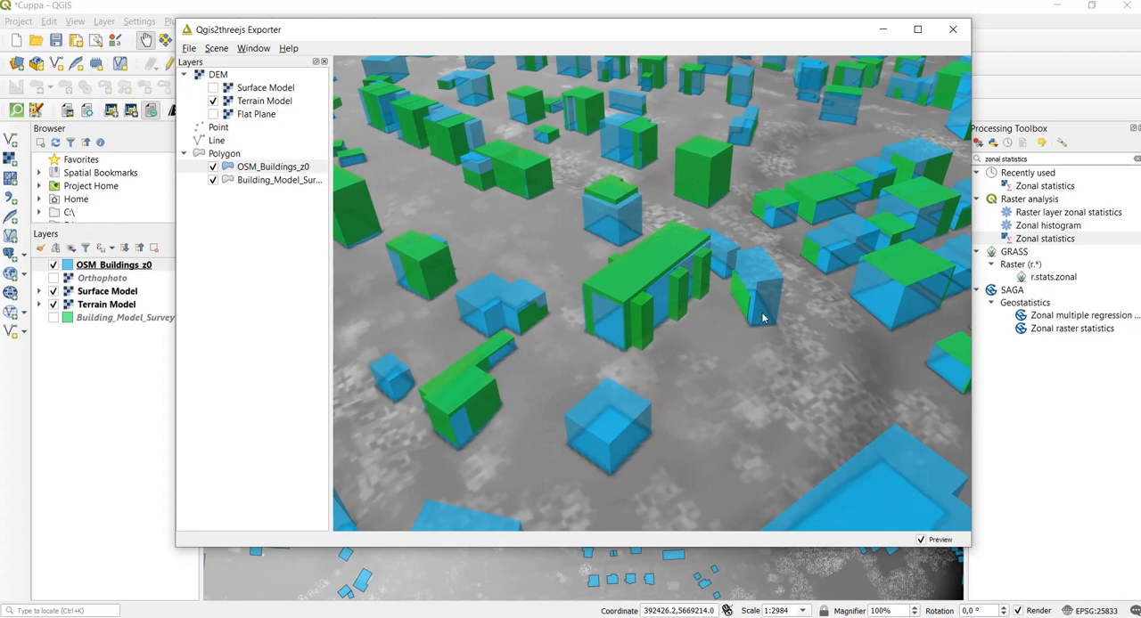
mouse_move(755, 319)
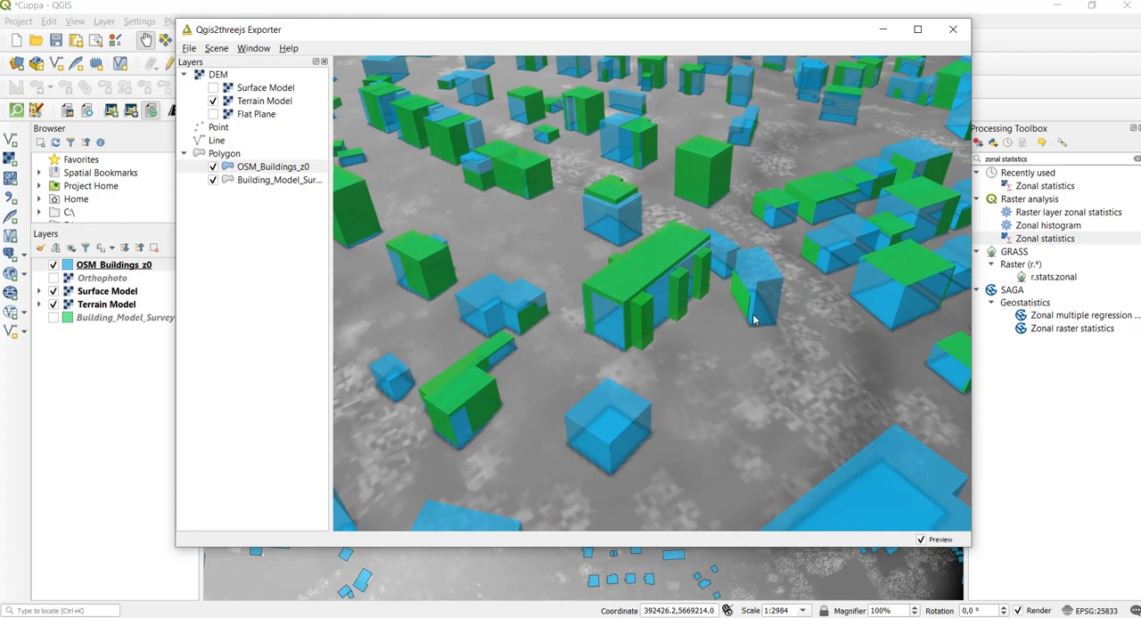
mouse_move(731, 310)
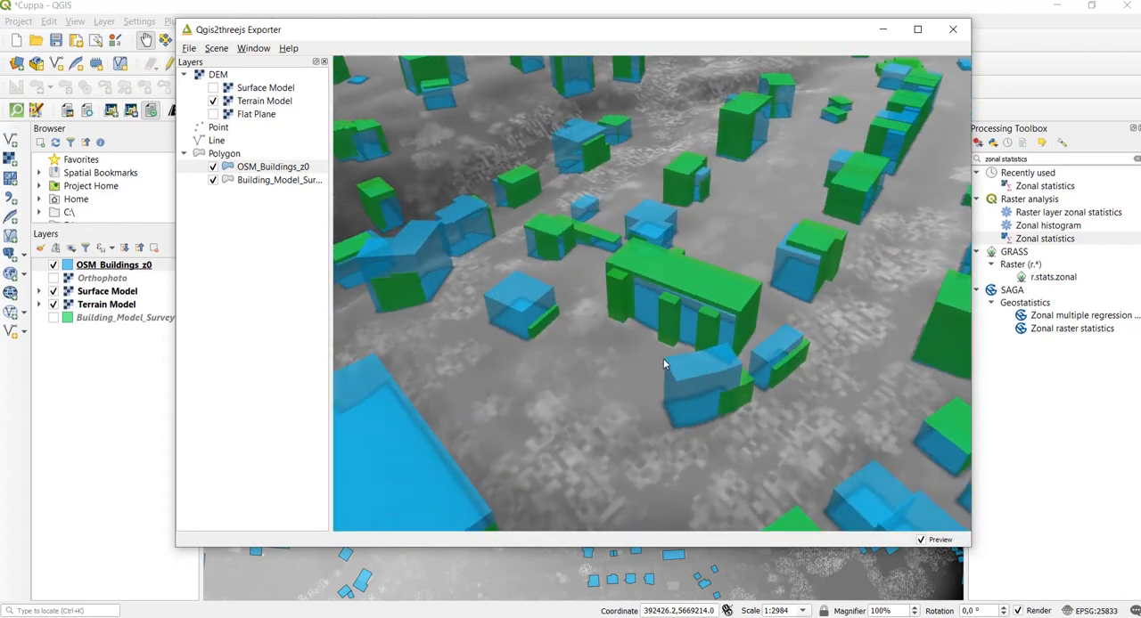
Orbit between top-down and oblique views to see both building sets across the town.
drag(664, 364, 783, 273)
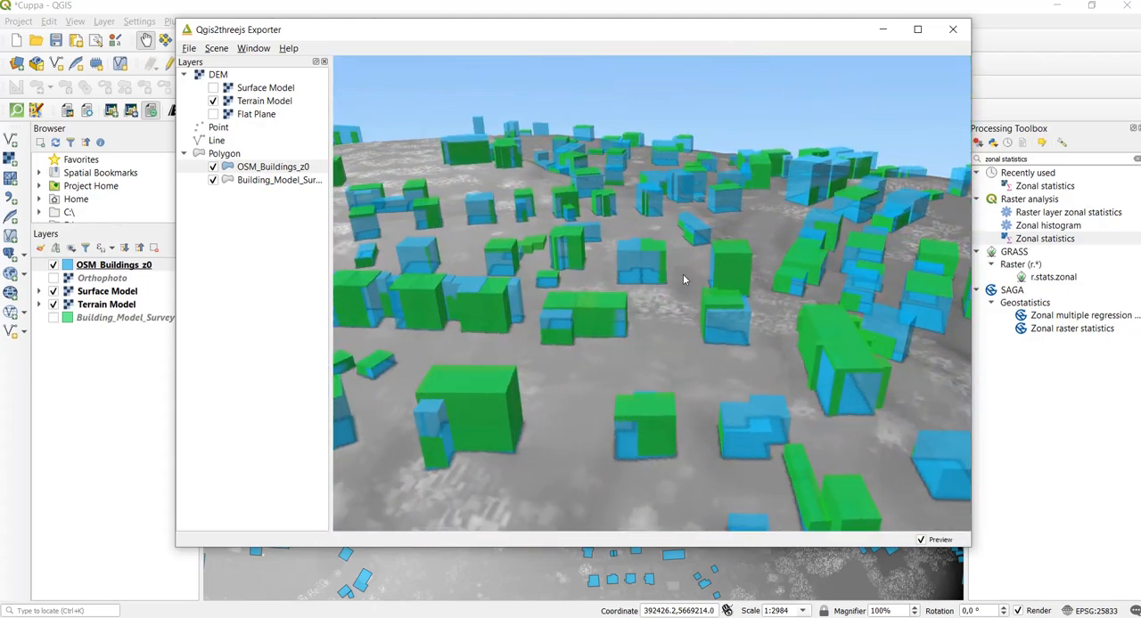
drag(683, 281, 710, 285)
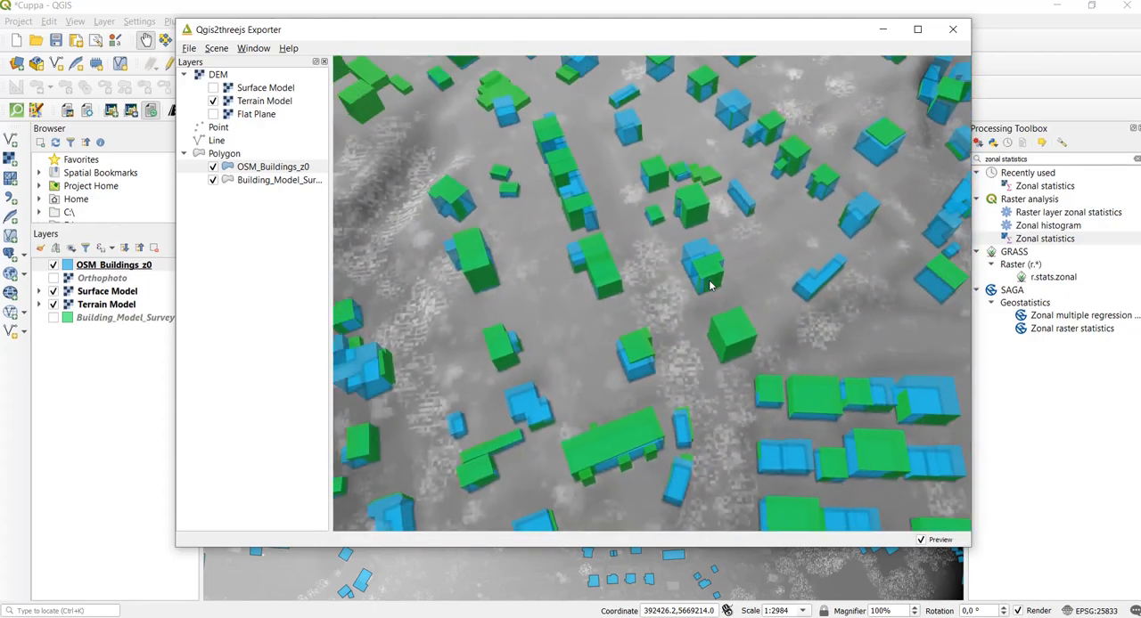
drag(713, 286, 797, 294)
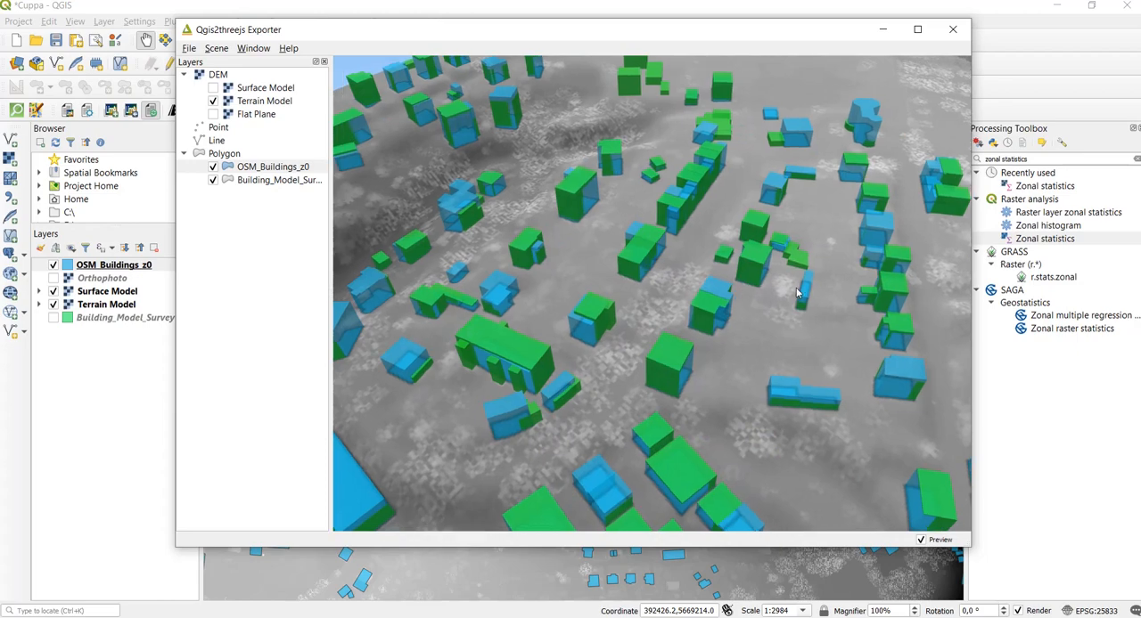
mouse_move(751, 301)
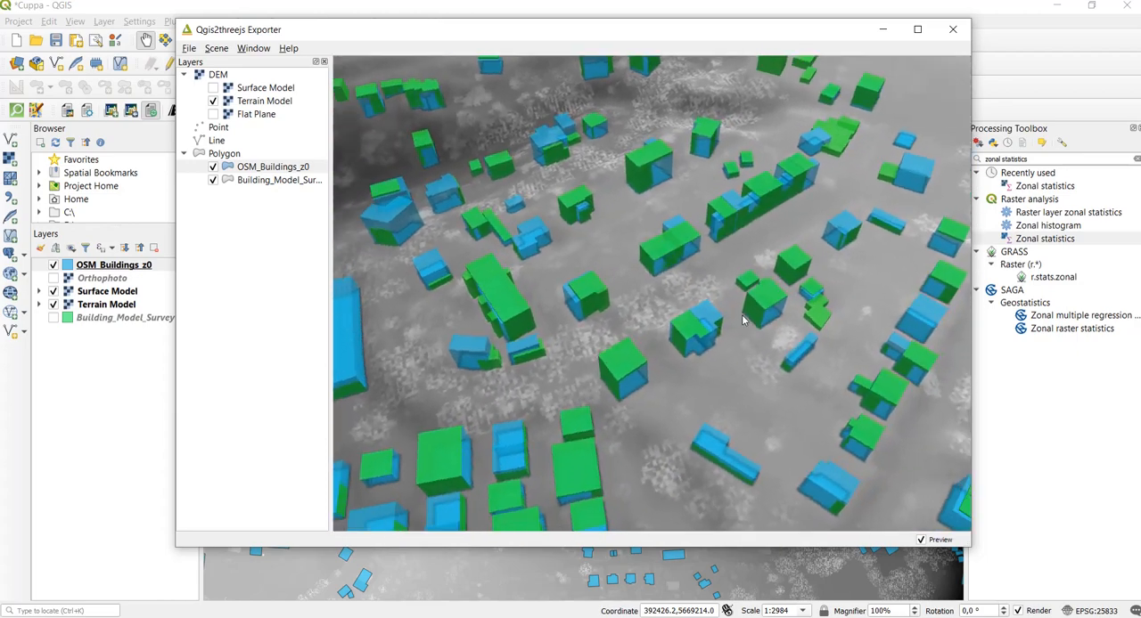
drag(744, 320, 740, 294)
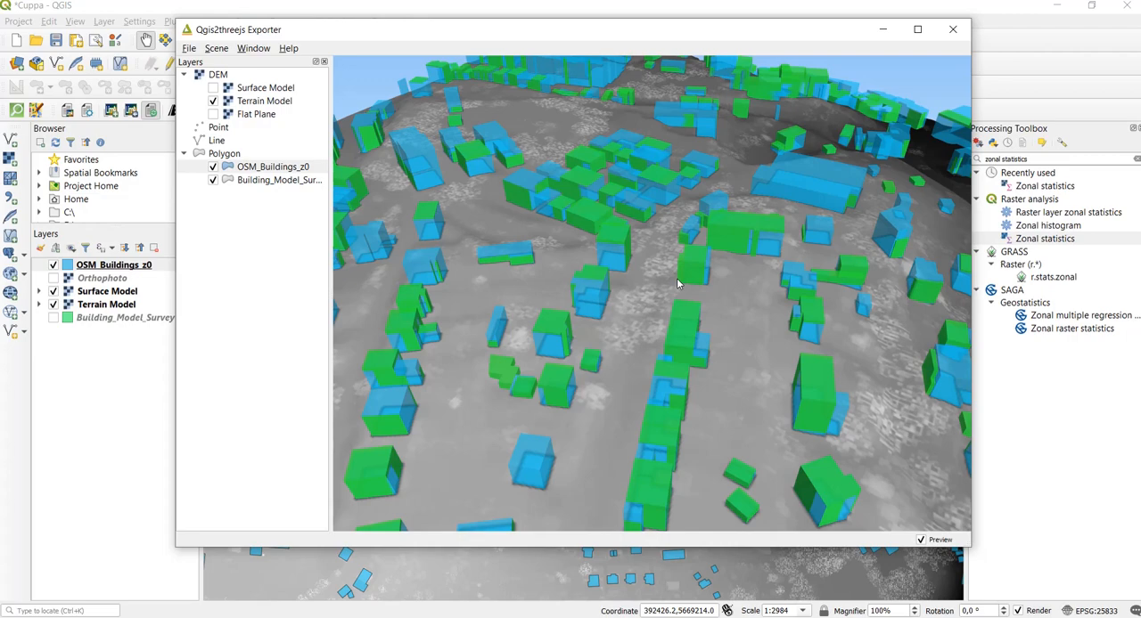
mouse_move(666, 261)
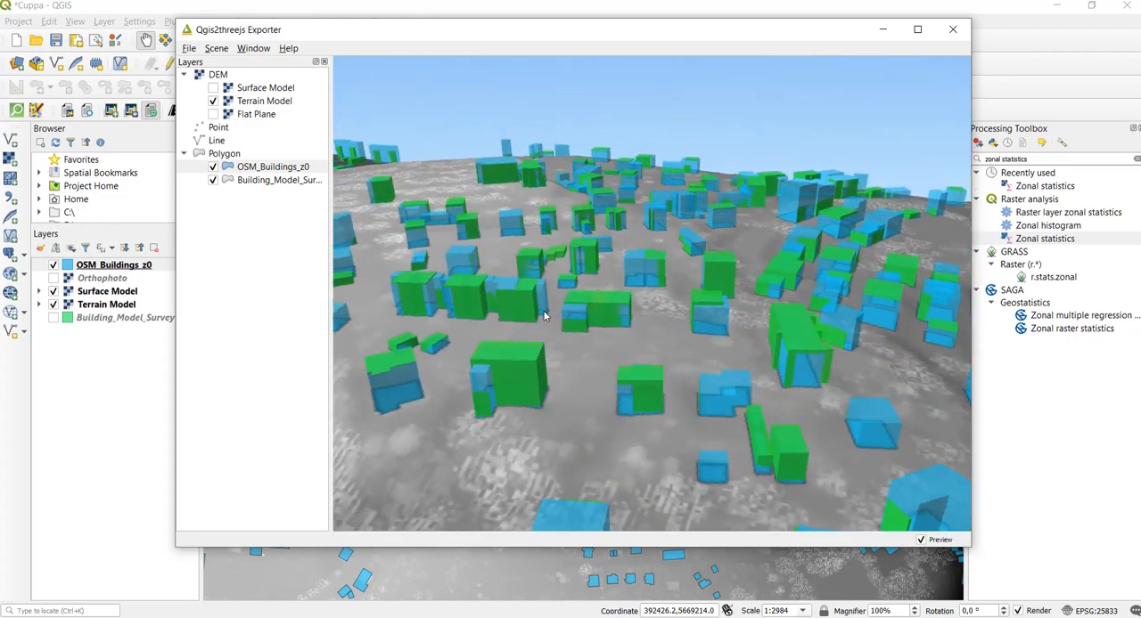
drag(545, 318, 655, 272)
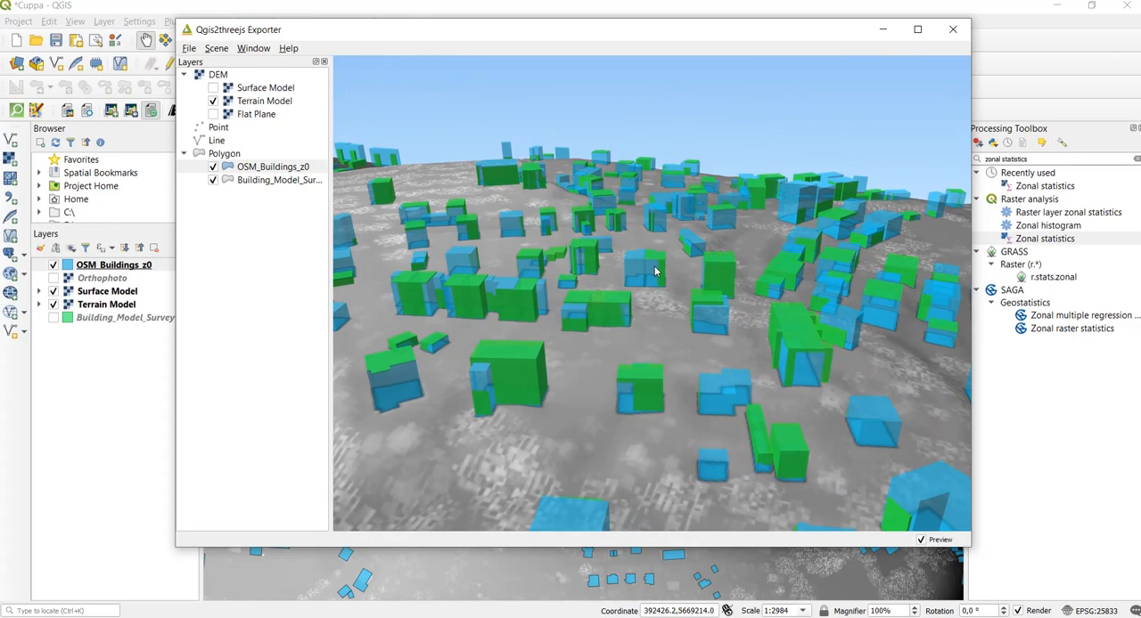